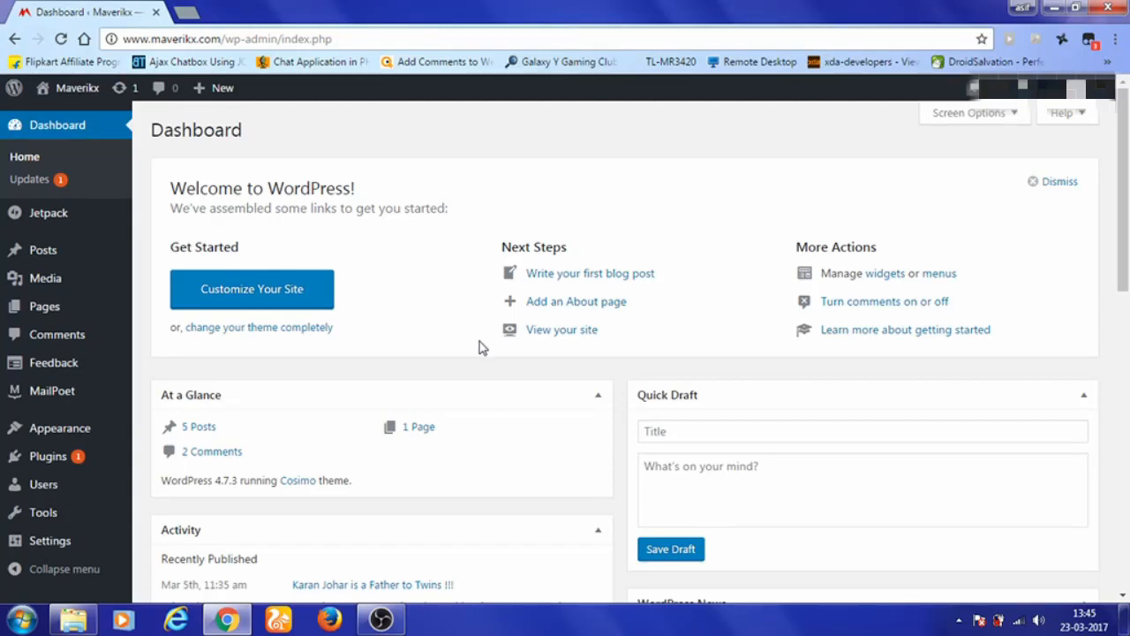
{"action": "mouse_move", "coordinate": [453, 368]}
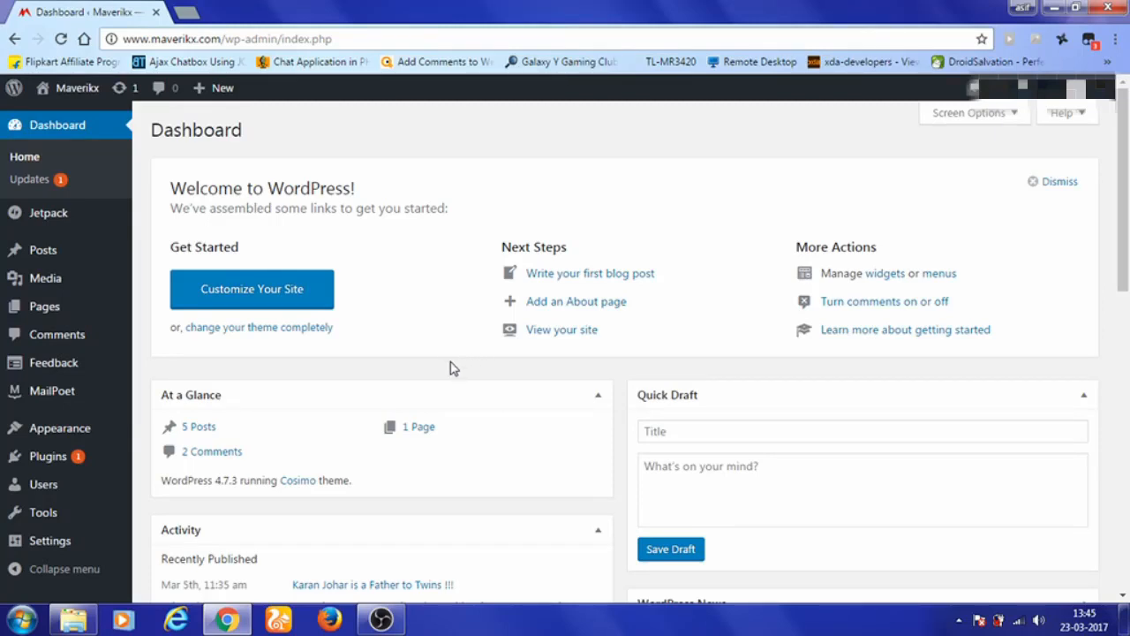
{"action": "mouse_move", "coordinate": [401, 379]}
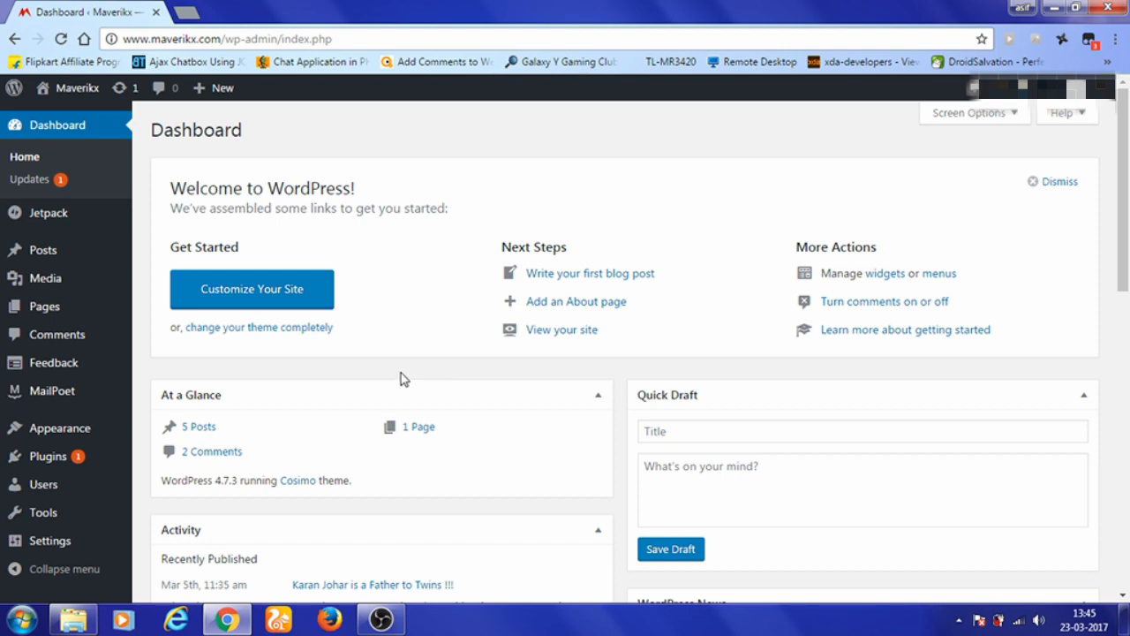
Step: Leave the dashboard for the Appearance > Themes overview
{"action": "scroll", "scroll_direction": "down", "scroll_amount": 3}
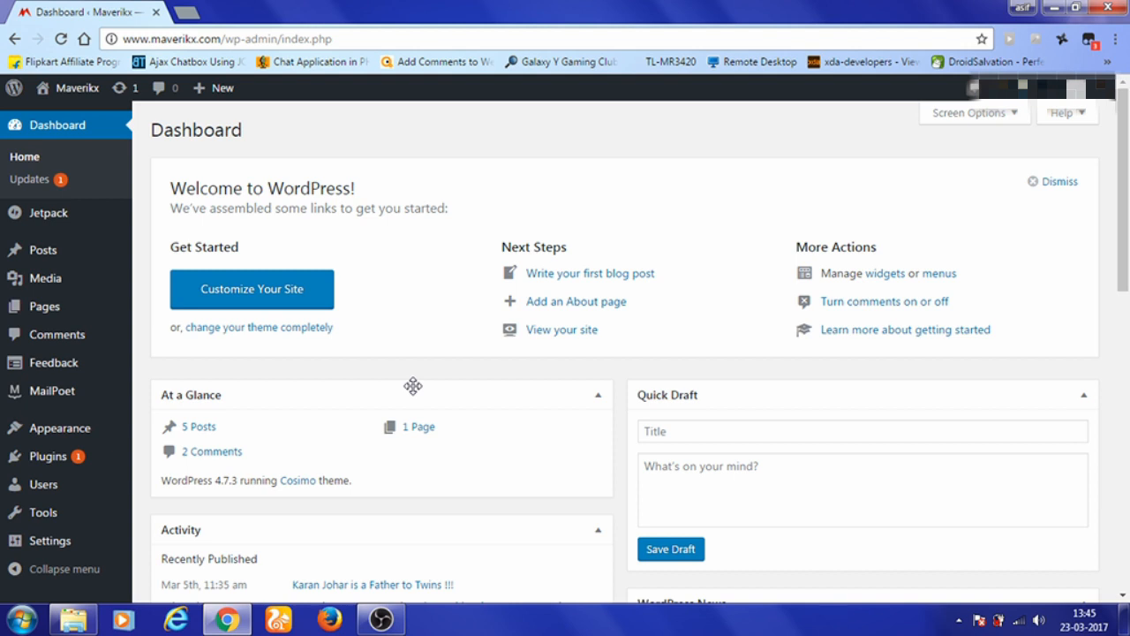
{"action": "mouse_move", "coordinate": [317, 422]}
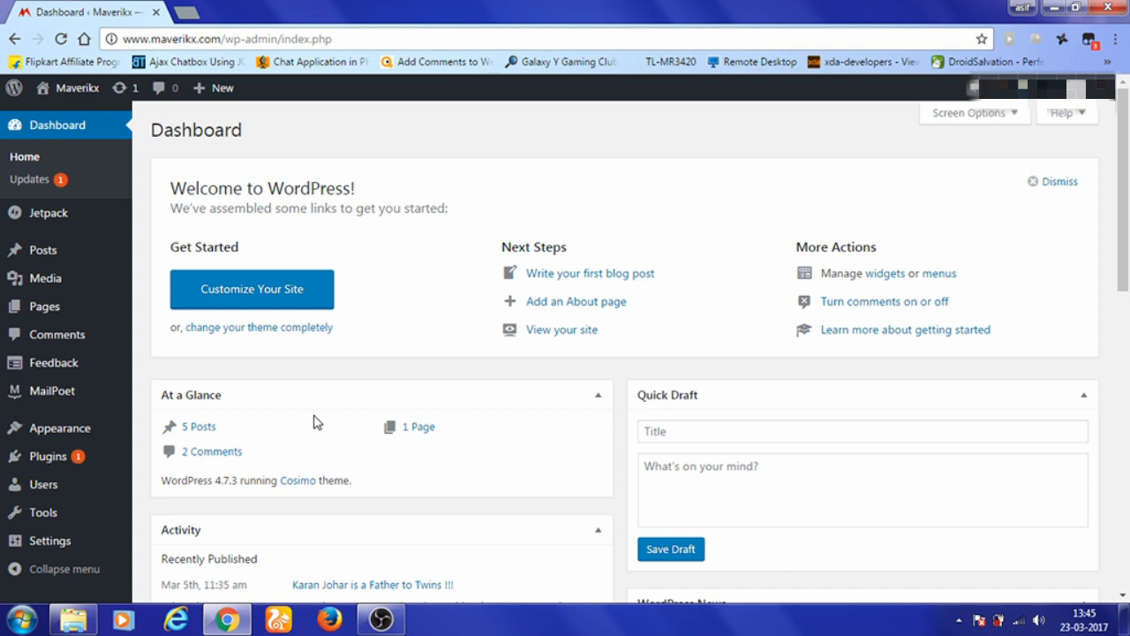
{"action": "left_click", "coordinate": [59, 427]}
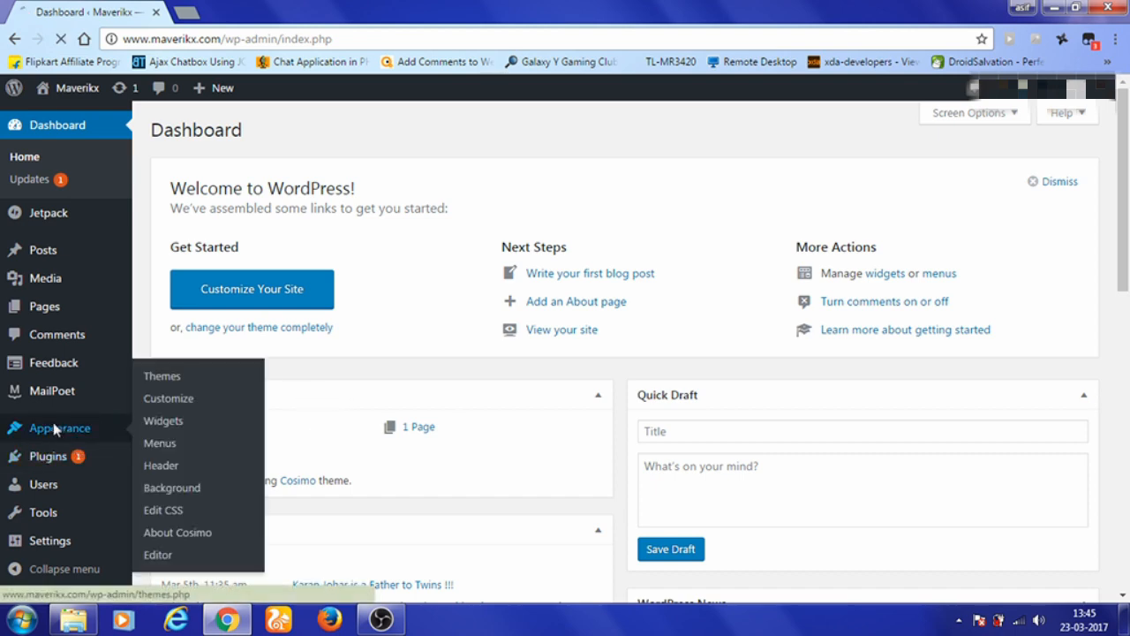
Step: Browse the six installed themes, with Cosimo active, then head for the installed plugins list
{"action": "left_click", "coordinate": [162, 376]}
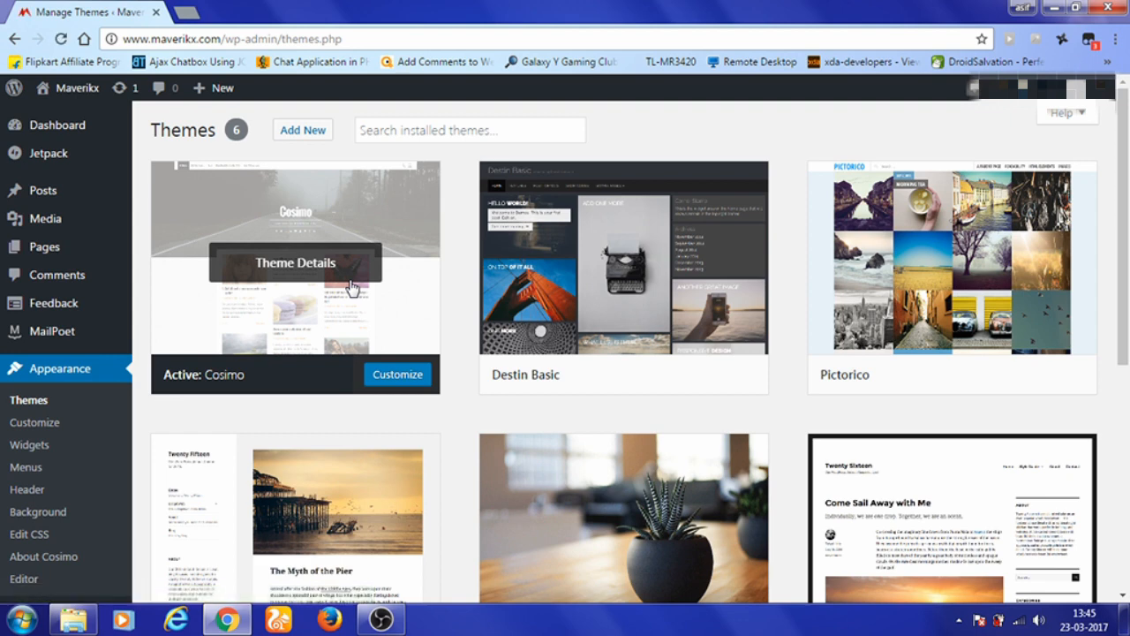
{"action": "mouse_move", "coordinate": [187, 402]}
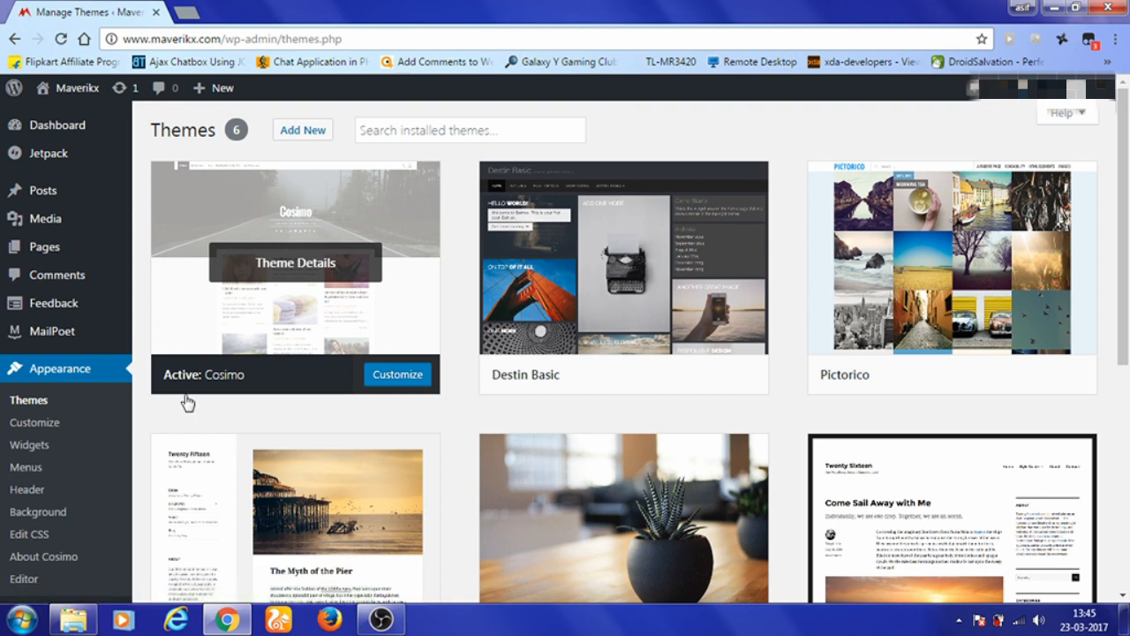
{"action": "mouse_move", "coordinate": [311, 343]}
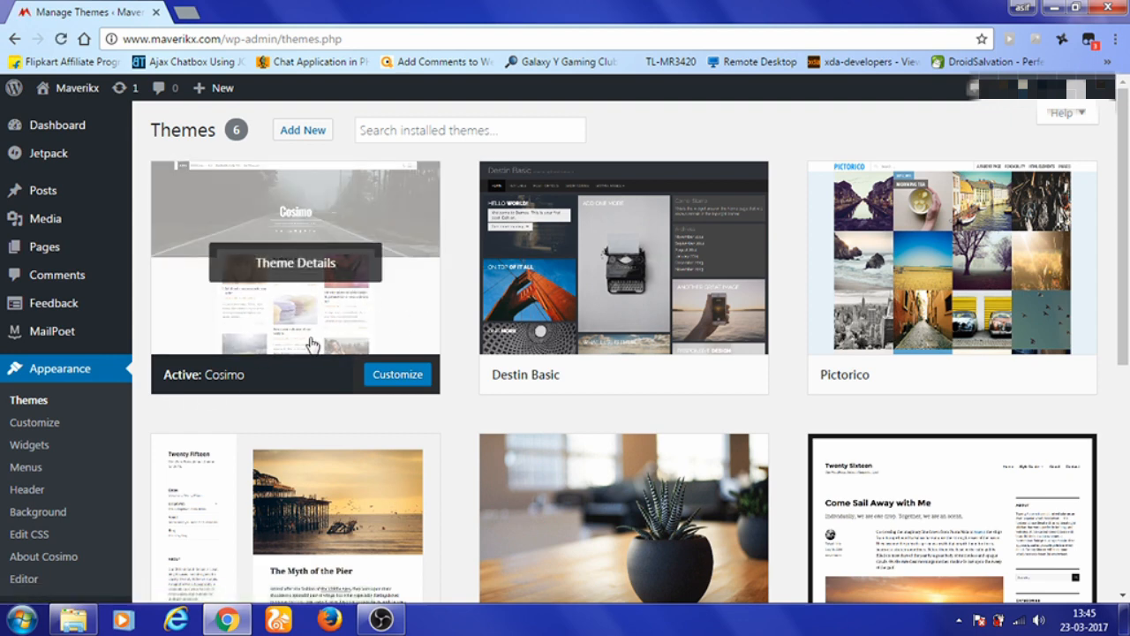
{"action": "scroll", "scroll_direction": "down", "scroll_amount": 3}
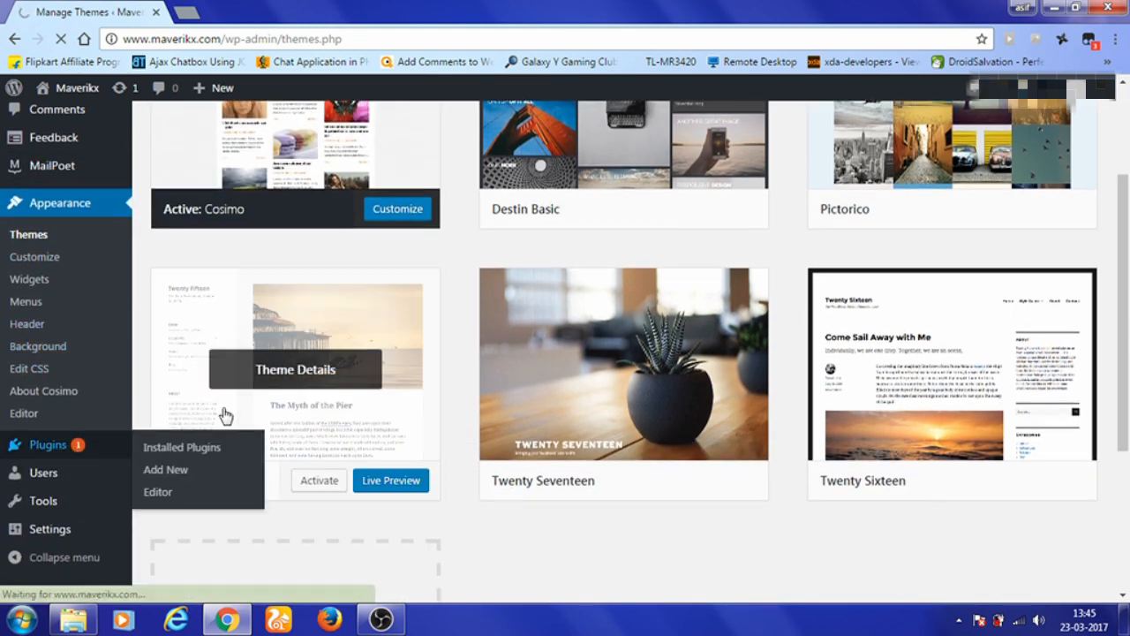
{"action": "mouse_move", "coordinate": [181, 360]}
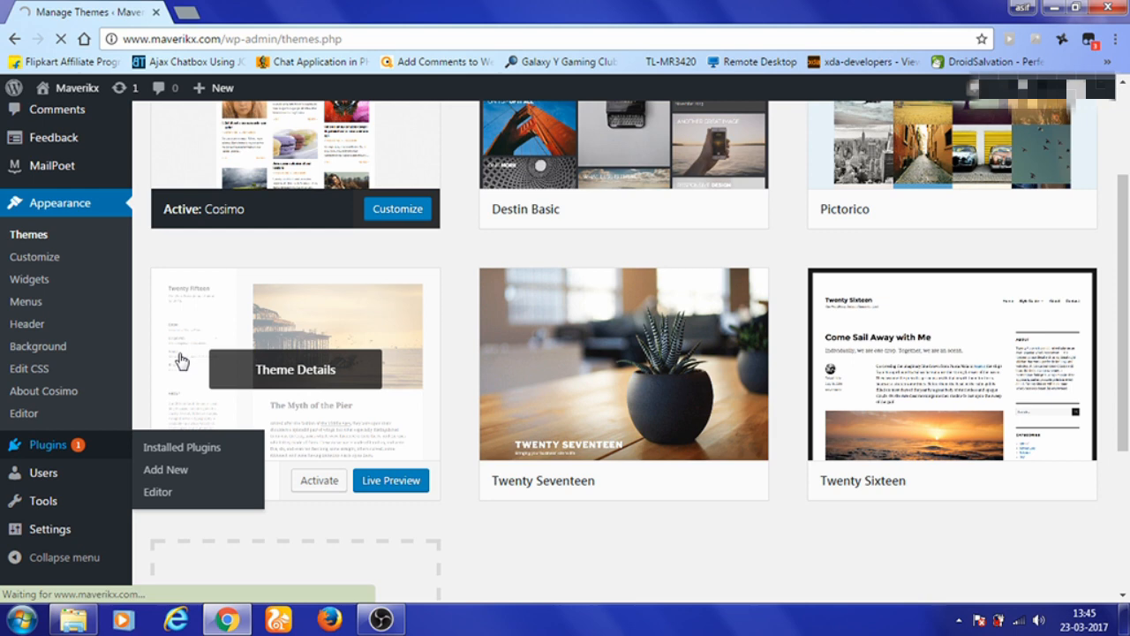
Step: Search Add New plugins for 'video background', listing Blake Wilson's Video Background first
{"action": "left_click", "coordinate": [182, 447]}
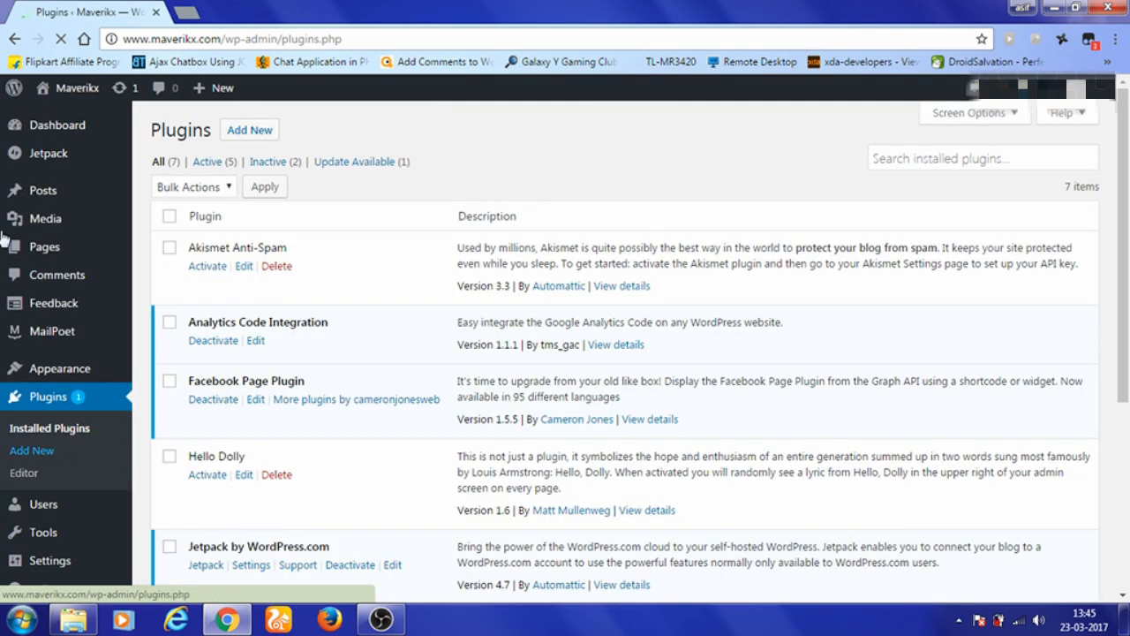
{"action": "left_click", "coordinate": [249, 130]}
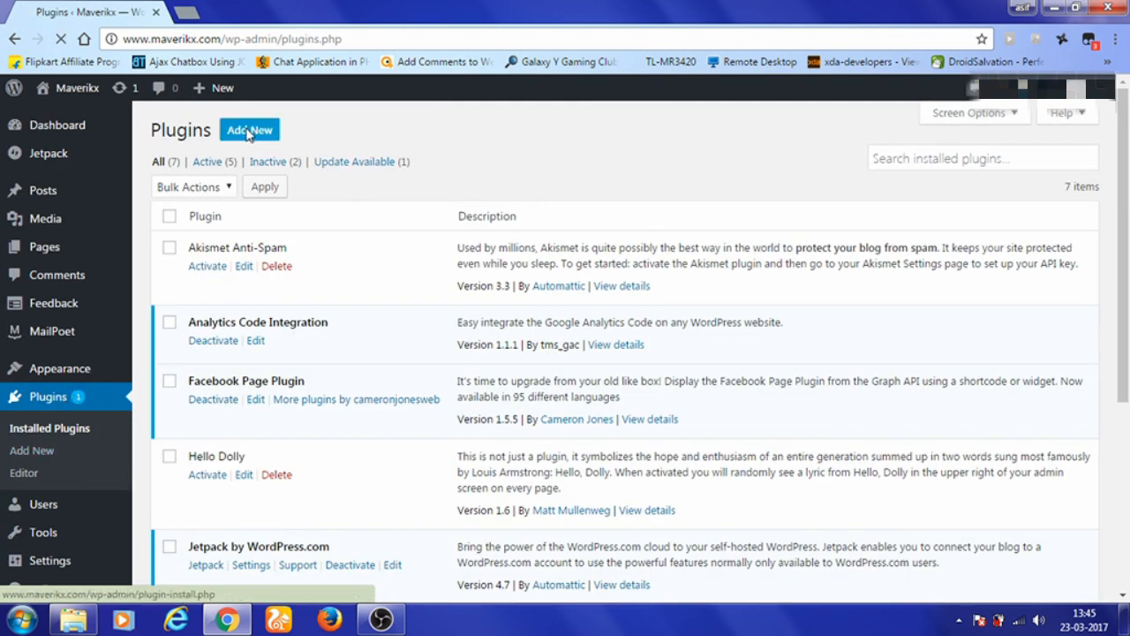
{"action": "left_click", "coordinate": [249, 130]}
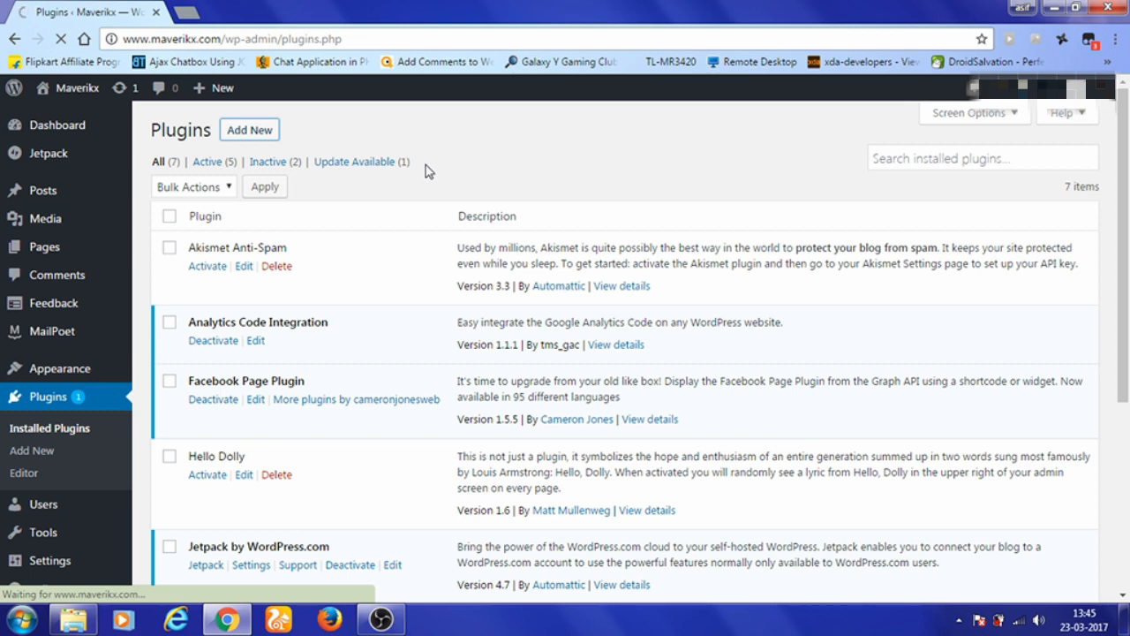
{"action": "left_click", "coordinate": [249, 130]}
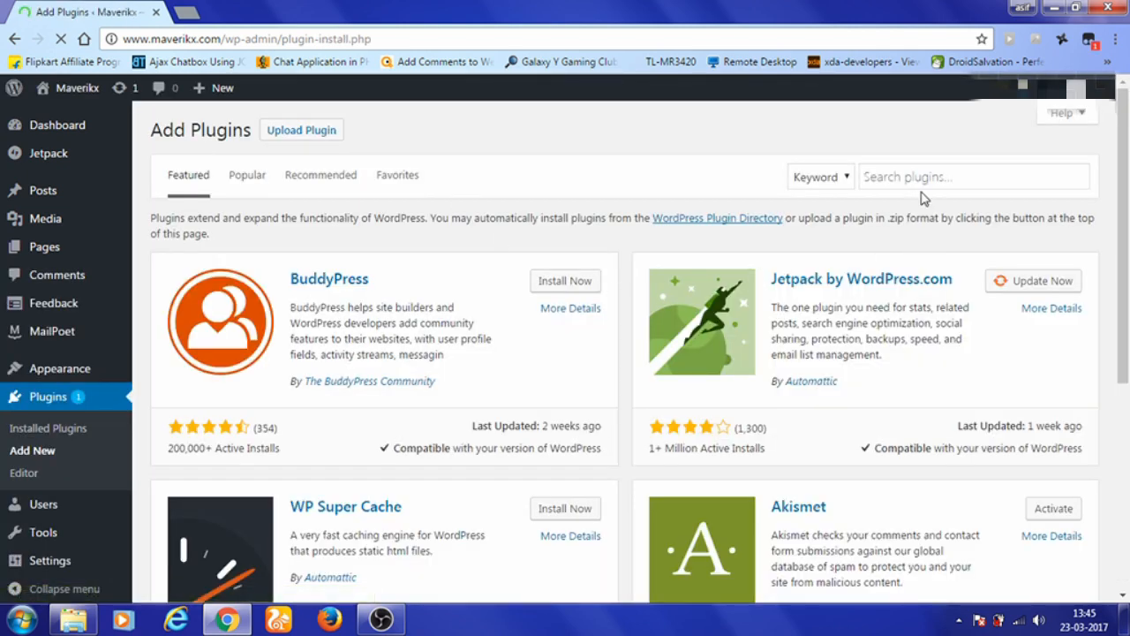
{"action": "type", "text": "v"}
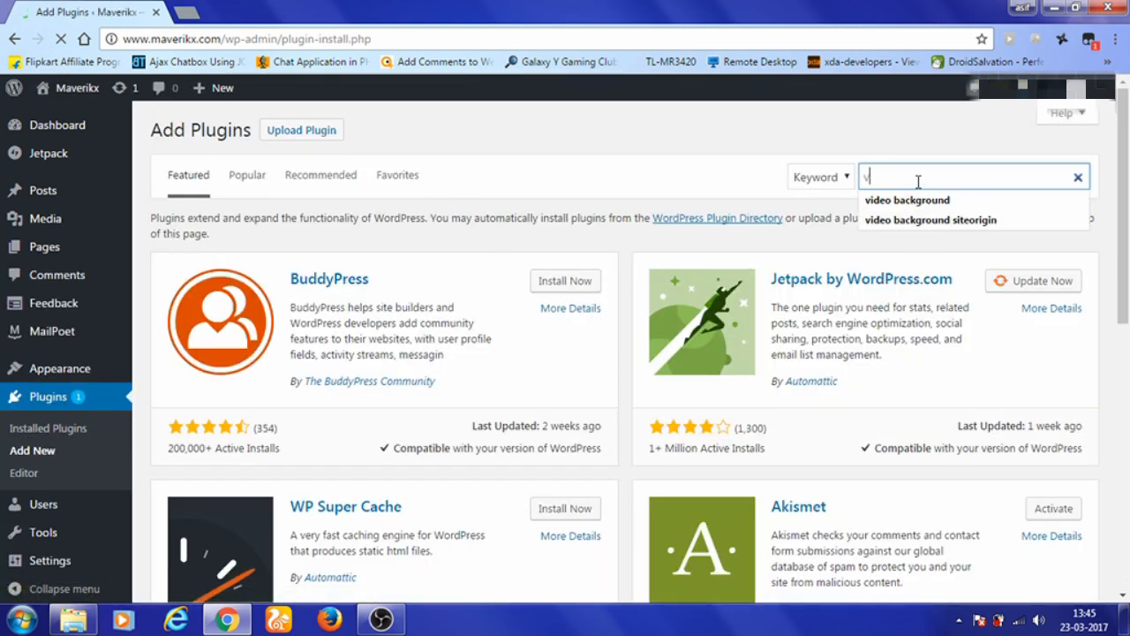
{"action": "type", "text": "ideo background"}
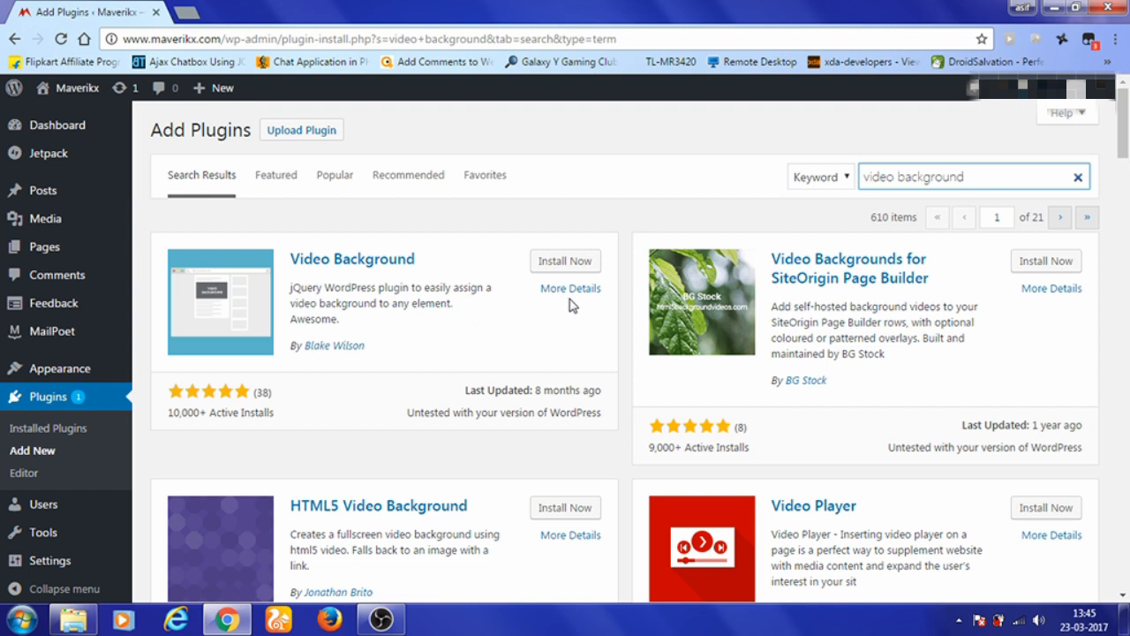
Step: Install Blake Wilson's Video Background plugin, then activate it
{"action": "left_click", "coordinate": [564, 261]}
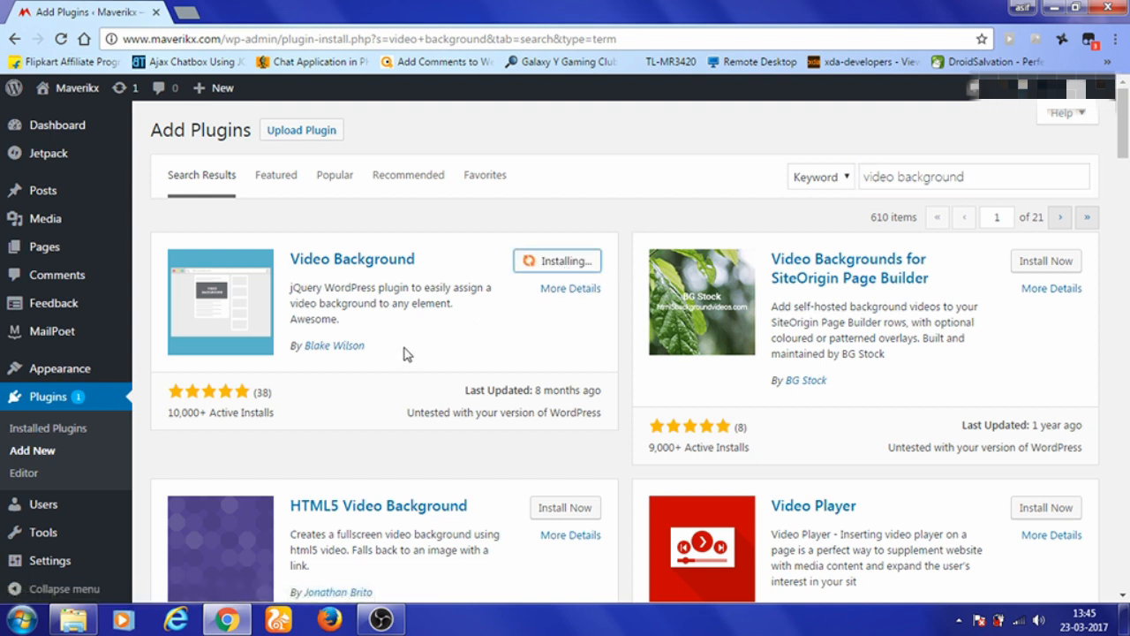
{"action": "mouse_move", "coordinate": [408, 420]}
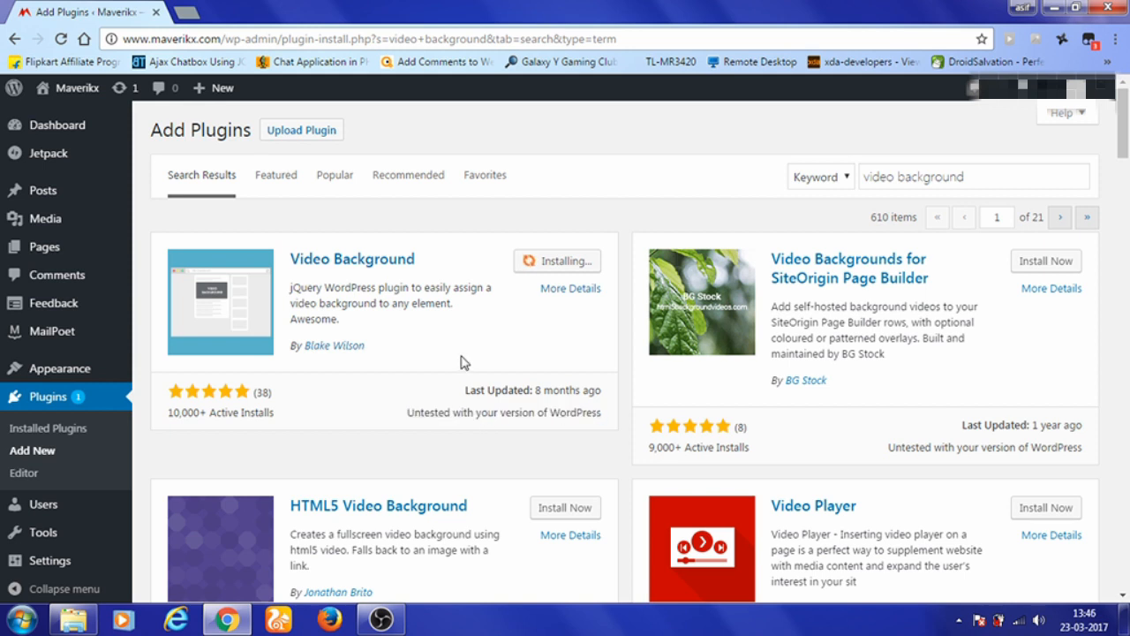
{"action": "mouse_move", "coordinate": [415, 395]}
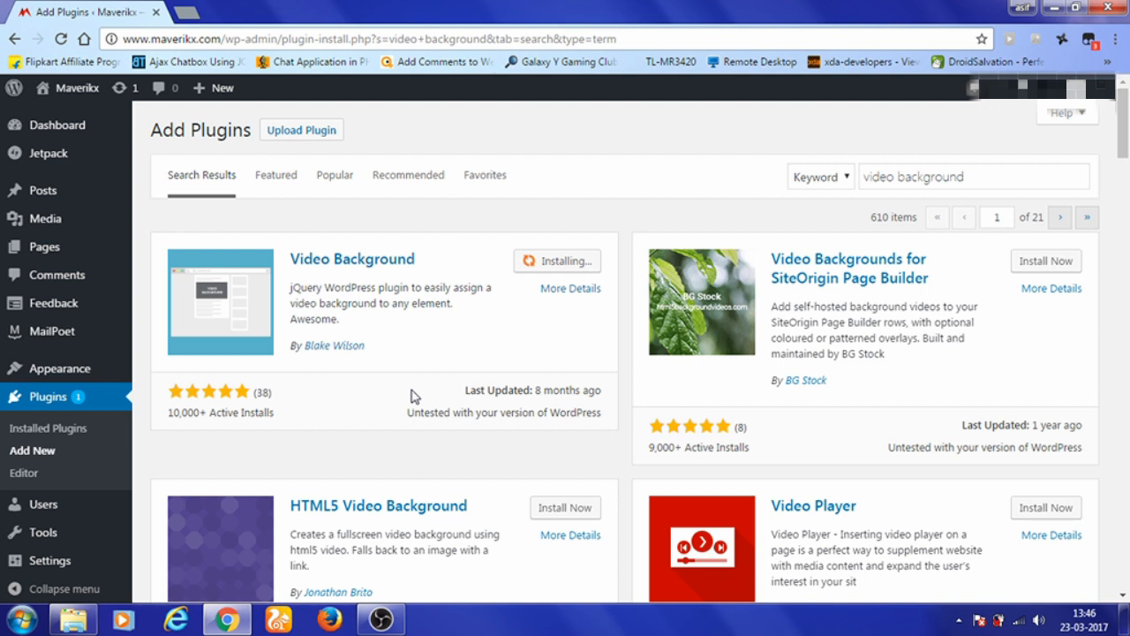
{"action": "mouse_move", "coordinate": [419, 307]}
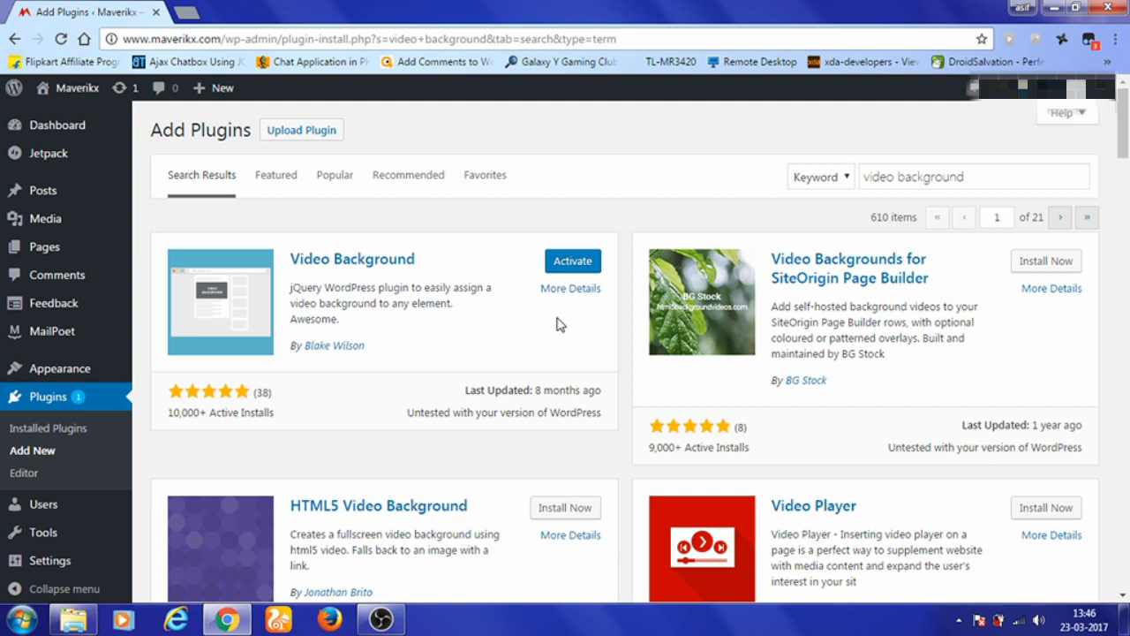
{"action": "left_click", "coordinate": [572, 260]}
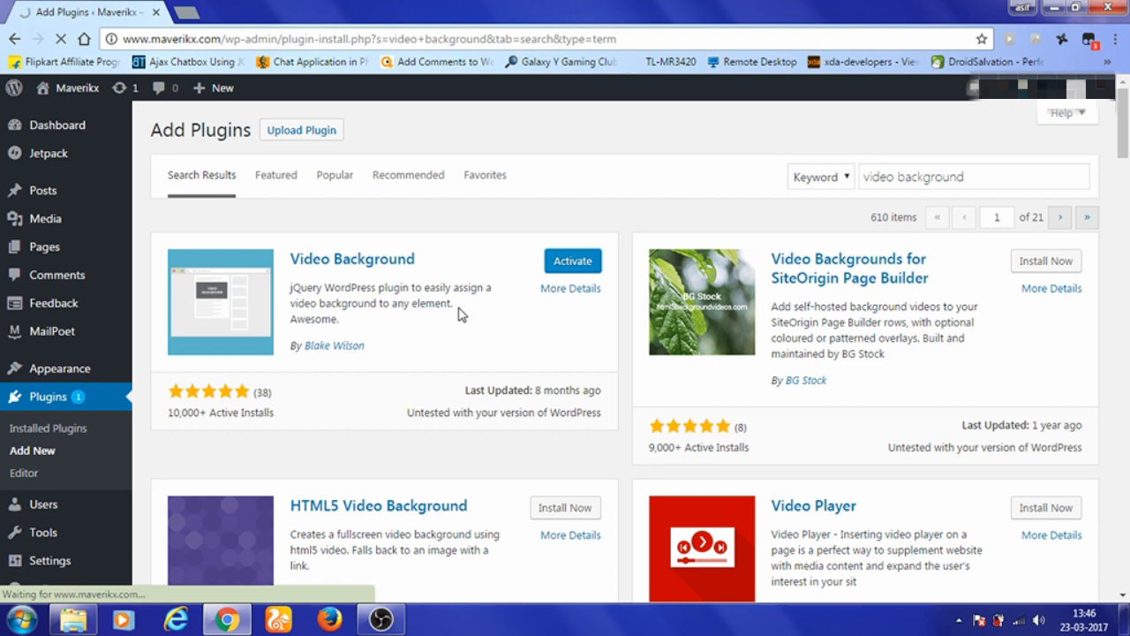
Step: Confirm Video Background is activated in the installed plugins list
{"action": "left_click", "coordinate": [571, 260]}
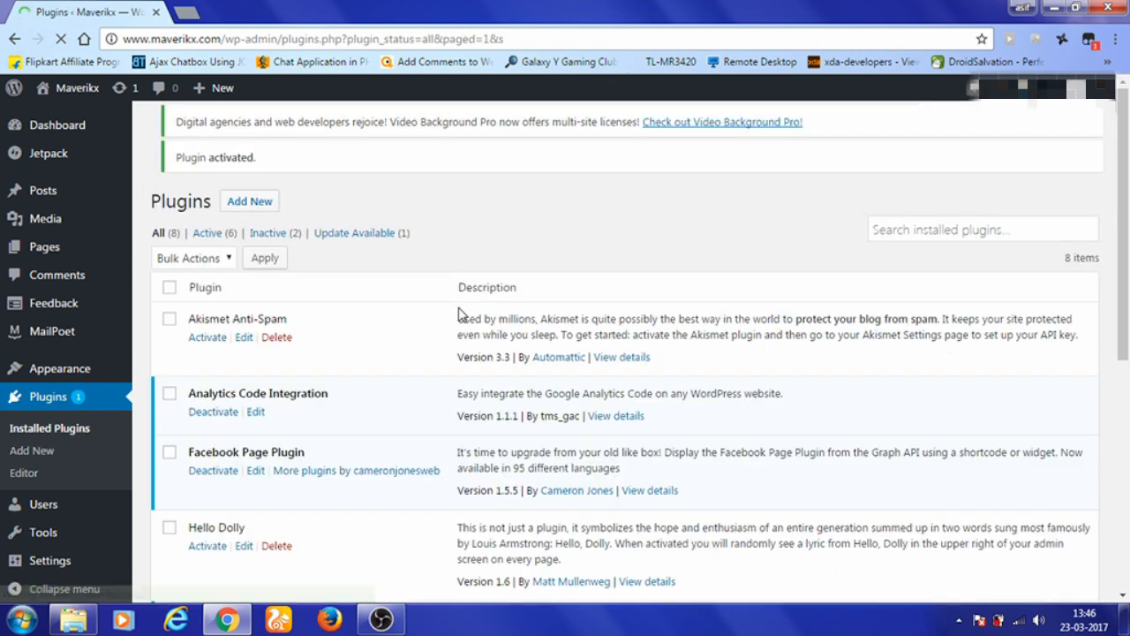
{"action": "scroll", "scroll_direction": "down", "scroll_amount": 3}
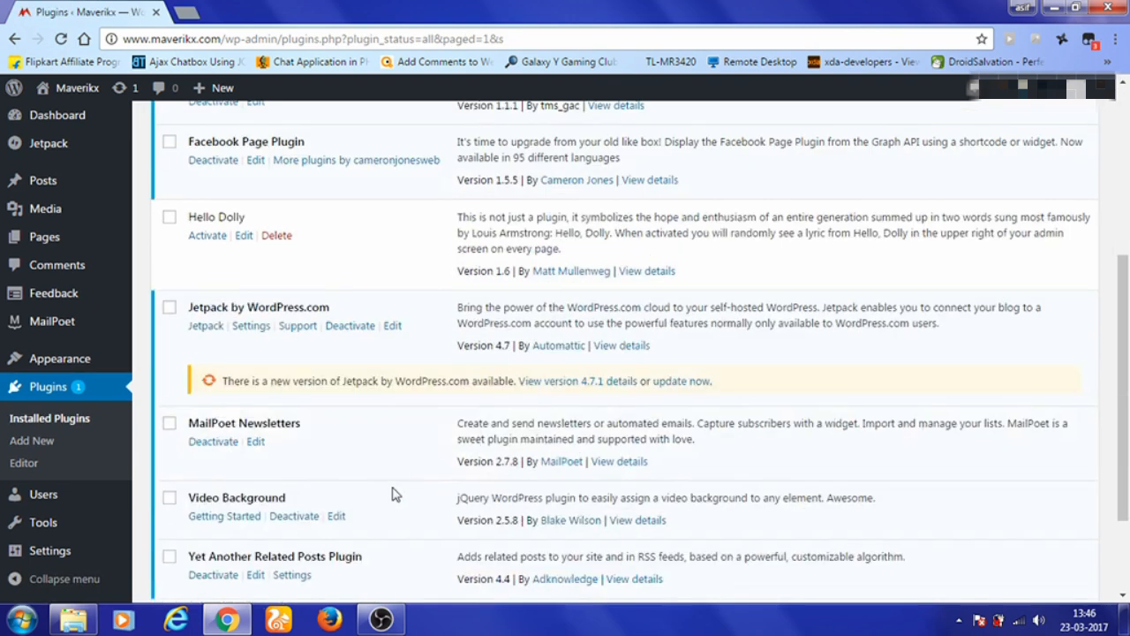
{"action": "scroll", "scroll_direction": "down", "scroll_amount": 3}
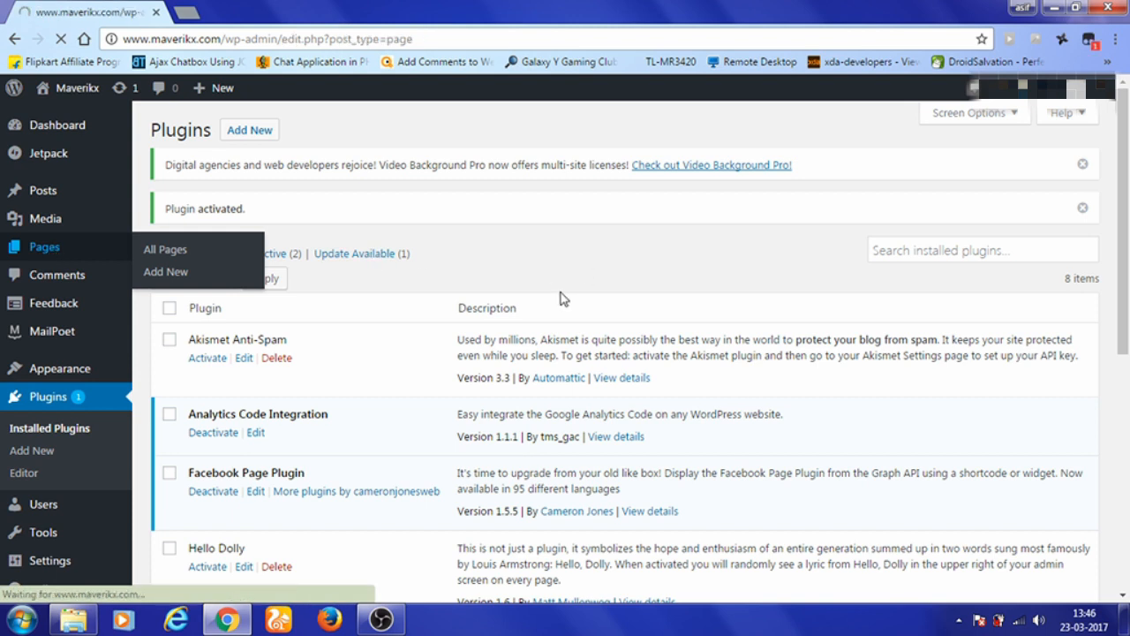
Step: Create a new page from Pages > Add New and title it 'video background'
{"action": "left_click", "coordinate": [165, 249]}
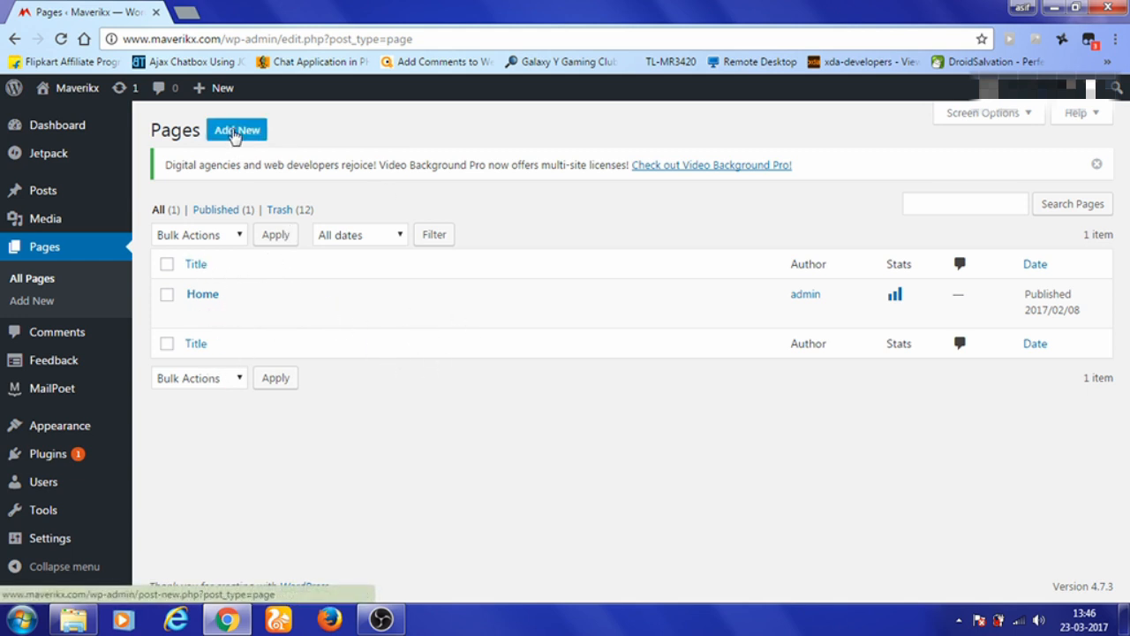
{"action": "left_click", "coordinate": [237, 129]}
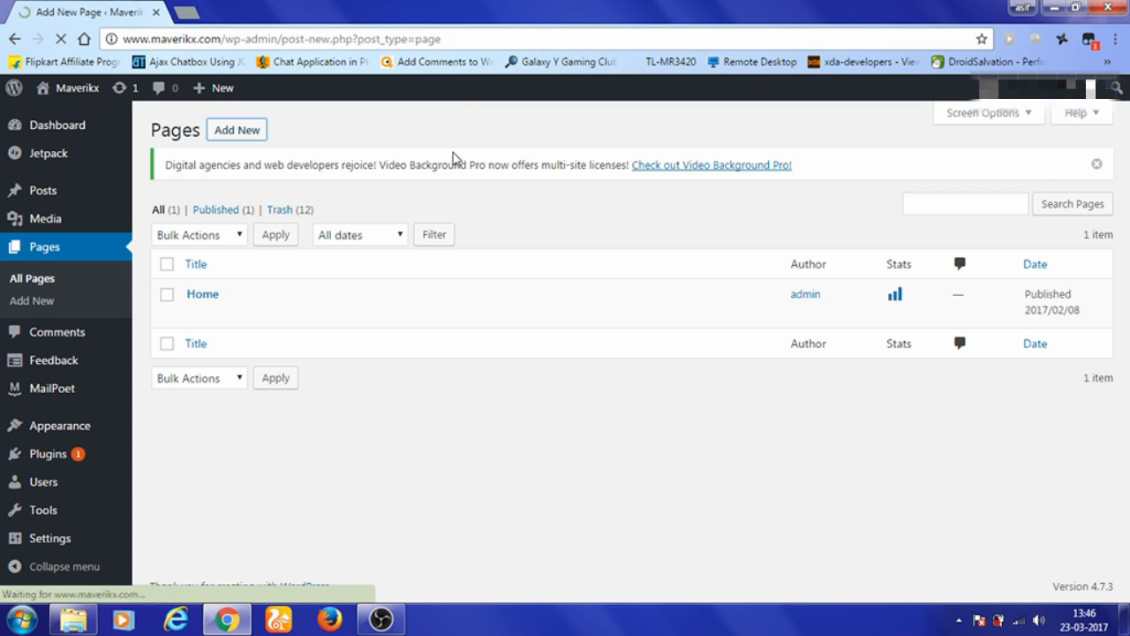
{"action": "left_click", "coordinate": [236, 130]}
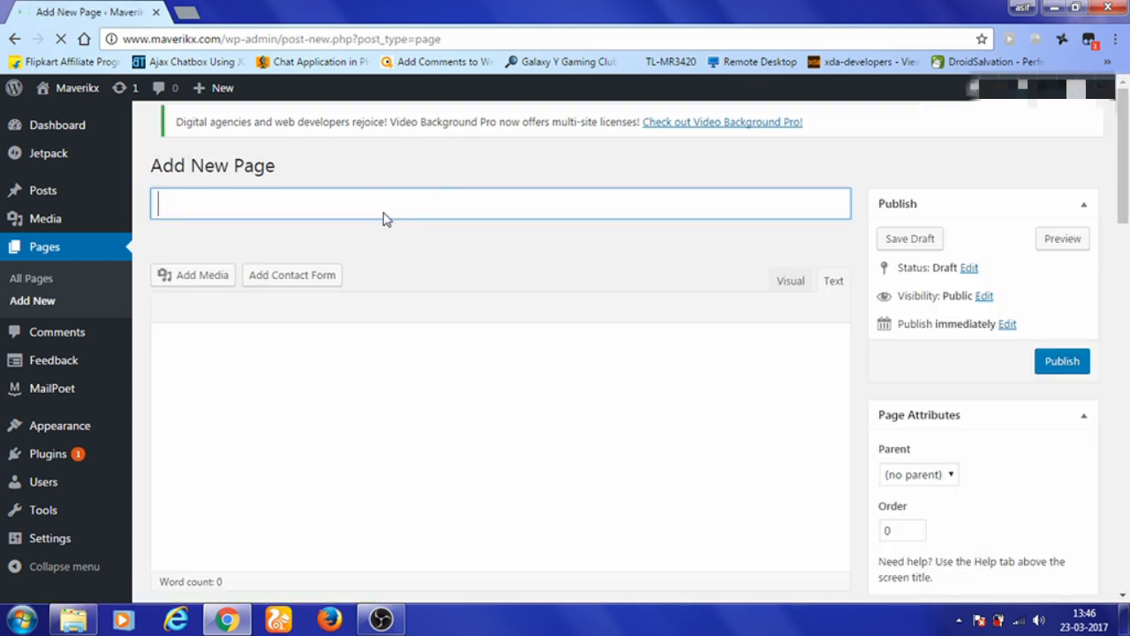
{"action": "type", "text": "Vi"}
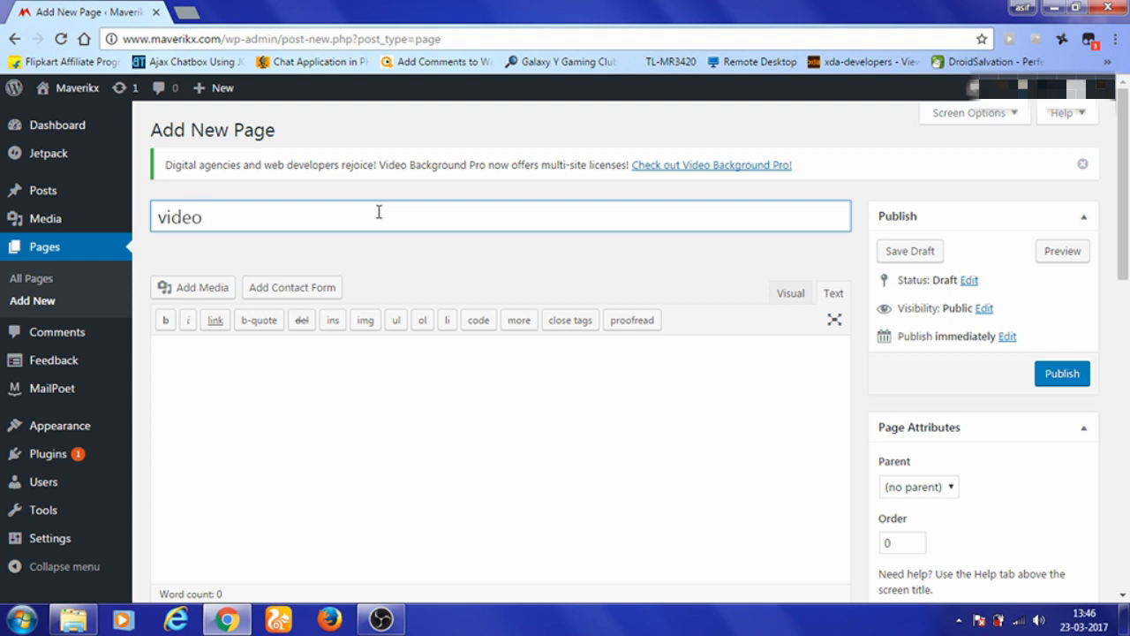
{"action": "type", "text": "back"}
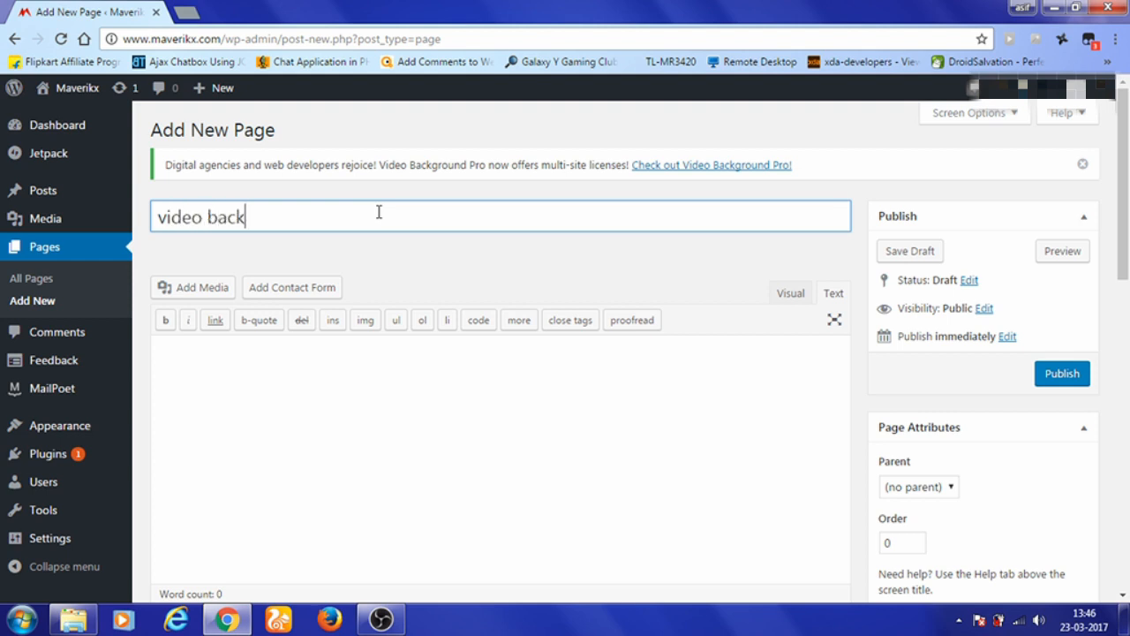
{"action": "type", "text": "ground"}
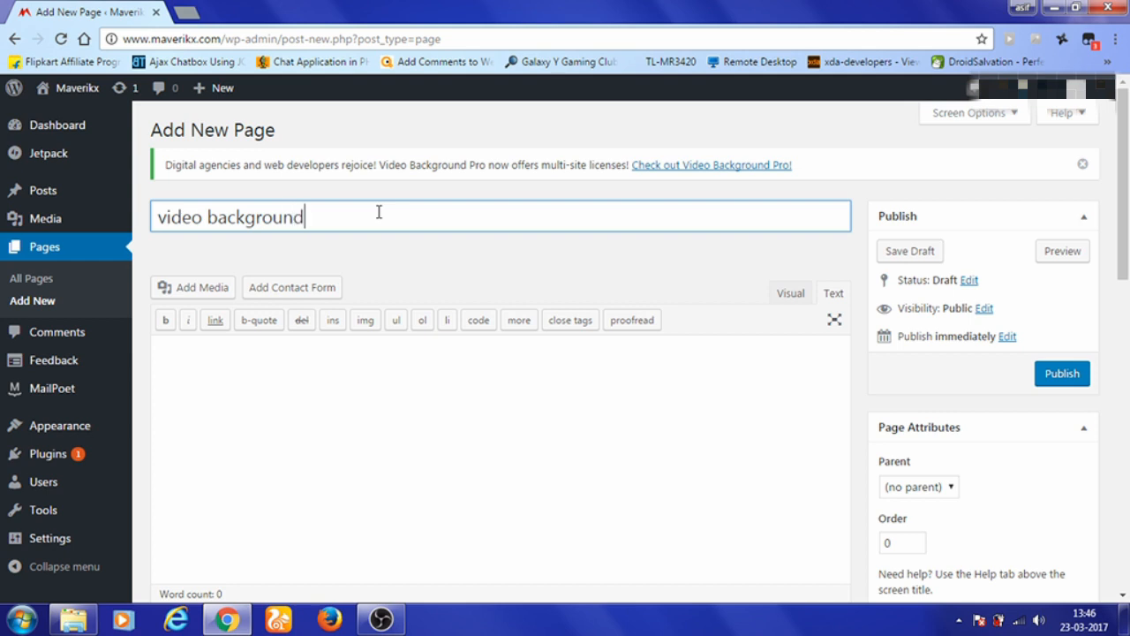
{"action": "mouse_move", "coordinate": [402, 229]}
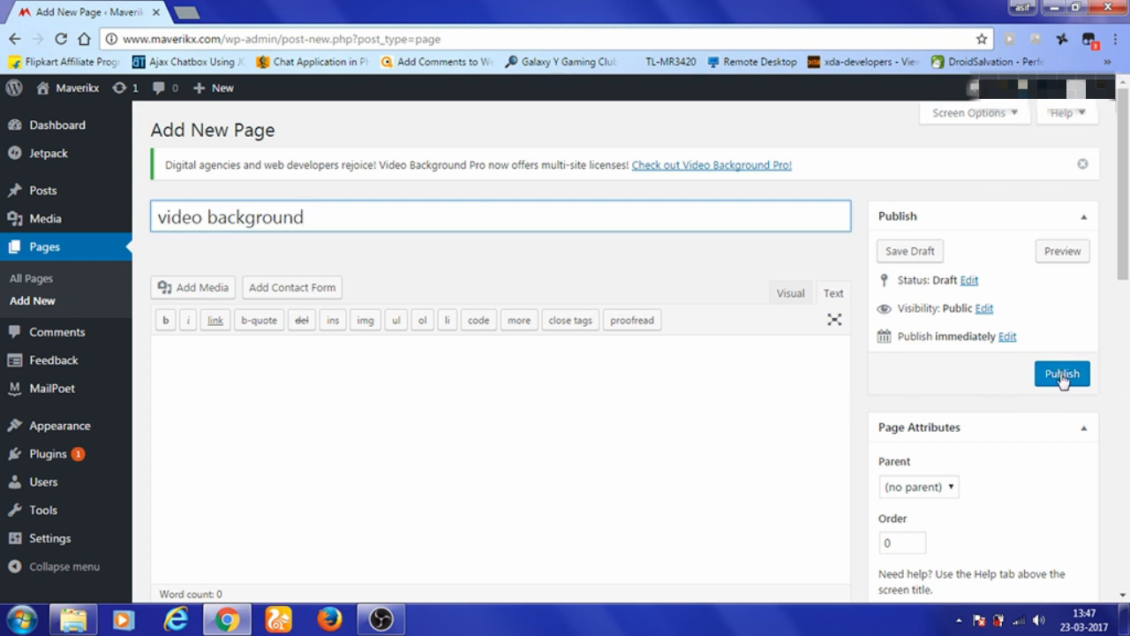
Step: Publish the still-empty 'video background' page
{"action": "left_click", "coordinate": [1061, 373]}
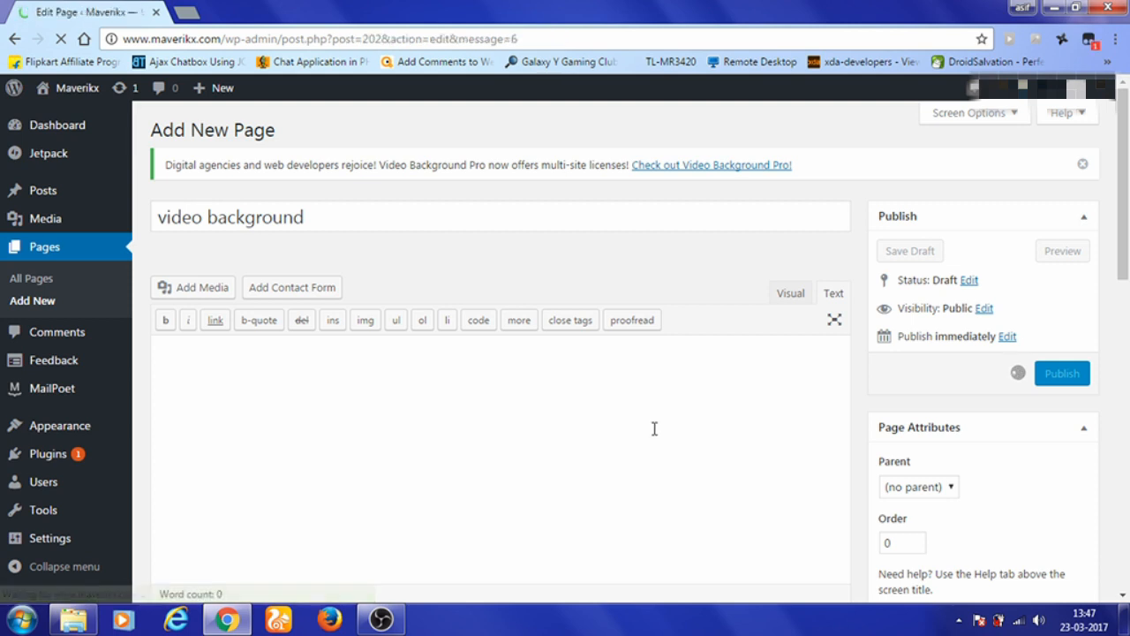
{"action": "left_click", "coordinate": [1062, 372]}
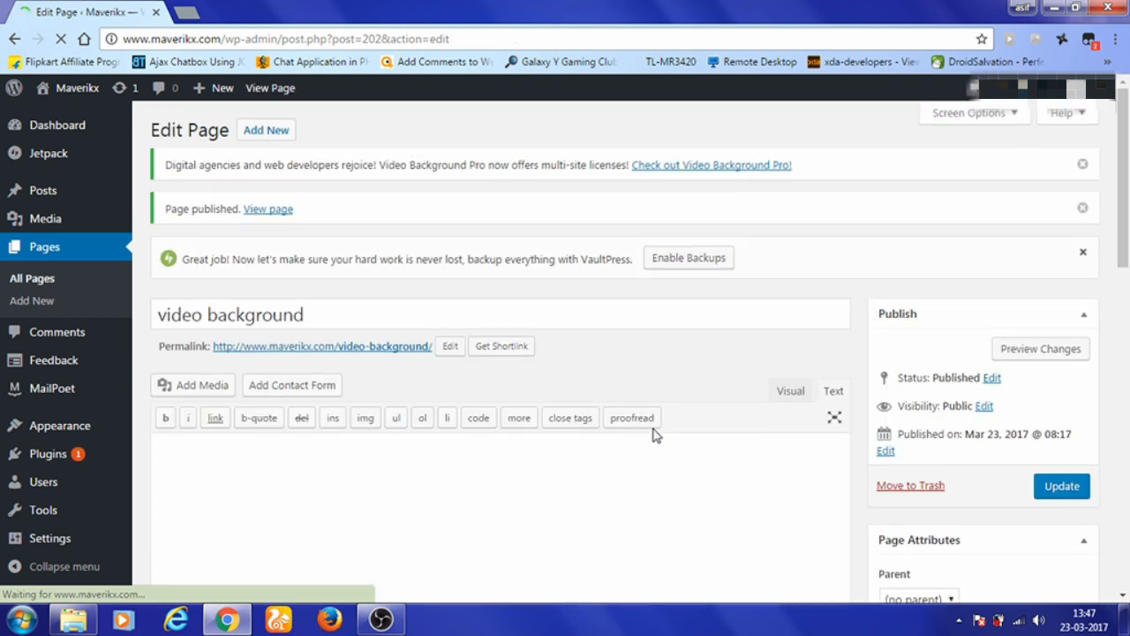
Step: Open the published page's View page link in a new browser tab
{"action": "right_click", "coordinate": [268, 208]}
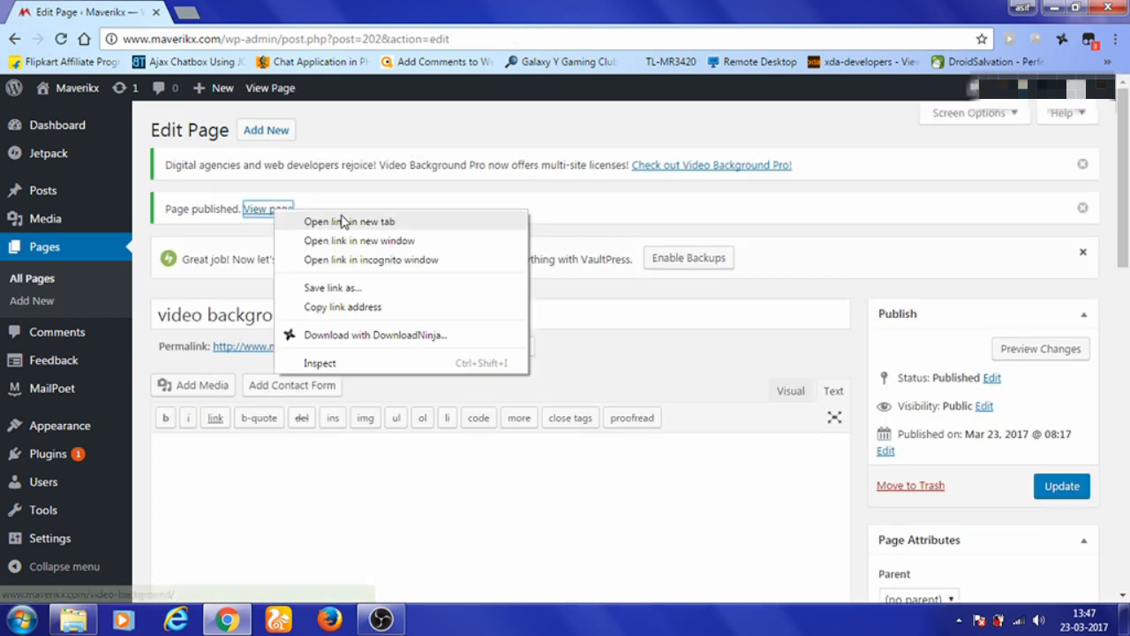
{"action": "left_click", "coordinate": [349, 222]}
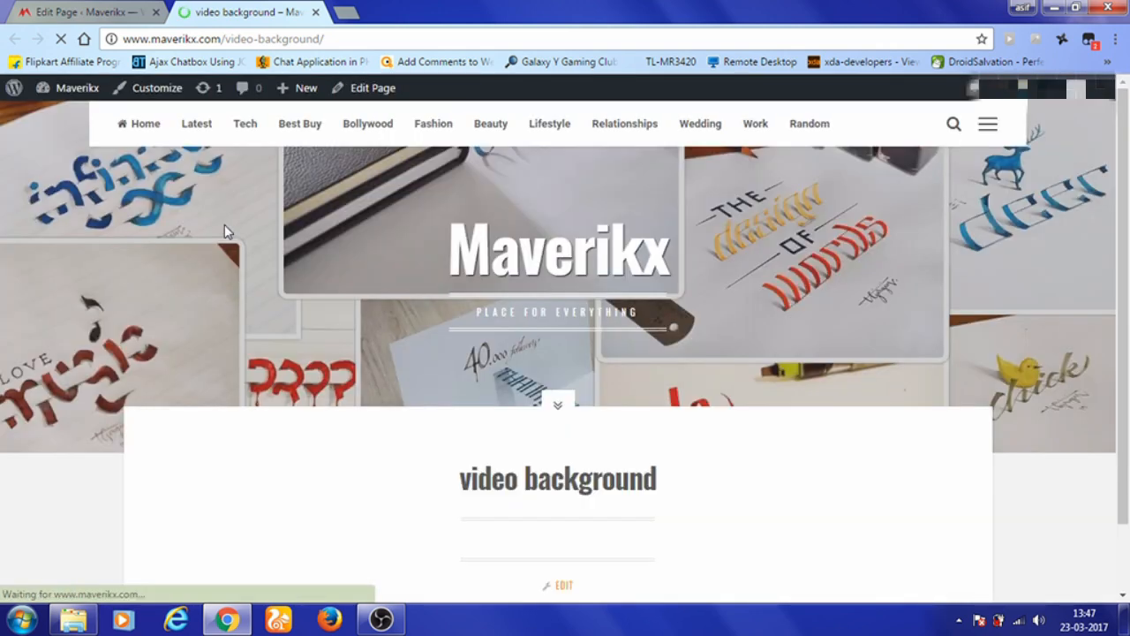
{"action": "mouse_move", "coordinate": [618, 265]}
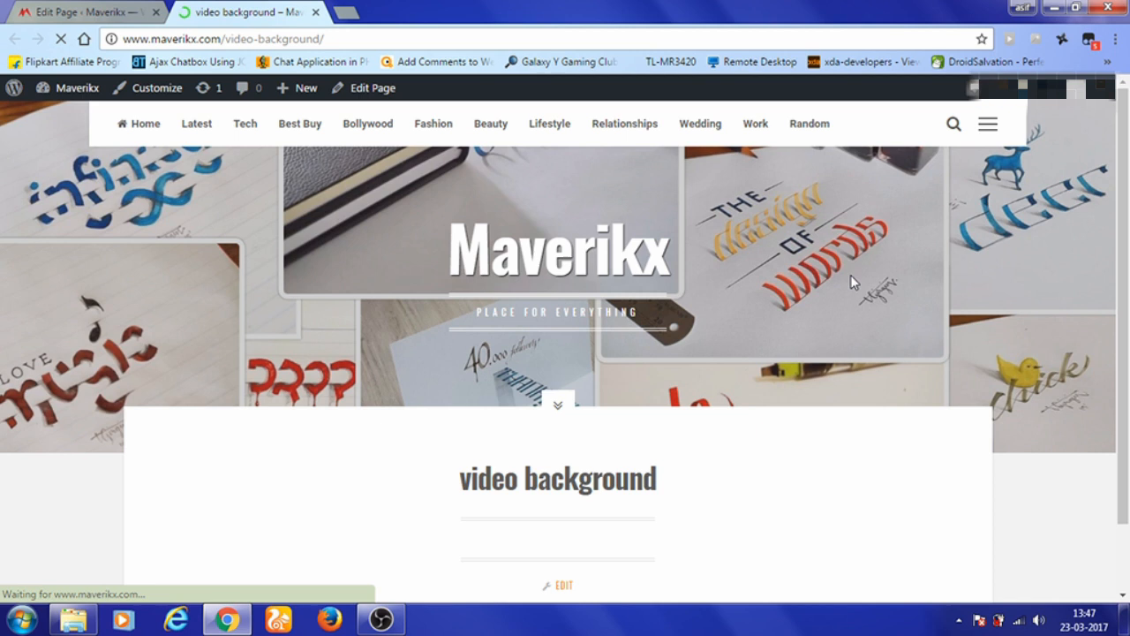
{"action": "mouse_move", "coordinate": [329, 236]}
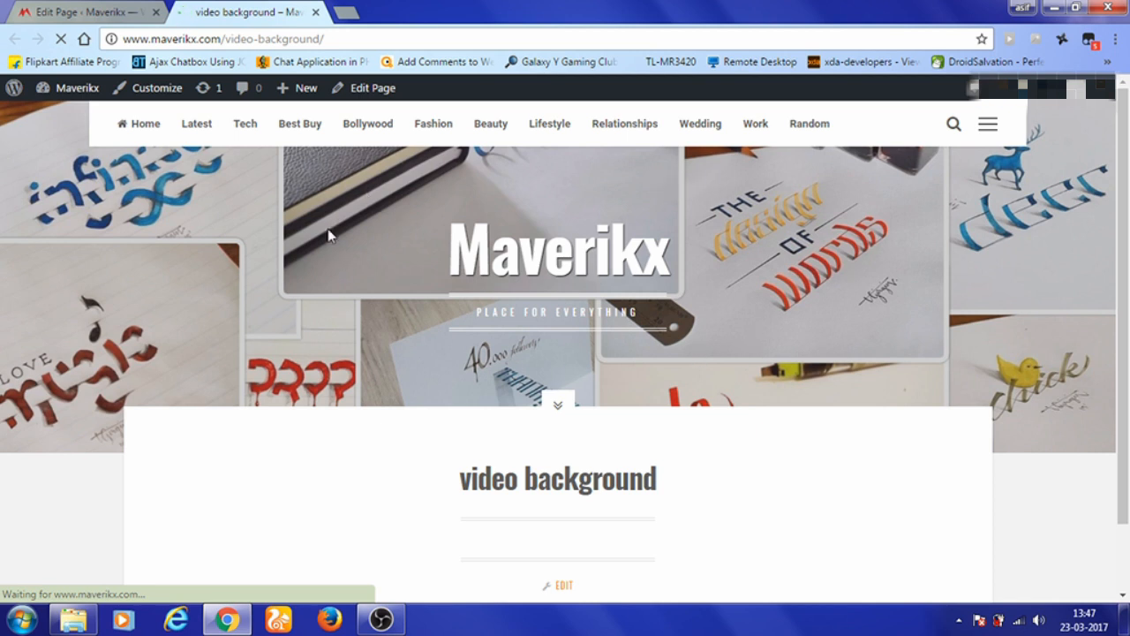
{"action": "mouse_move", "coordinate": [148, 224]}
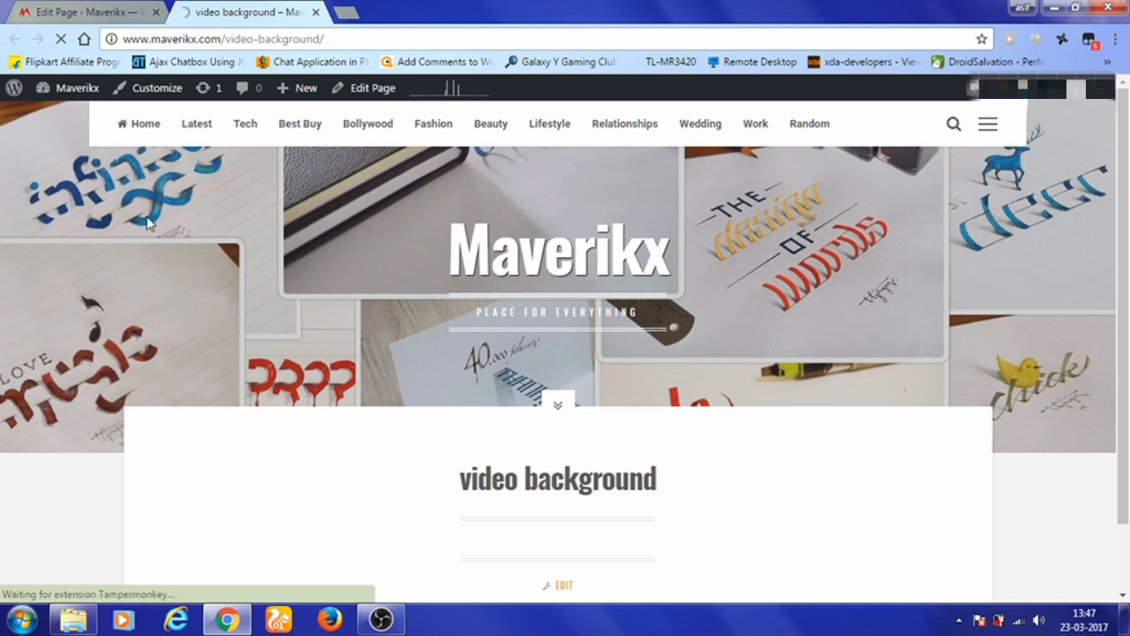
{"action": "mouse_move", "coordinate": [820, 209]}
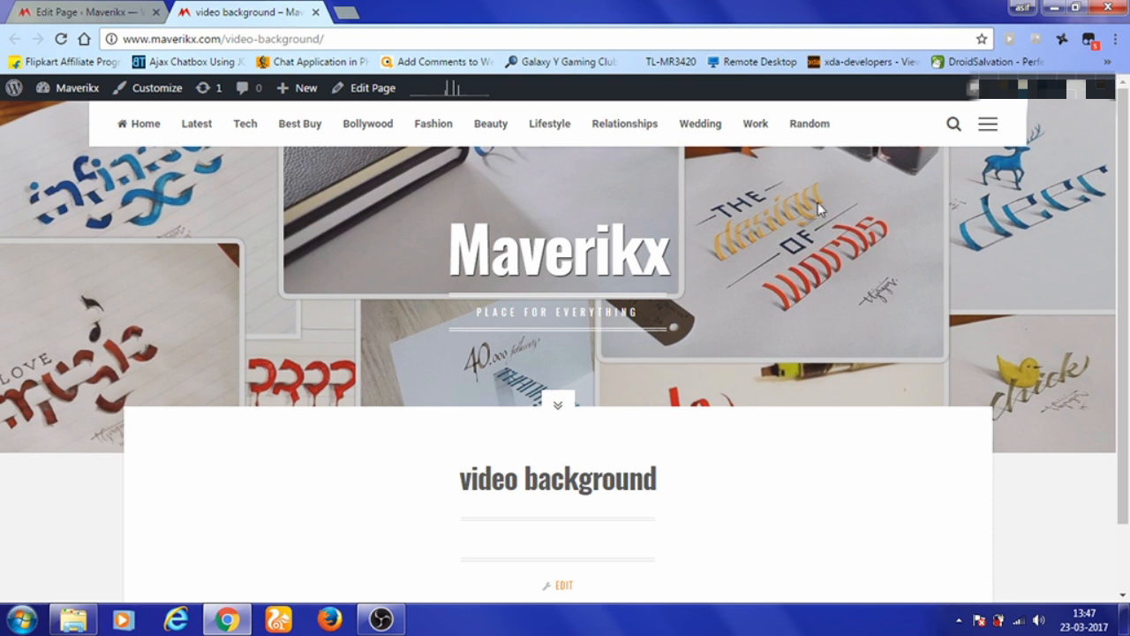
{"action": "mouse_move", "coordinate": [794, 263]}
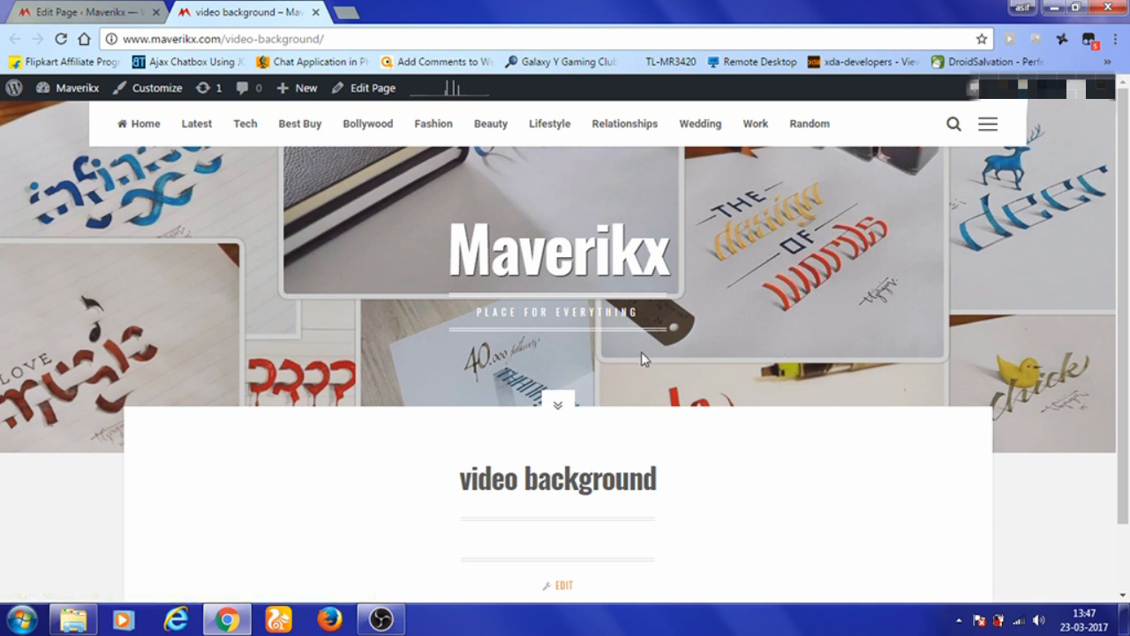
Step: Inspect the Maverikx header in DevTools and select the cosimo-table container's class name
{"action": "right_click", "coordinate": [644, 358]}
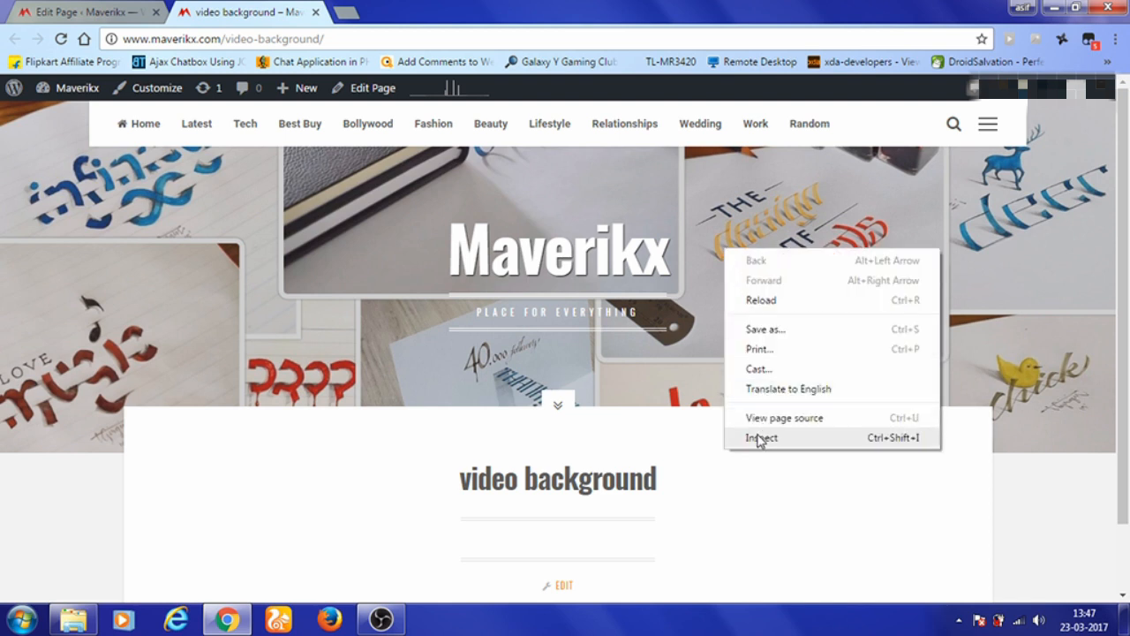
{"action": "mouse_move", "coordinate": [773, 445]}
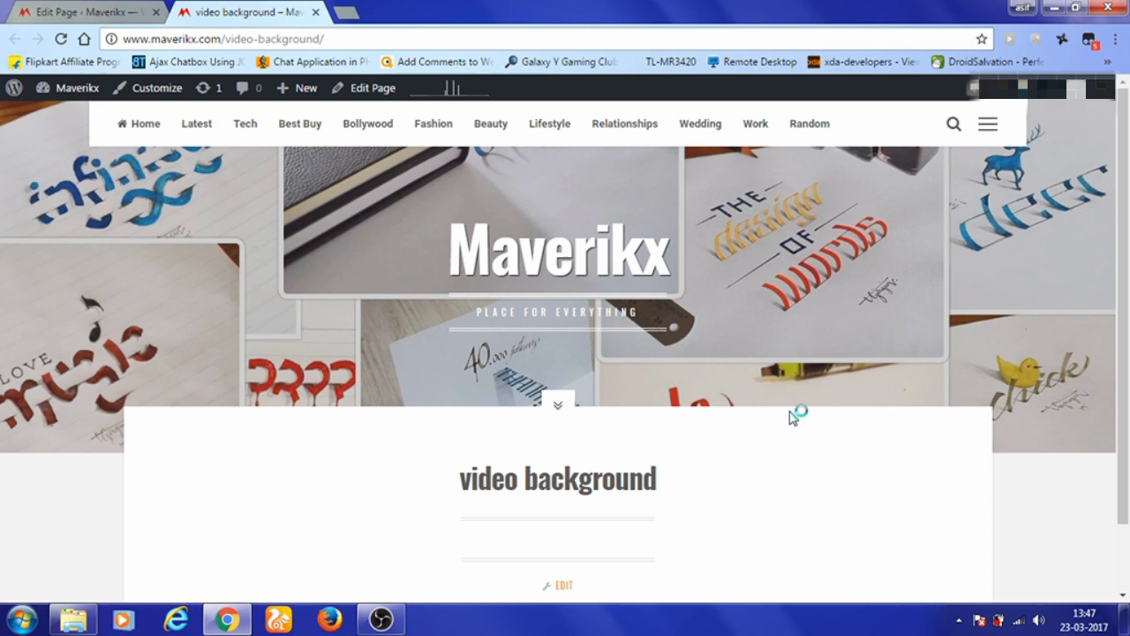
{"action": "key", "text": "F12"}
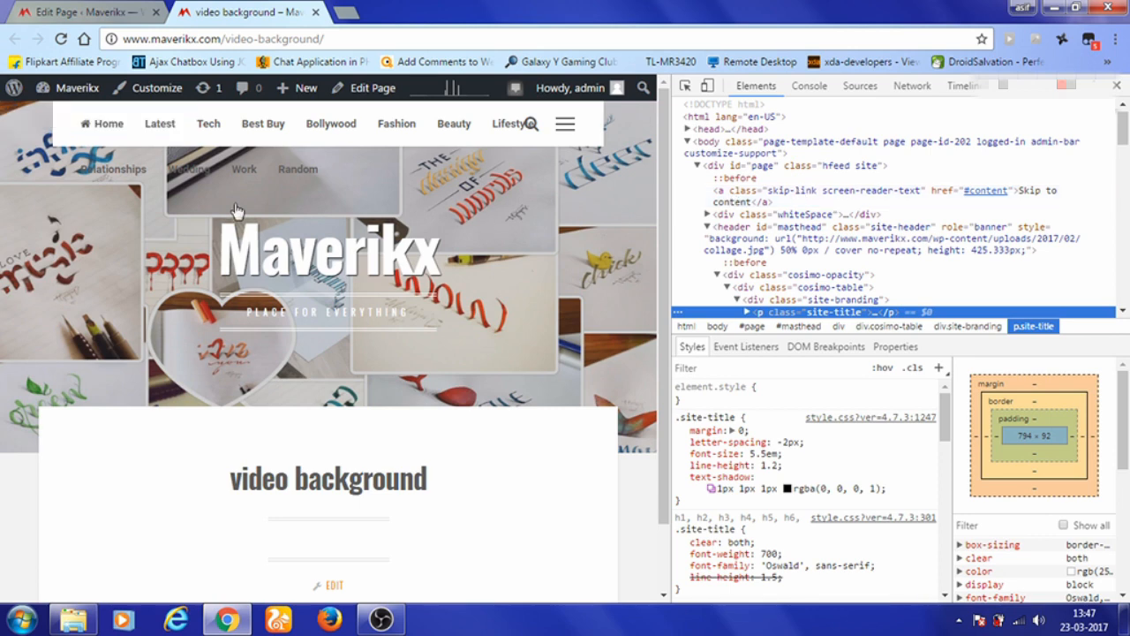
{"action": "mouse_move", "coordinate": [598, 279]}
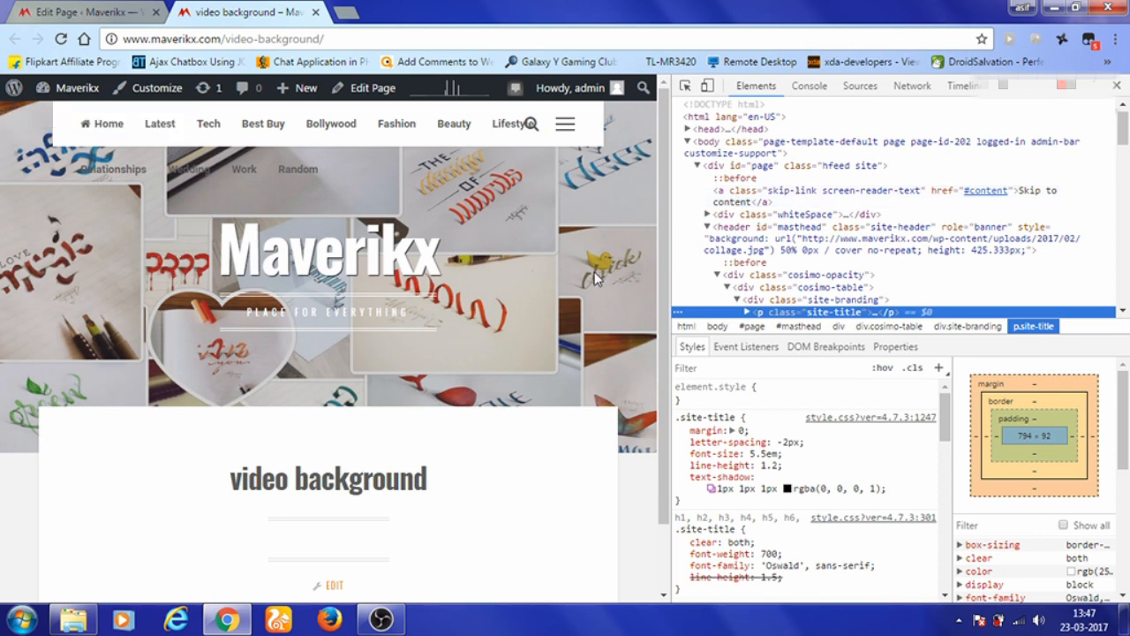
{"action": "left_click", "coordinate": [794, 286]}
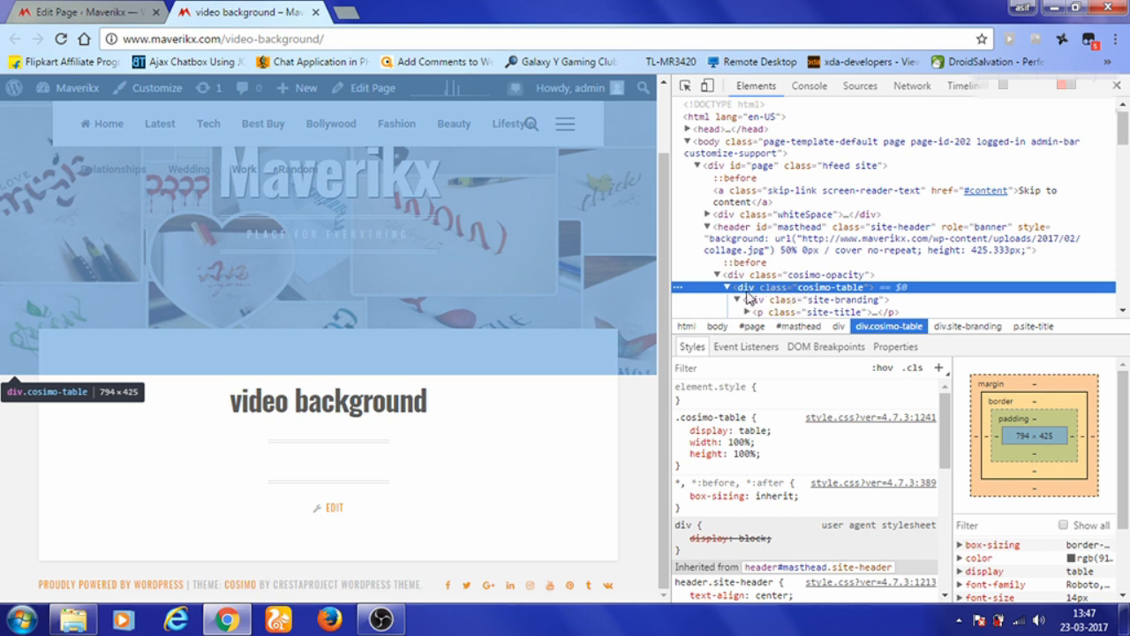
{"action": "mouse_move", "coordinate": [813, 291]}
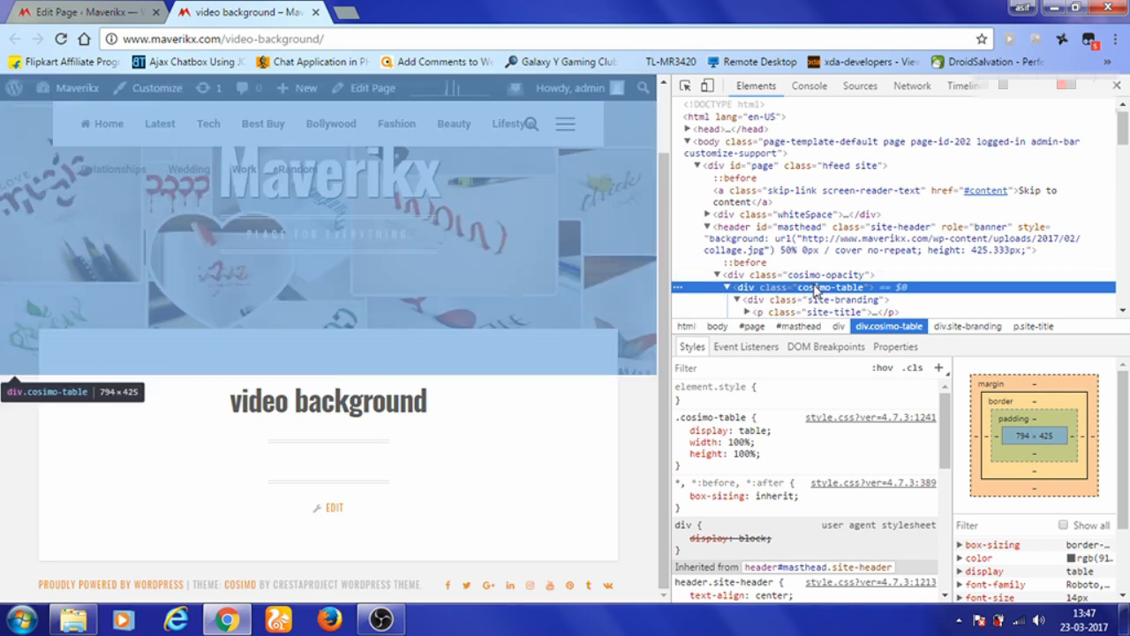
{"action": "double_click", "coordinate": [825, 287]}
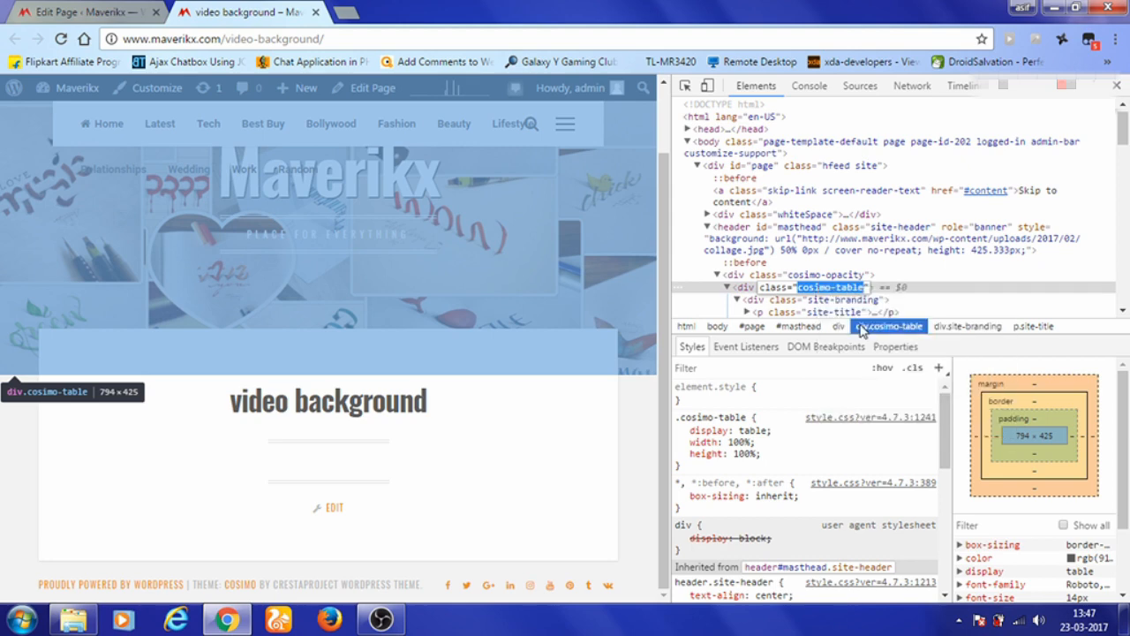
Step: Paste '.cosimo-table' into the page's Video Background Container field
{"action": "left_click", "coordinate": [83, 12]}
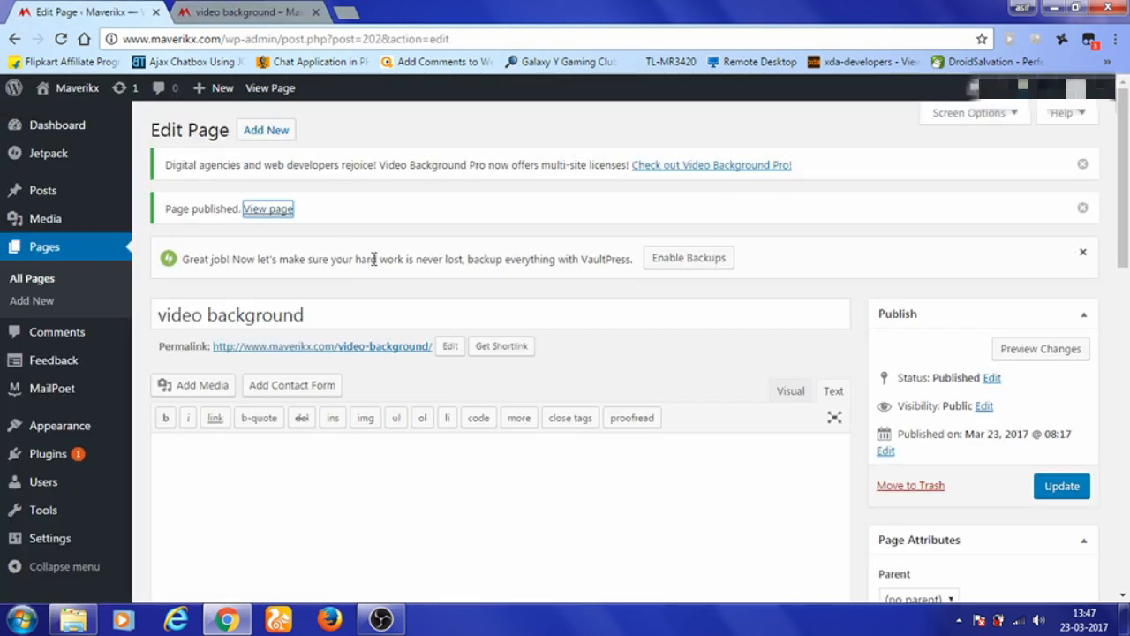
{"action": "scroll", "scroll_direction": "down", "scroll_amount": 3}
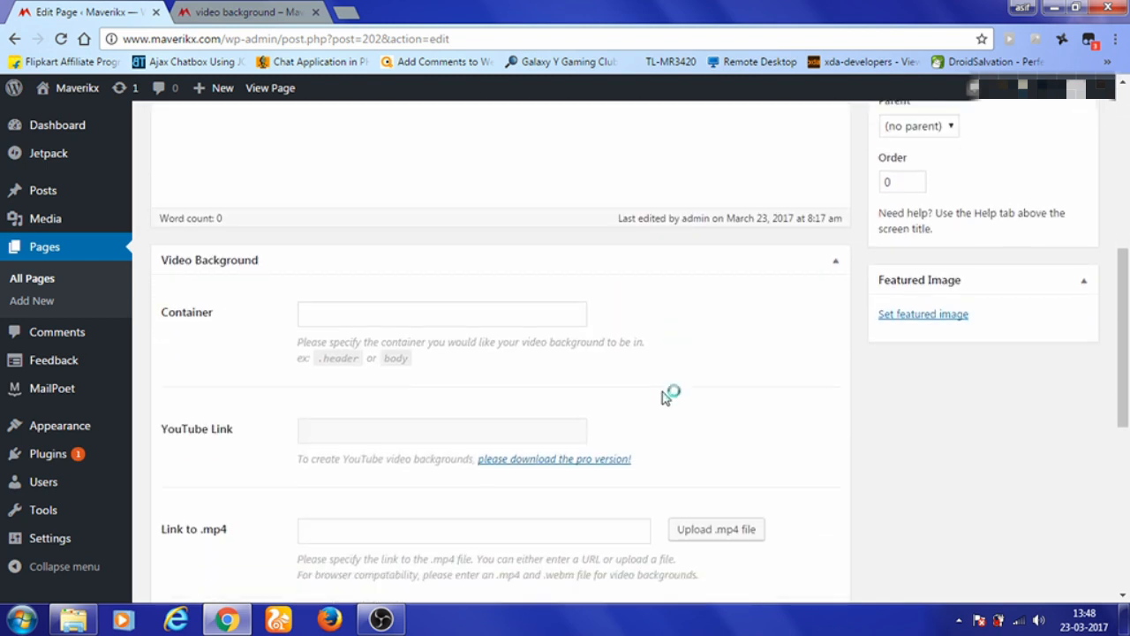
{"action": "scroll", "scroll_direction": "down", "scroll_amount": 3}
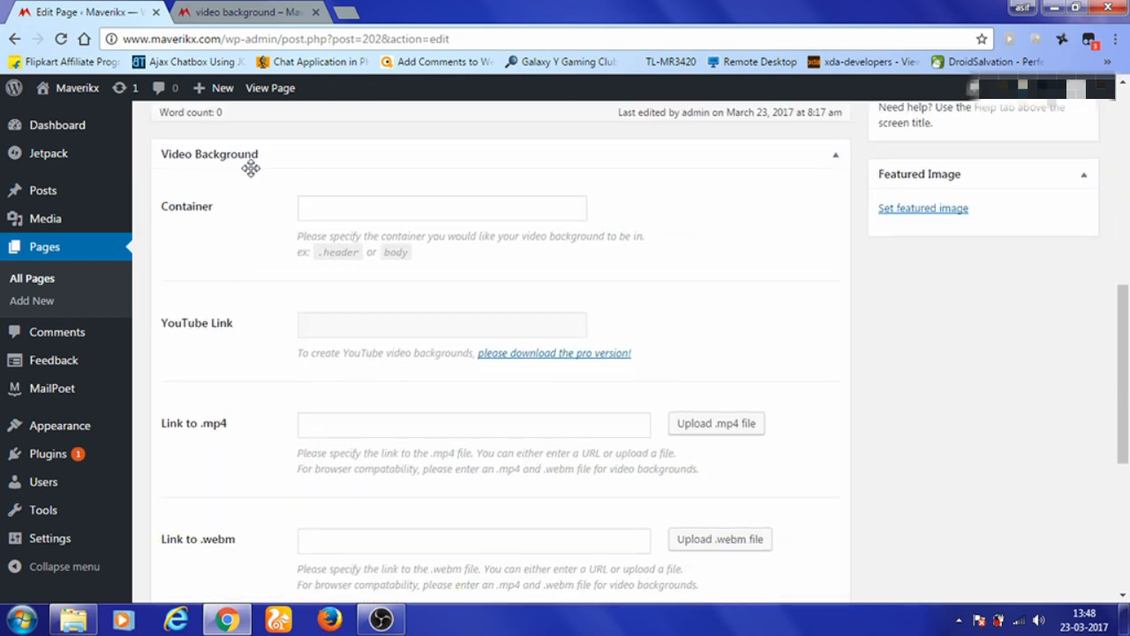
{"action": "scroll", "scroll_direction": "down", "scroll_amount": 3}
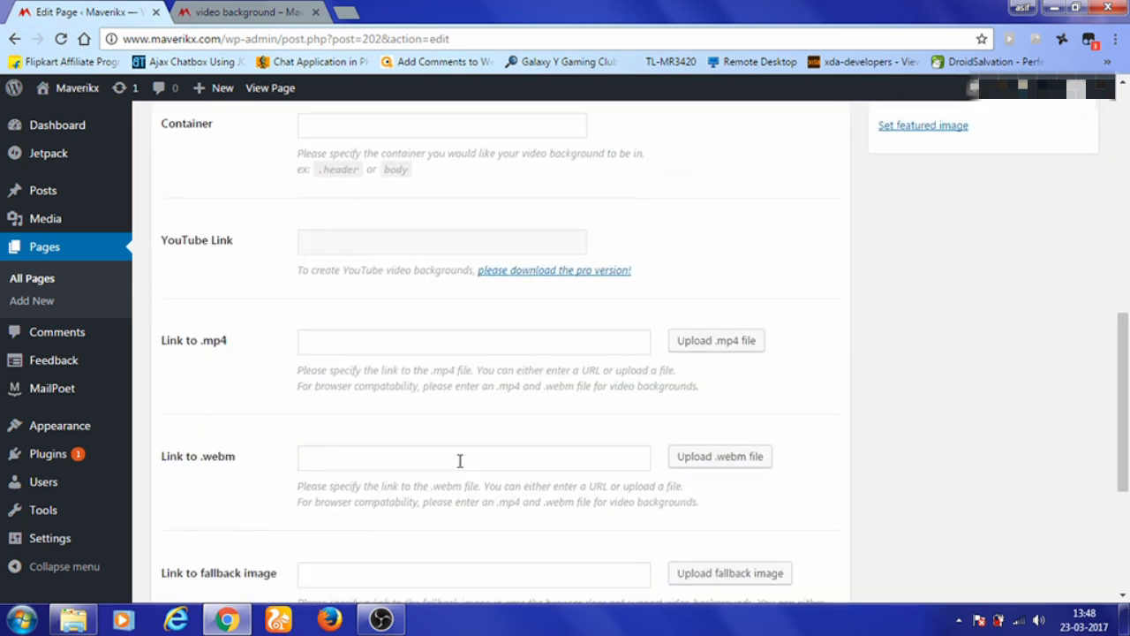
{"action": "scroll", "scroll_direction": "down", "scroll_amount": 3}
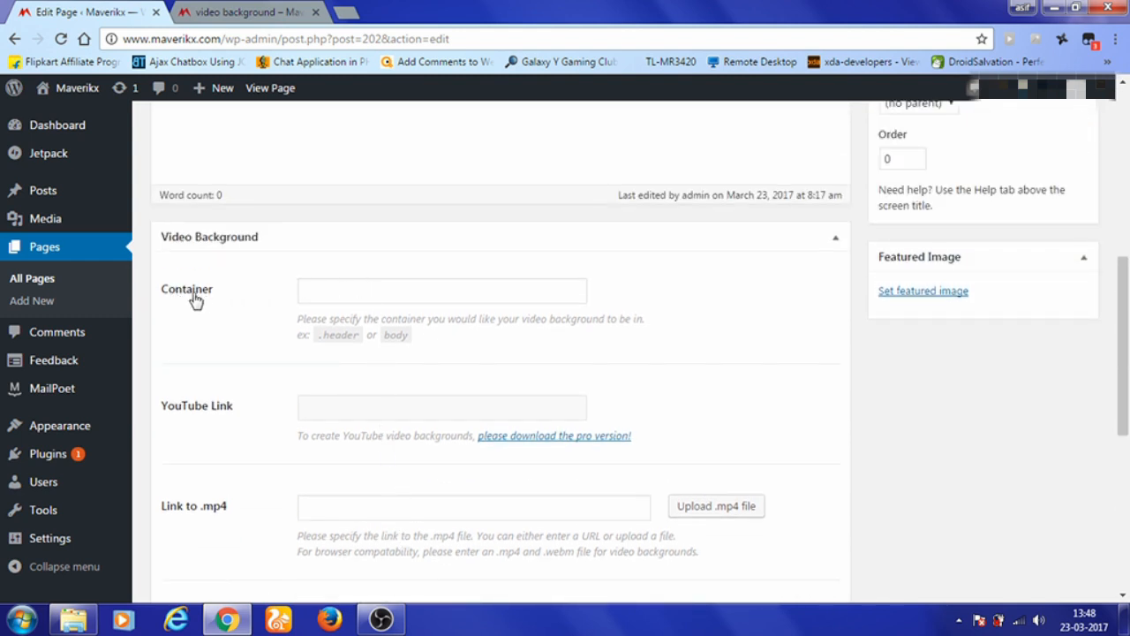
{"action": "right_click", "coordinate": [442, 290]}
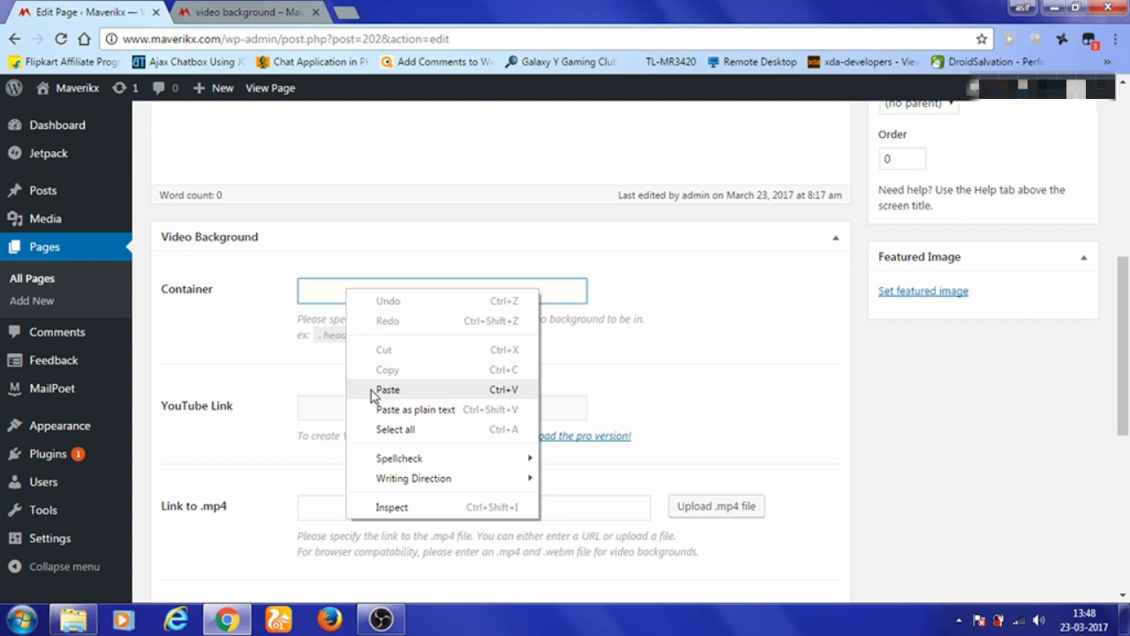
{"action": "left_click", "coordinate": [386, 389]}
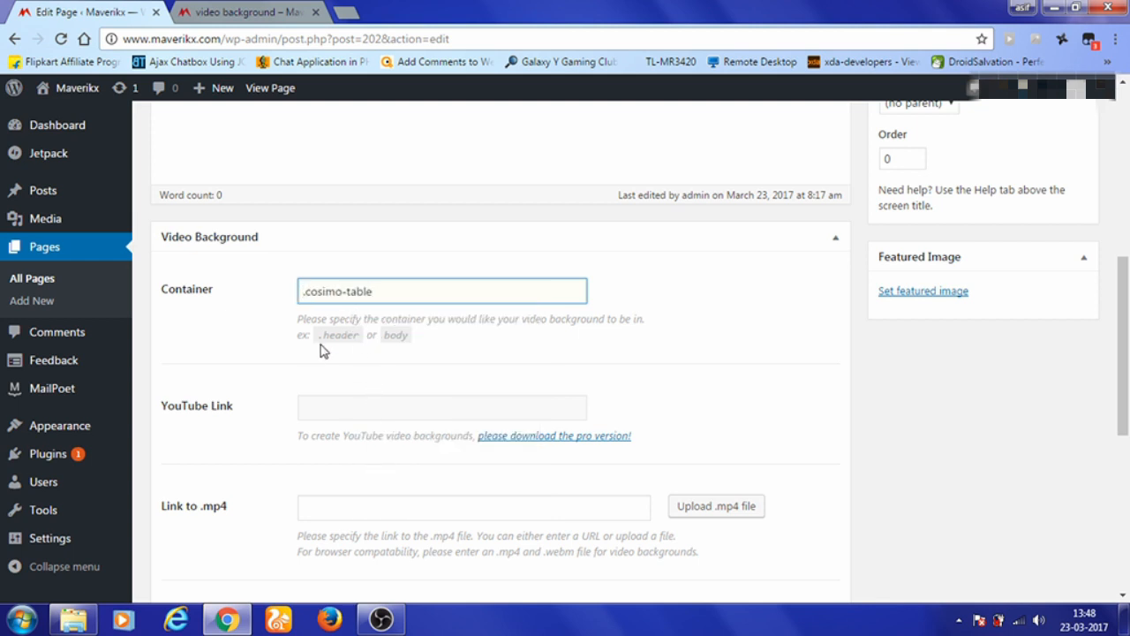
{"action": "scroll", "scroll_direction": "down", "scroll_amount": 3}
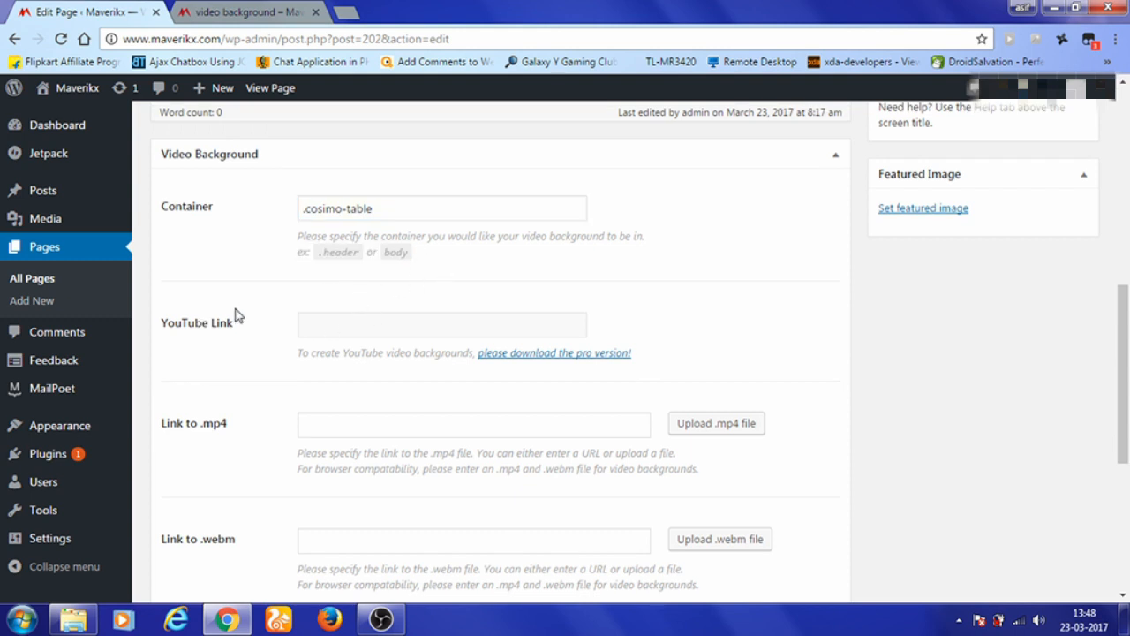
{"action": "scroll", "scroll_direction": "down", "scroll_amount": 3}
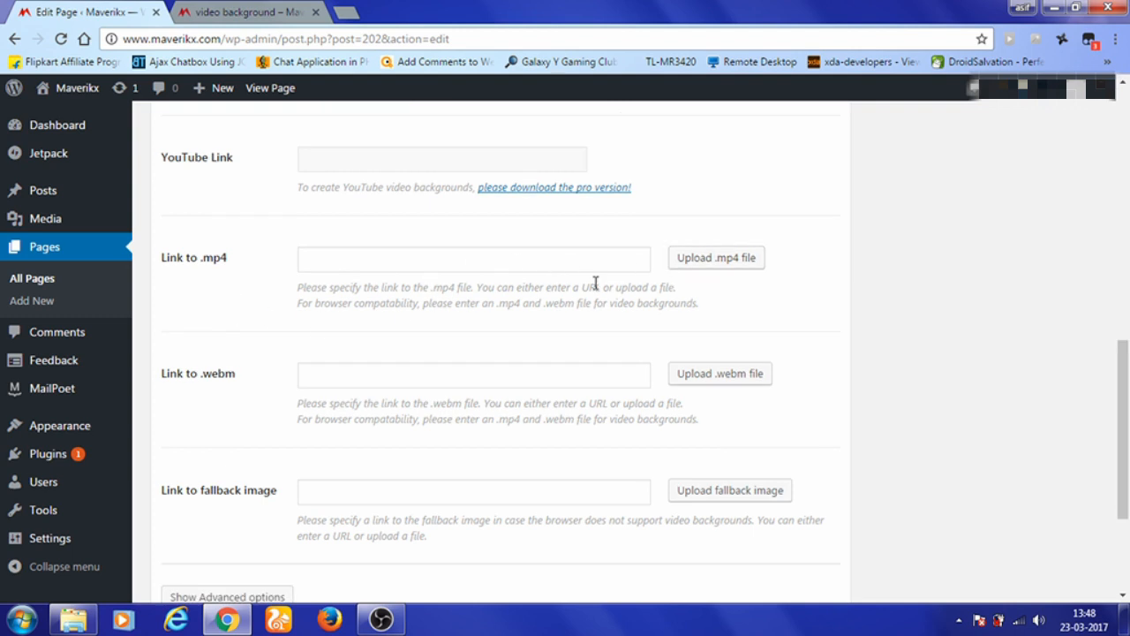
{"action": "mouse_move", "coordinate": [366, 338]}
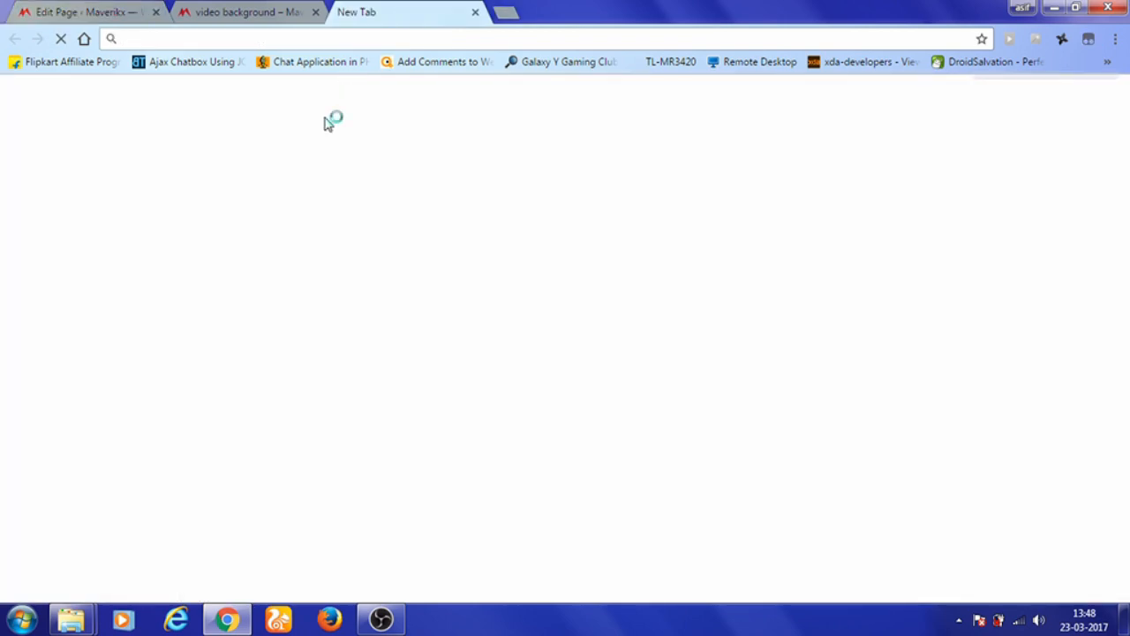
Step: Go to pixabay.com/en/videos in a new tab and scroll down the clip grid
{"action": "type", "text": "pixabay.com/en/videos/"}
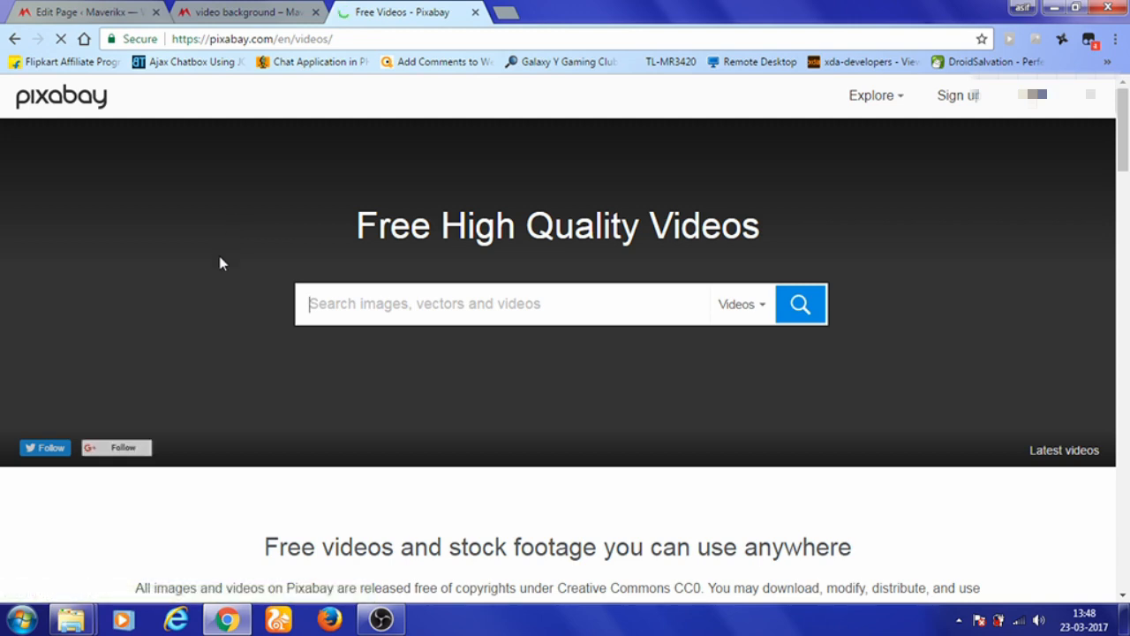
{"action": "scroll", "scroll_direction": "down", "scroll_amount": 3}
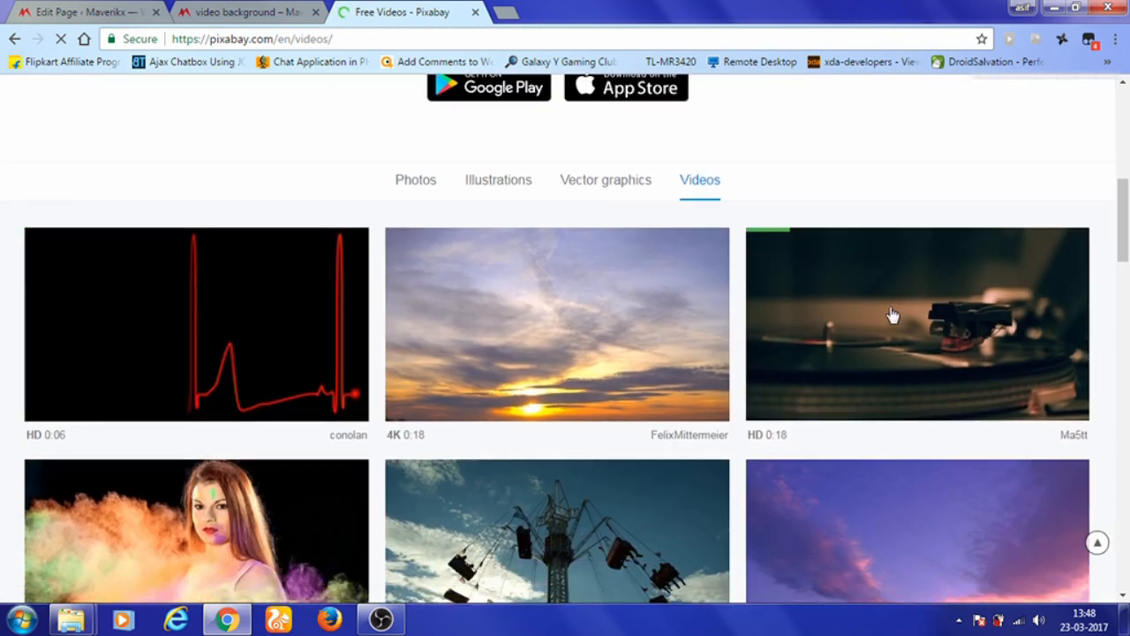
{"action": "scroll", "scroll_direction": "down", "scroll_amount": 3}
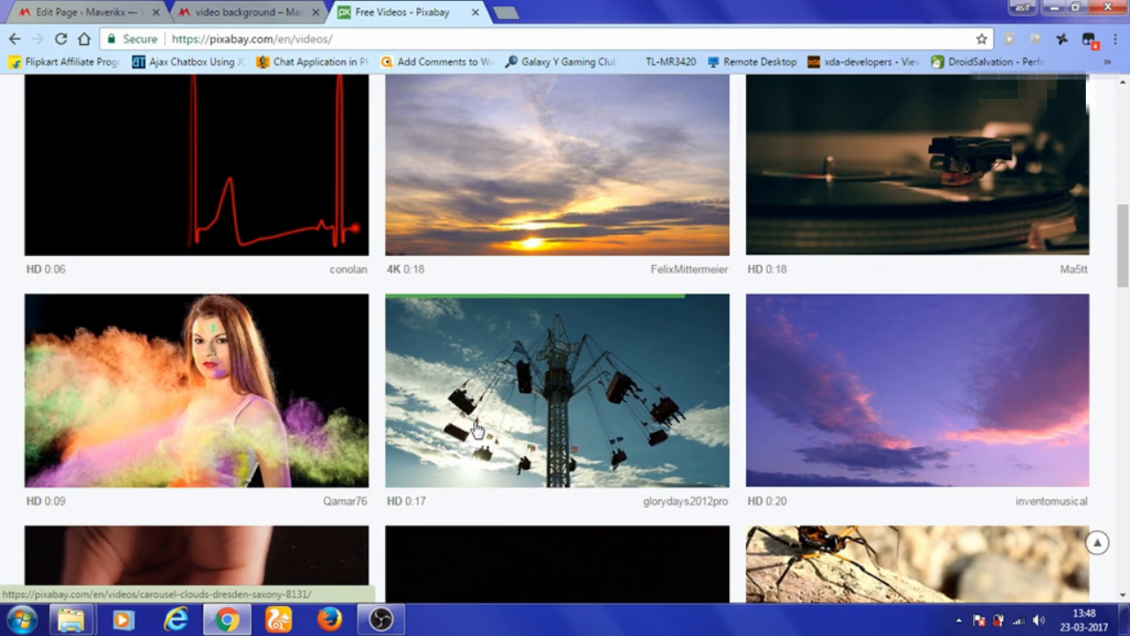
{"action": "scroll", "scroll_direction": "down", "scroll_amount": 3}
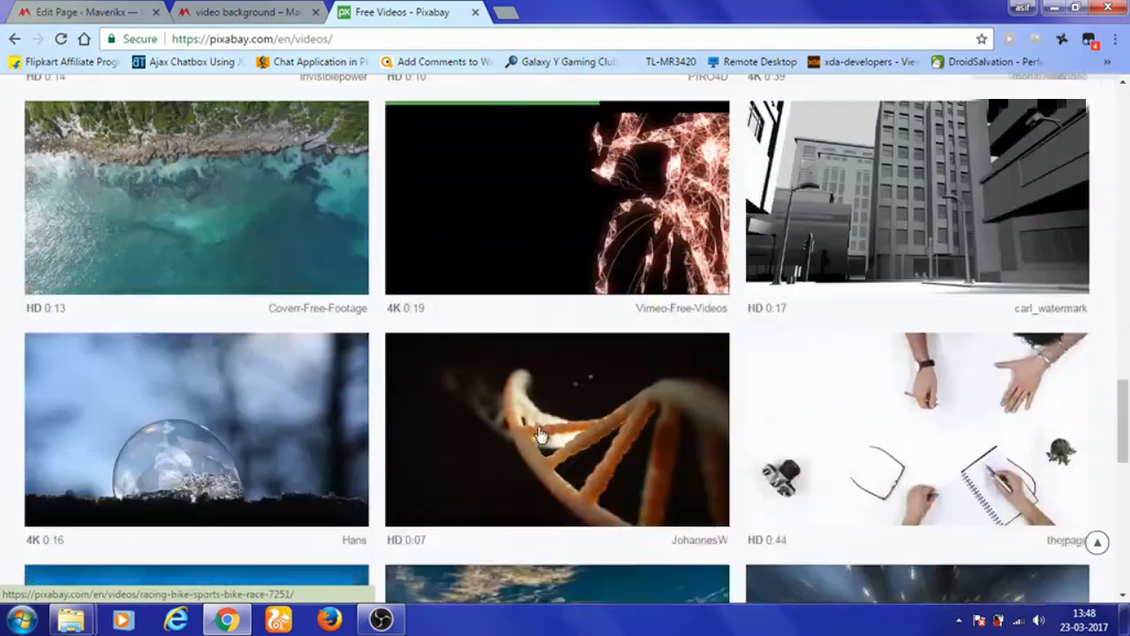
{"action": "scroll", "scroll_direction": "down", "scroll_amount": 3}
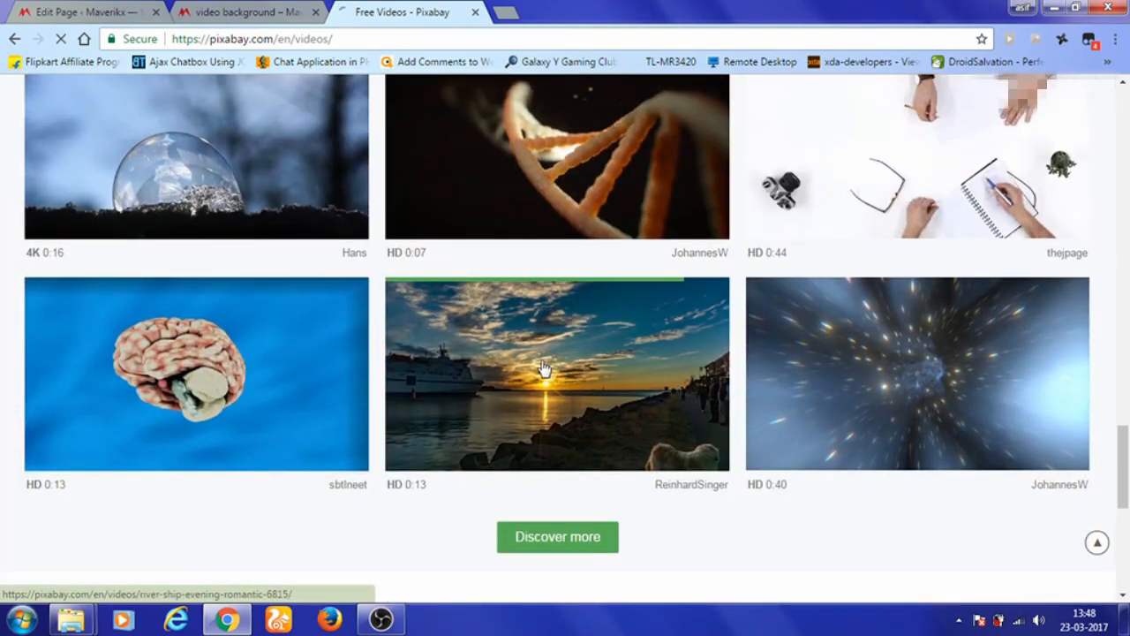
Step: List the download resolutions for Pixabay's river ship evening sunset clip, then return to the page editor
{"action": "left_click", "coordinate": [545, 366]}
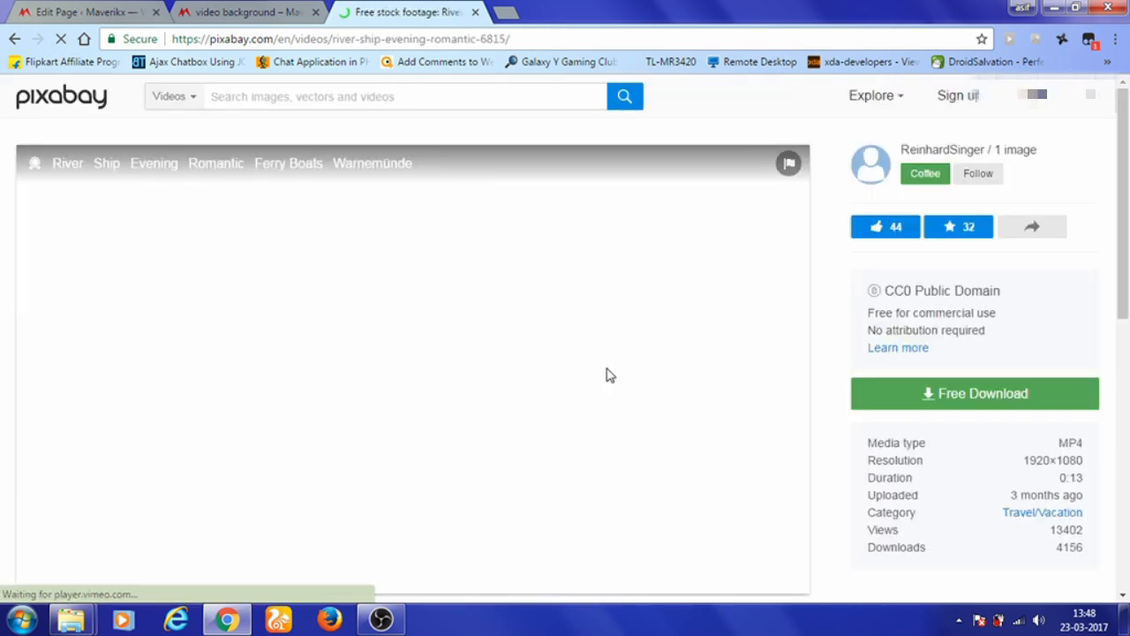
{"action": "left_click", "coordinate": [974, 393]}
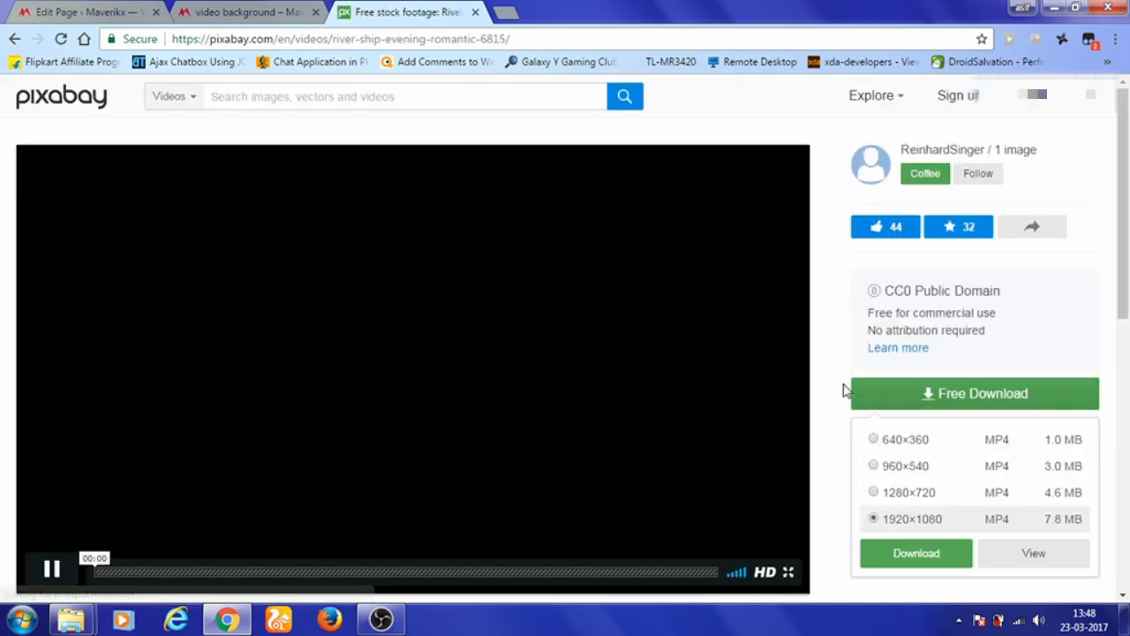
{"action": "scroll", "scroll_direction": "down", "scroll_amount": 3}
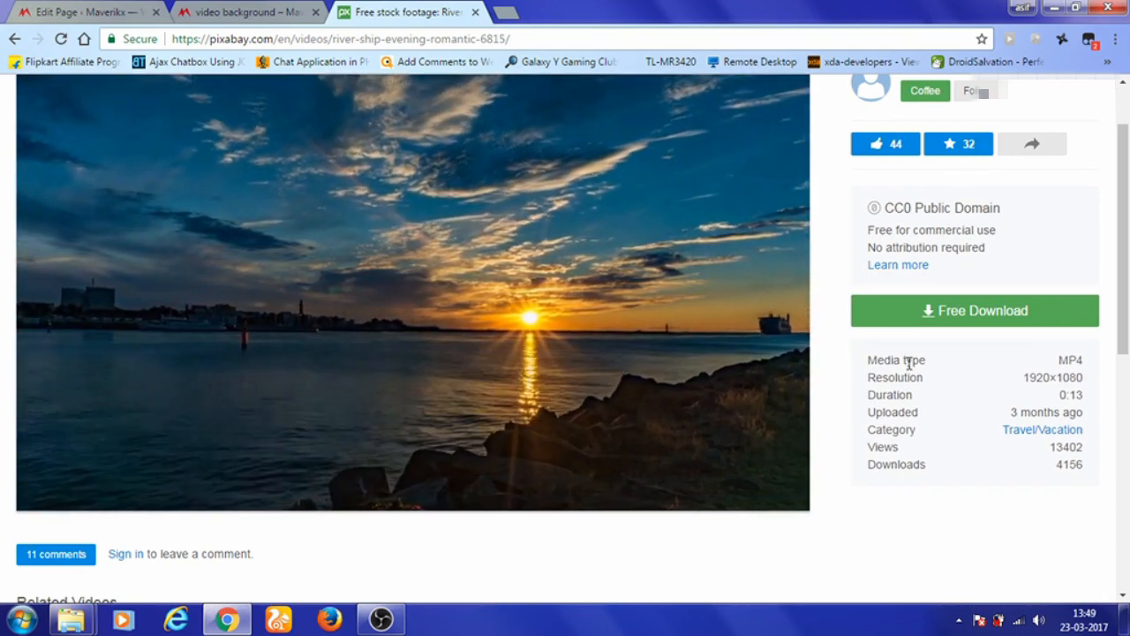
{"action": "left_click", "coordinate": [974, 310]}
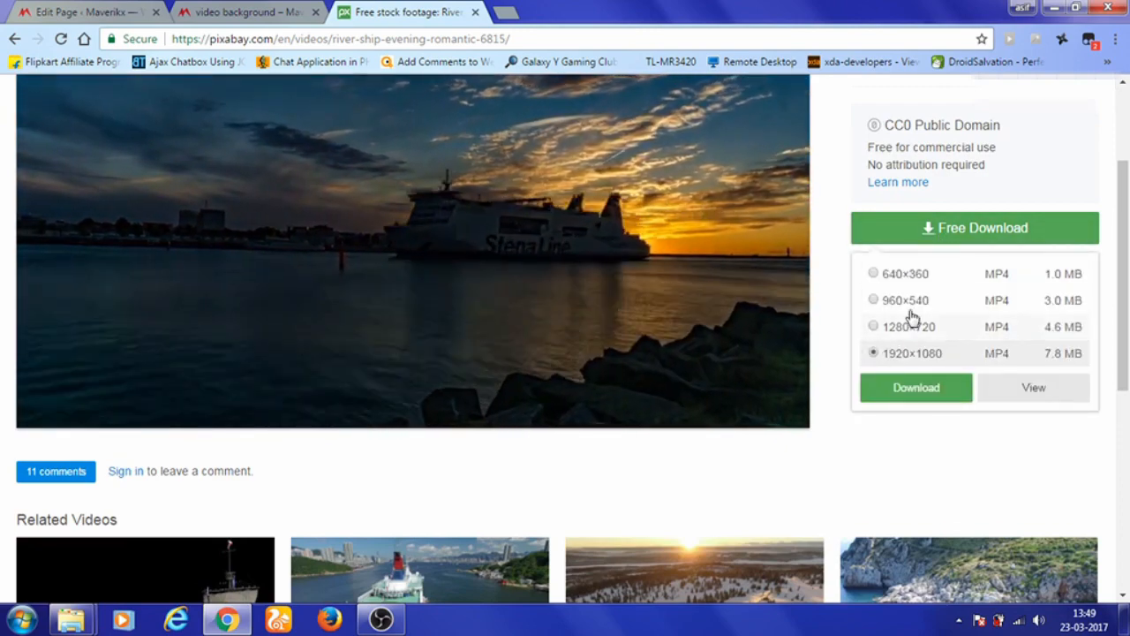
{"action": "left_click", "coordinate": [412, 253]}
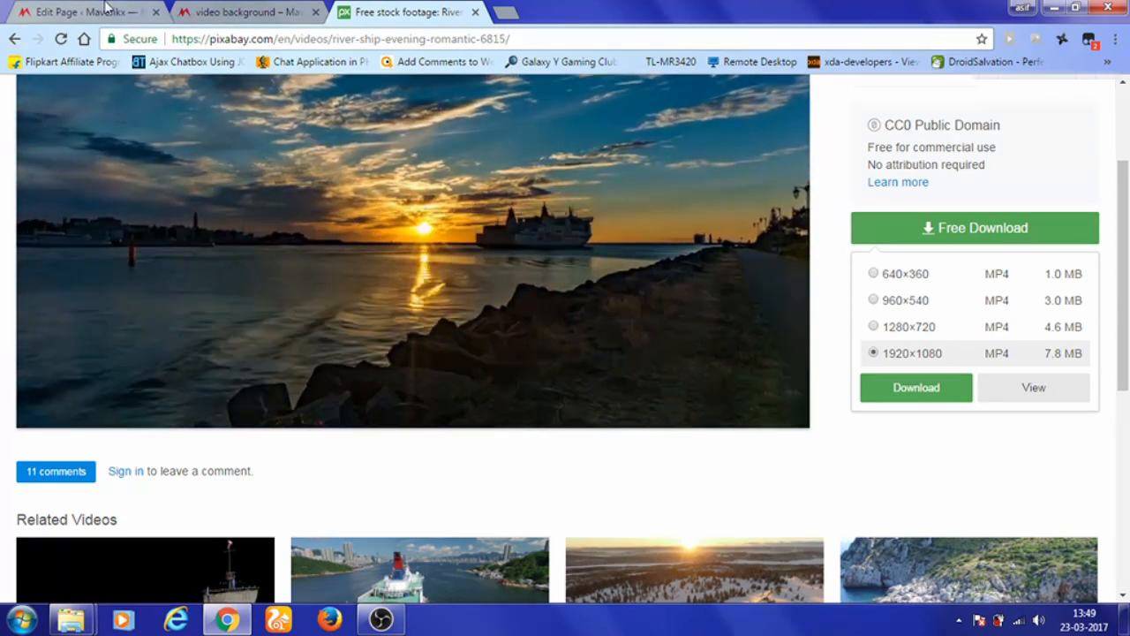
{"action": "left_click", "coordinate": [80, 11]}
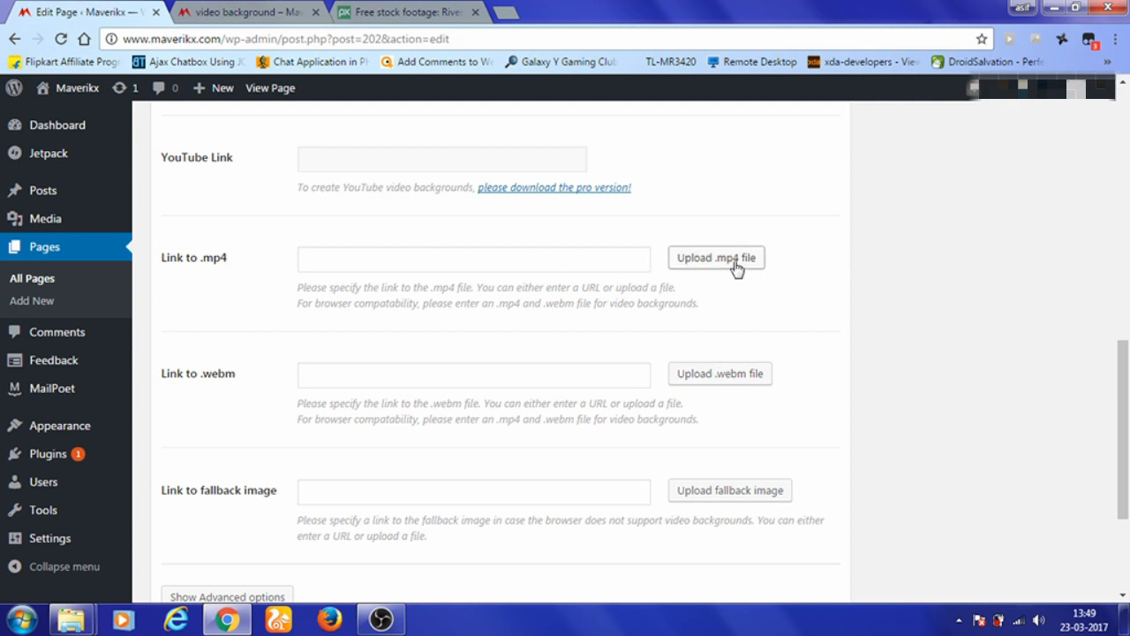
{"action": "mouse_move", "coordinate": [726, 275]}
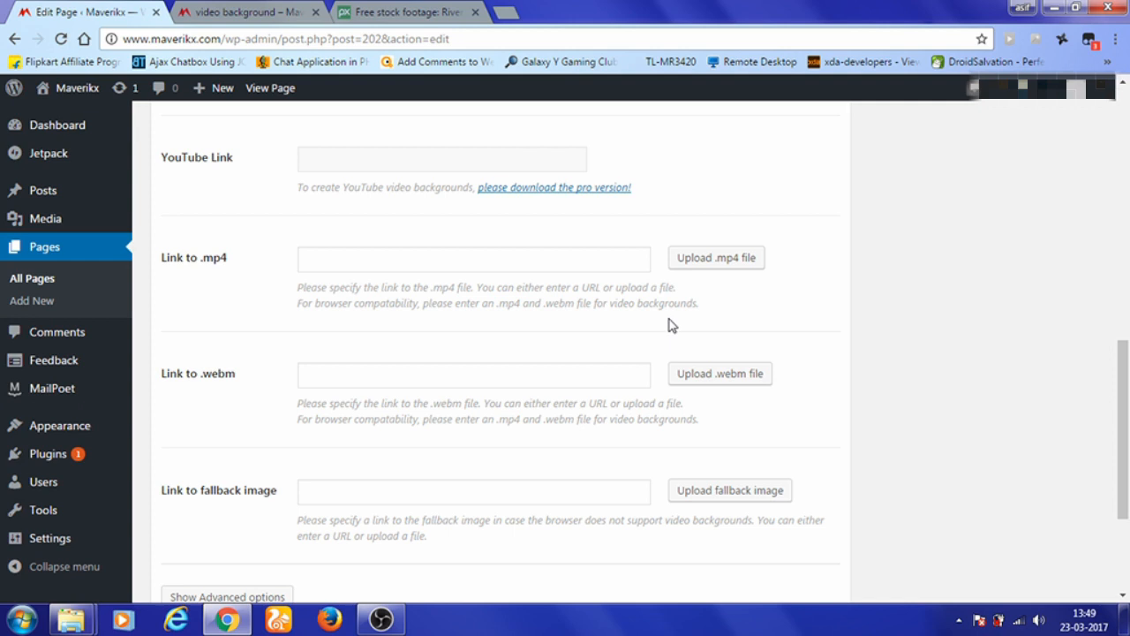
{"action": "mouse_move", "coordinate": [501, 305]}
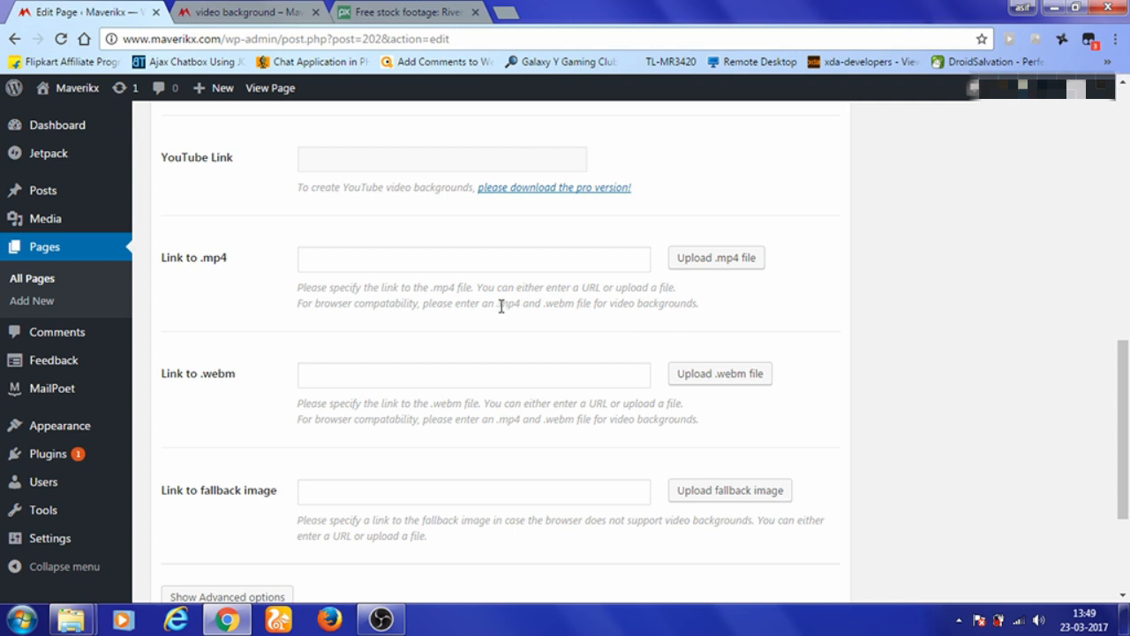
{"action": "mouse_move", "coordinate": [590, 308]}
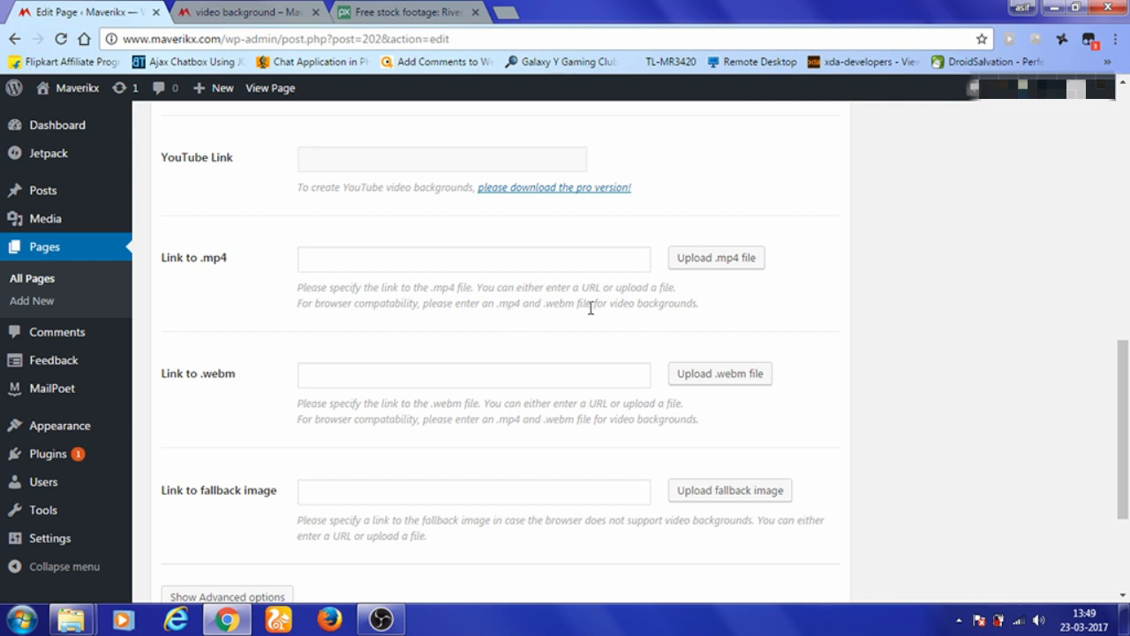
{"action": "mouse_move", "coordinate": [574, 337]}
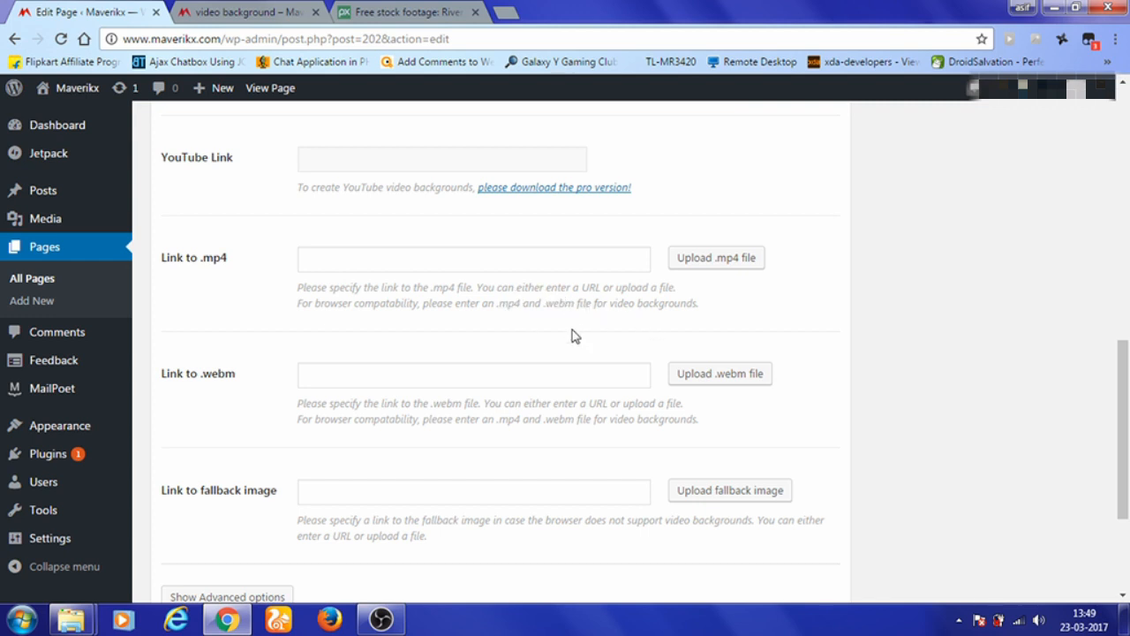
{"action": "mouse_move", "coordinate": [781, 323]}
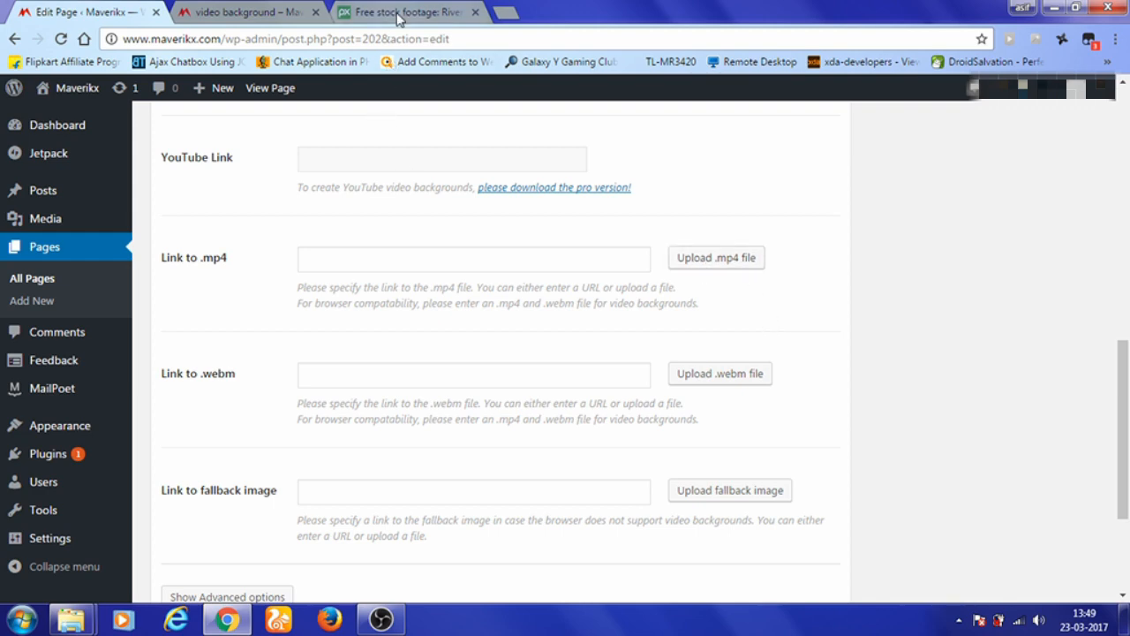
{"action": "left_click", "coordinate": [407, 12]}
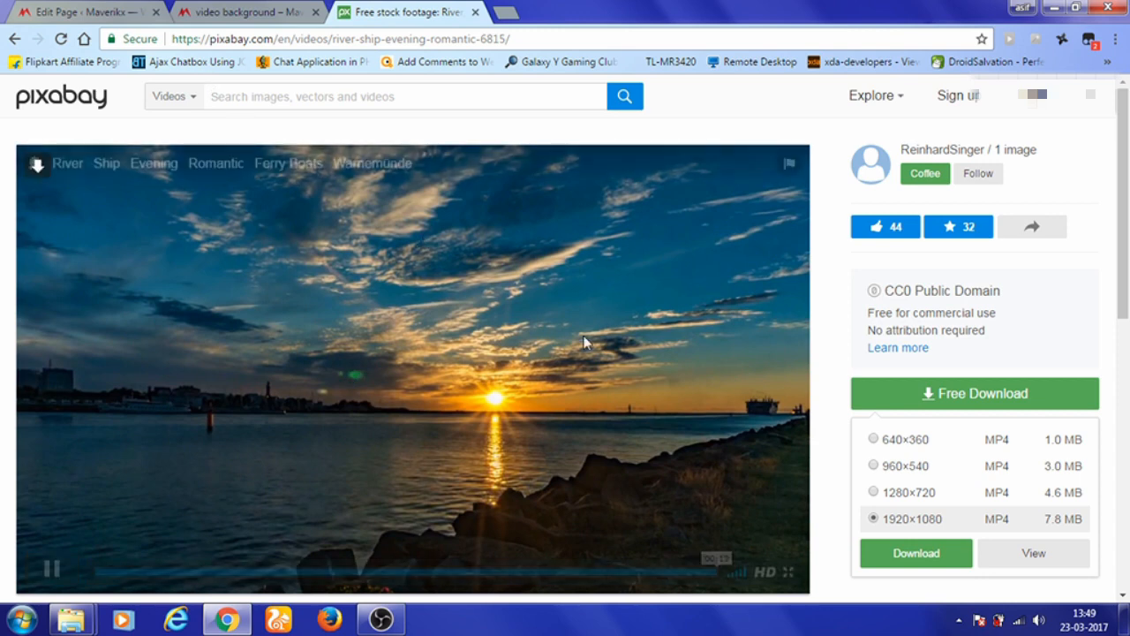
{"action": "left_click", "coordinate": [84, 12]}
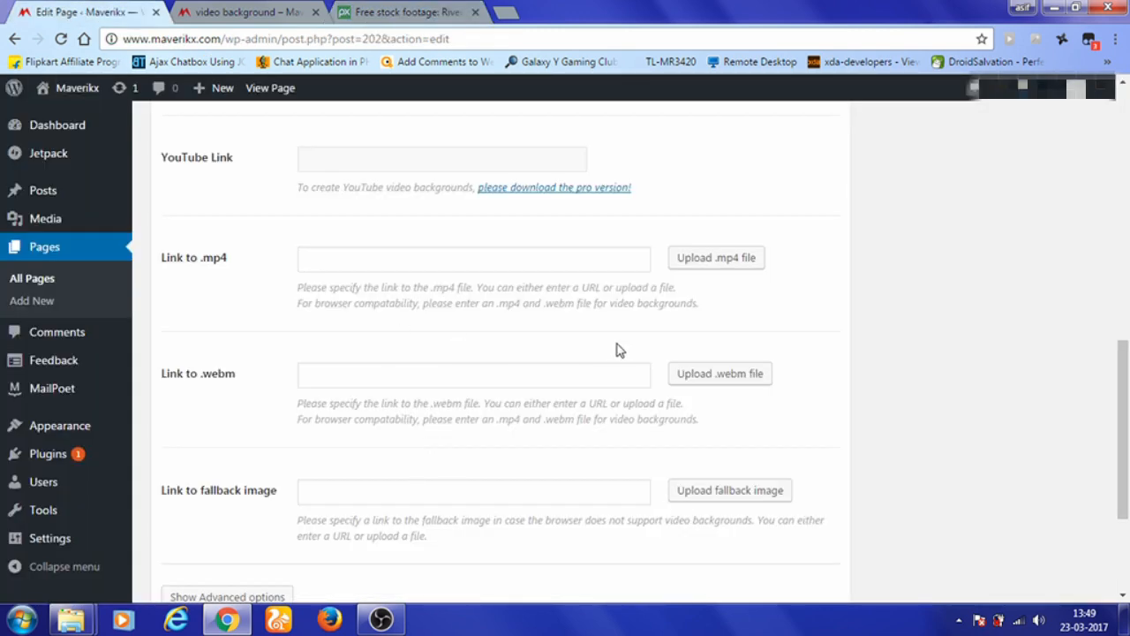
Step: Upload the 'River - 6815' video and set it as the .mp4 link
{"action": "left_click", "coordinate": [715, 257]}
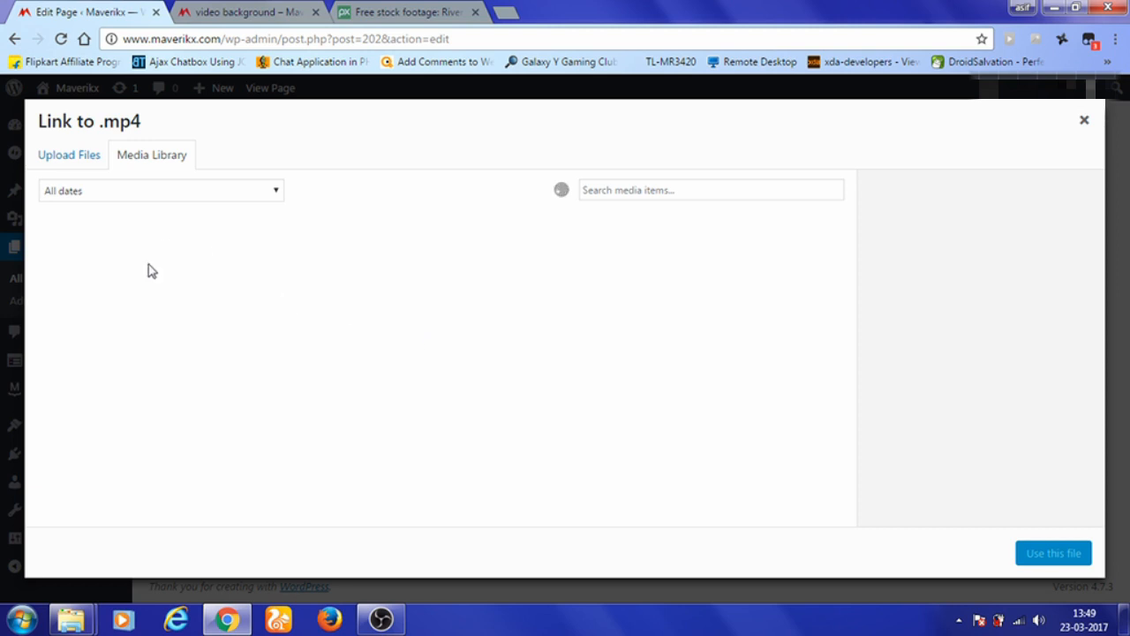
{"action": "left_click", "coordinate": [69, 155]}
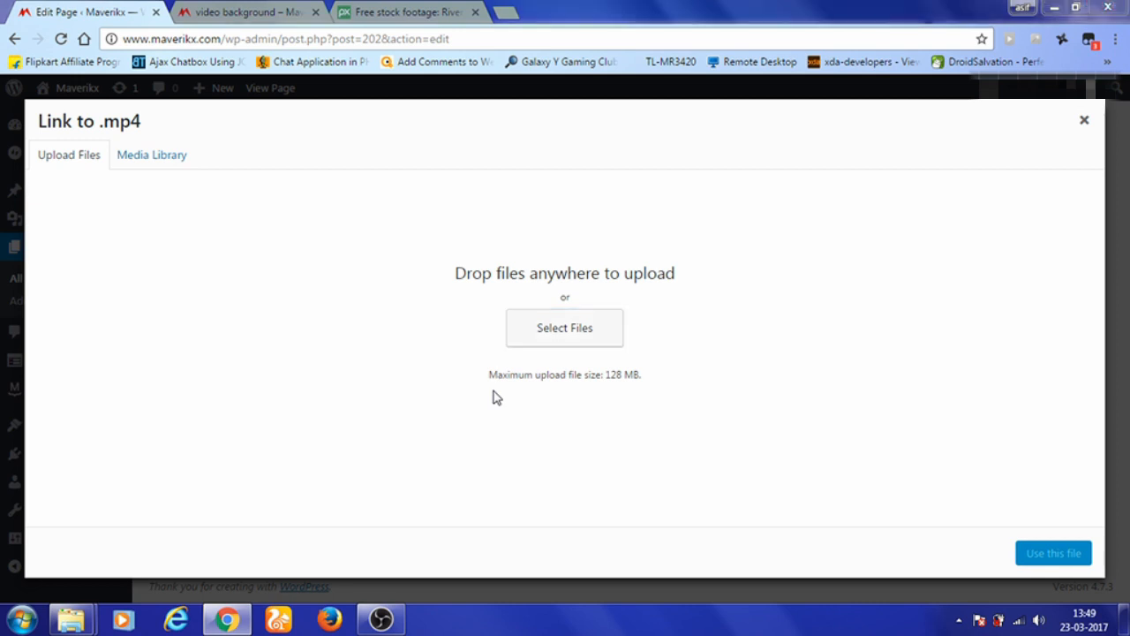
{"action": "left_click", "coordinate": [564, 328]}
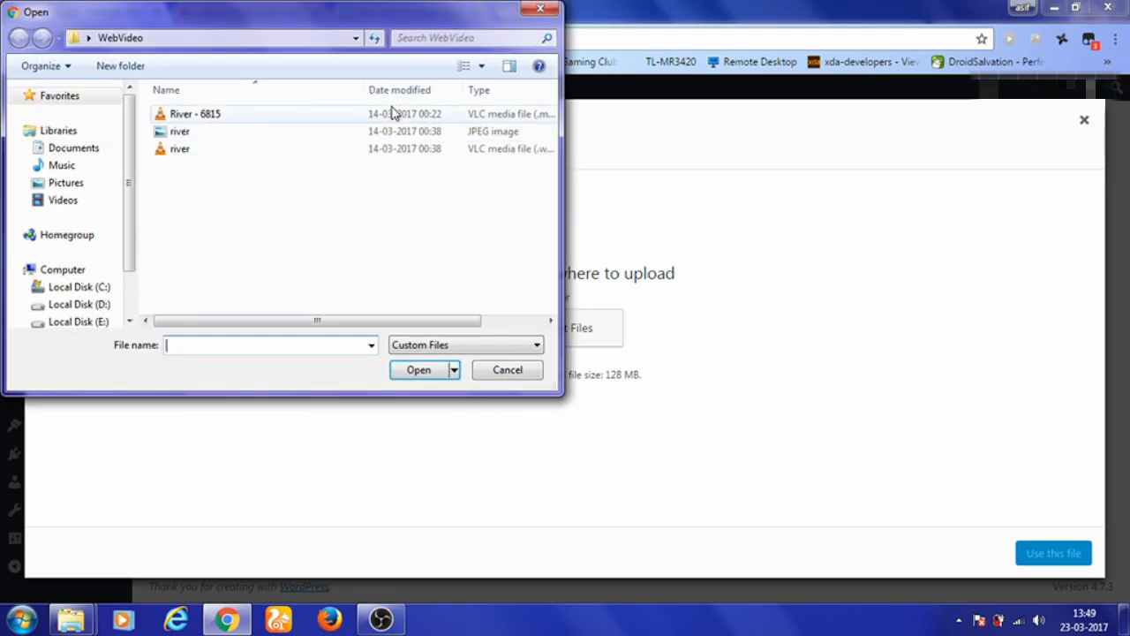
{"action": "left_click", "coordinate": [194, 113]}
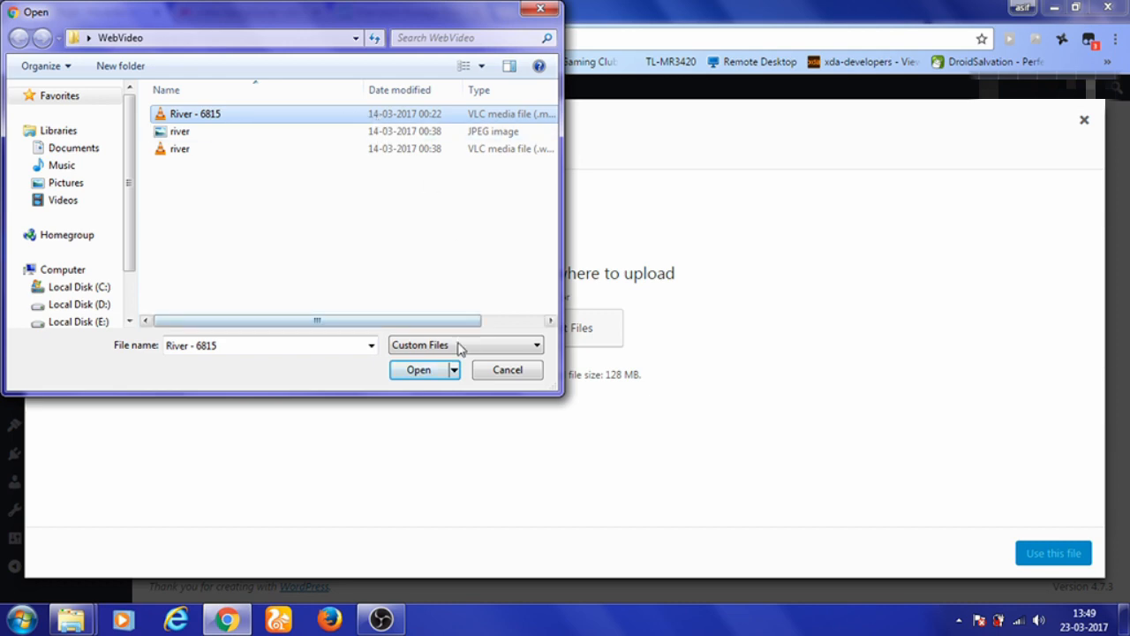
{"action": "left_click", "coordinate": [418, 369]}
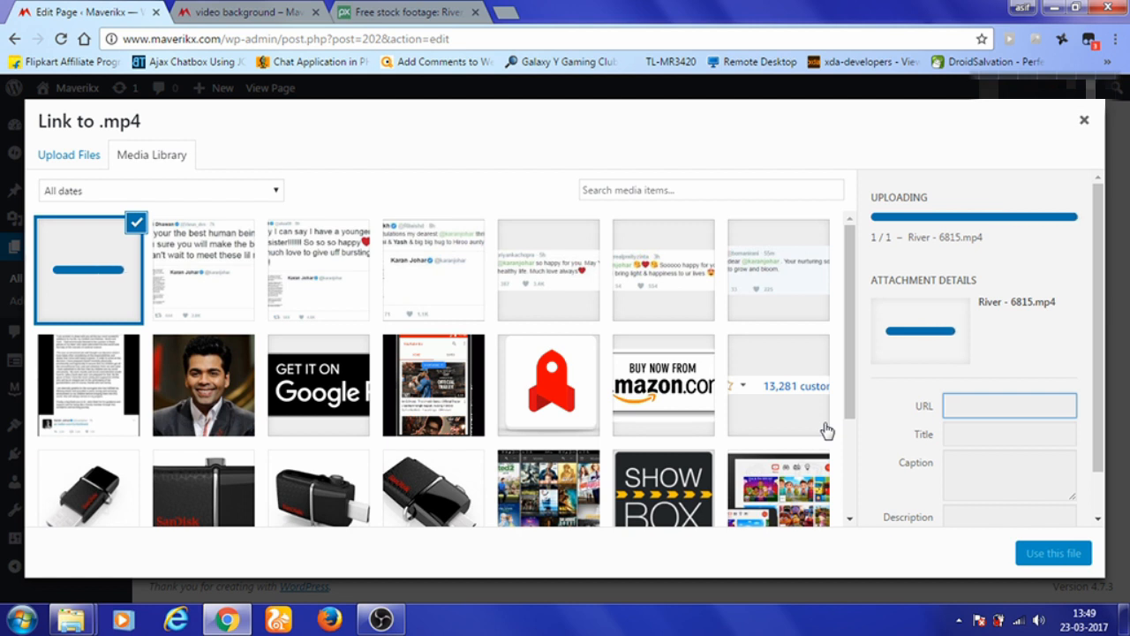
{"action": "mouse_move", "coordinate": [843, 412]}
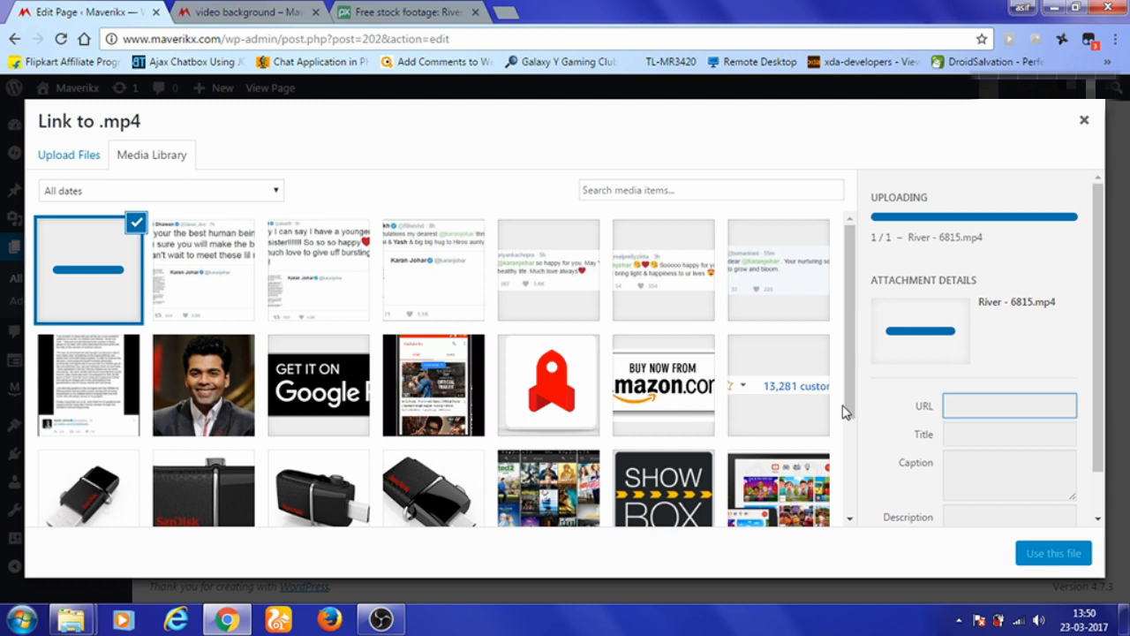
{"action": "left_click", "coordinate": [1053, 553]}
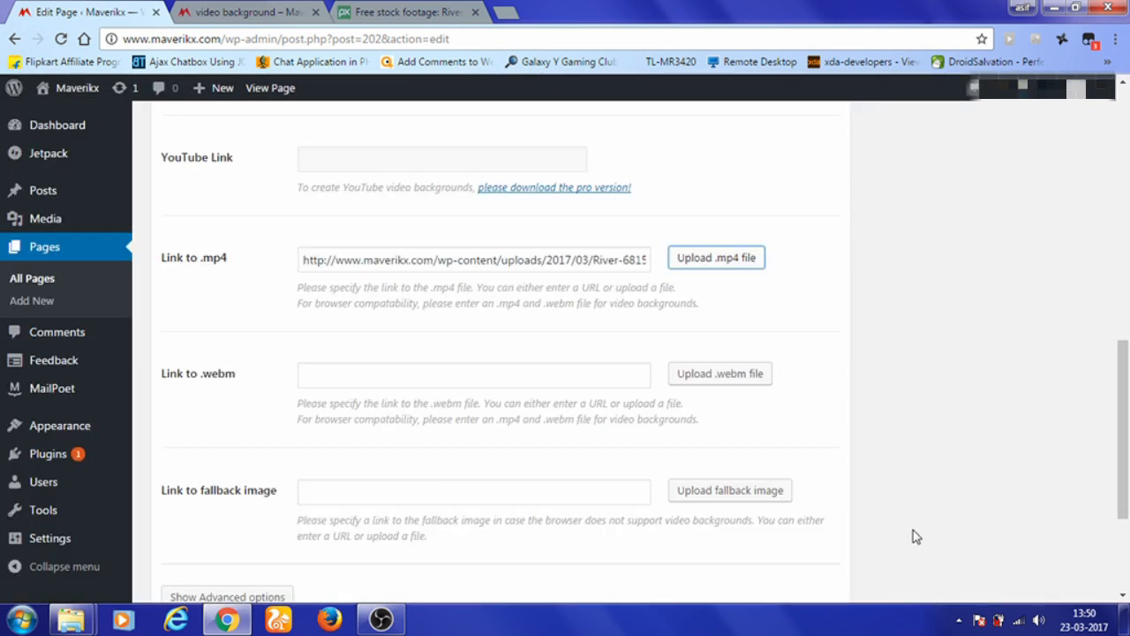
Step: Upload river.webm and set it as the .webm link
{"action": "left_click", "coordinate": [719, 372]}
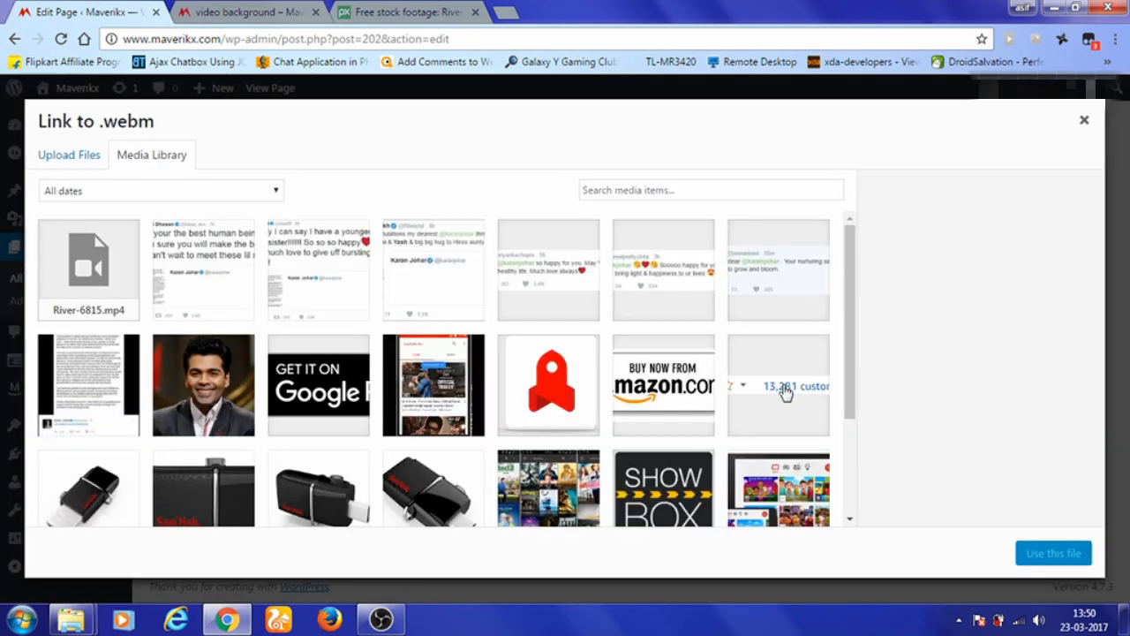
{"action": "left_click", "coordinate": [69, 155]}
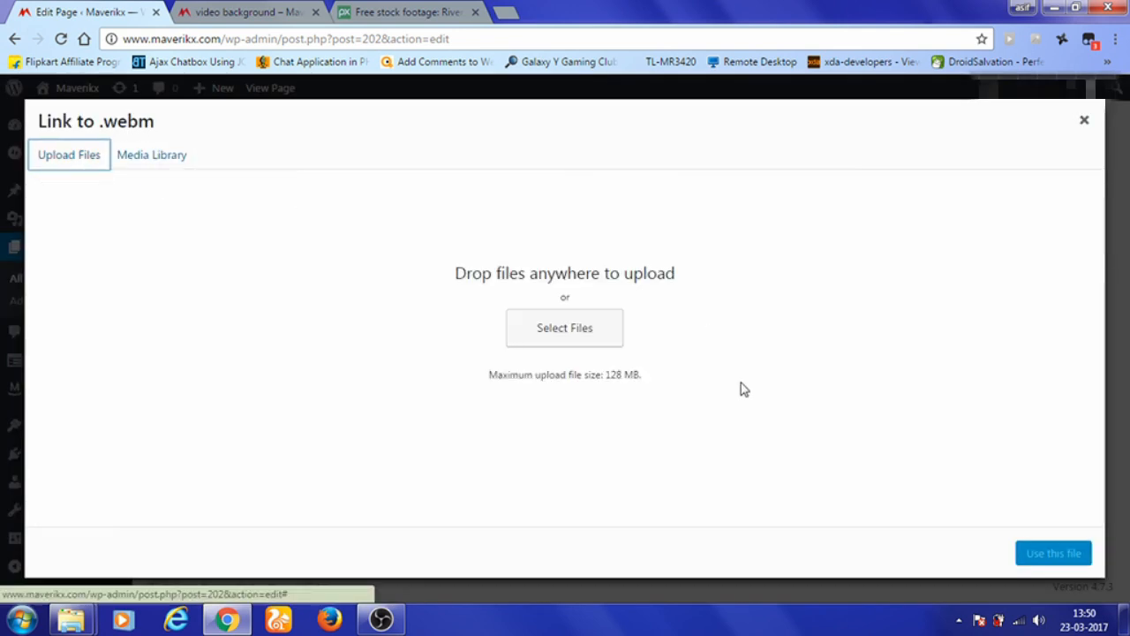
{"action": "left_click", "coordinate": [564, 328]}
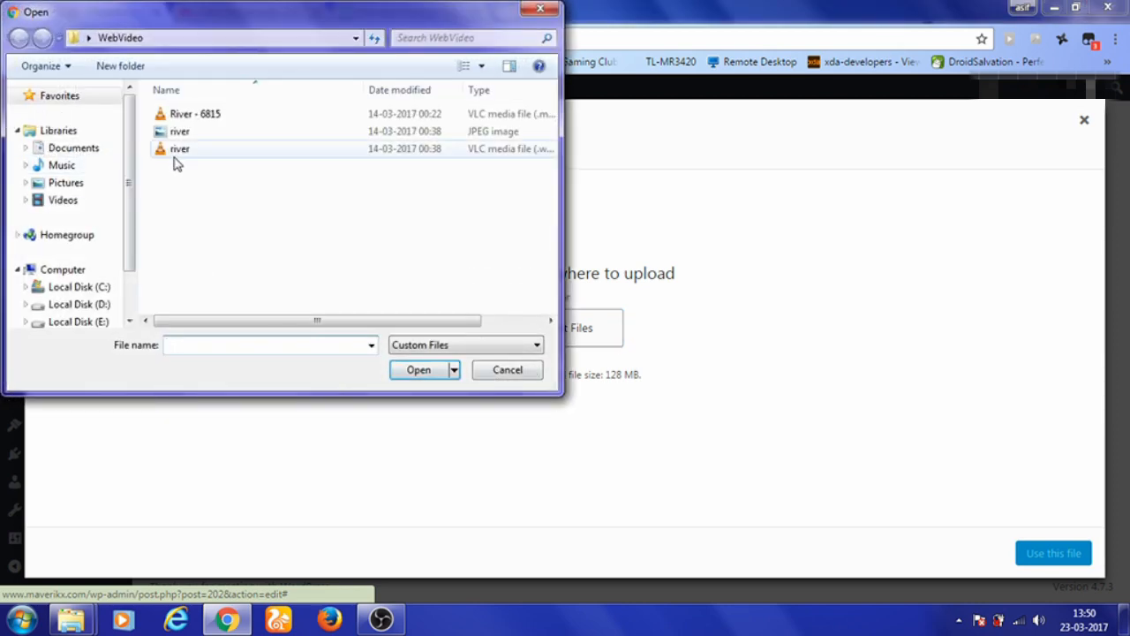
{"action": "left_click", "coordinate": [418, 370]}
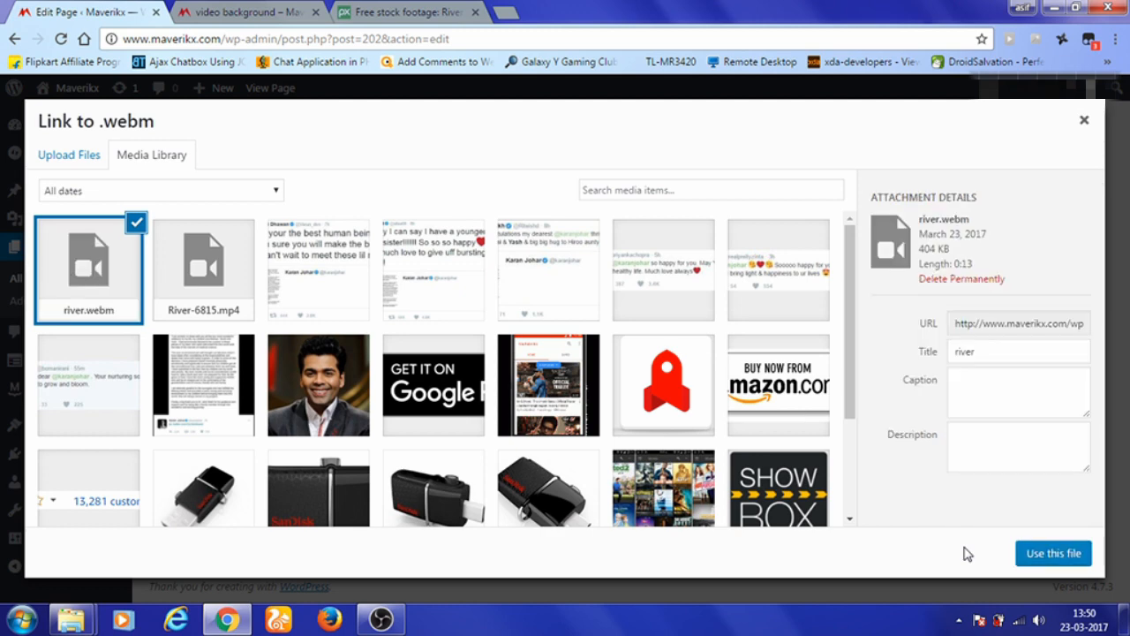
{"action": "left_click", "coordinate": [1053, 552]}
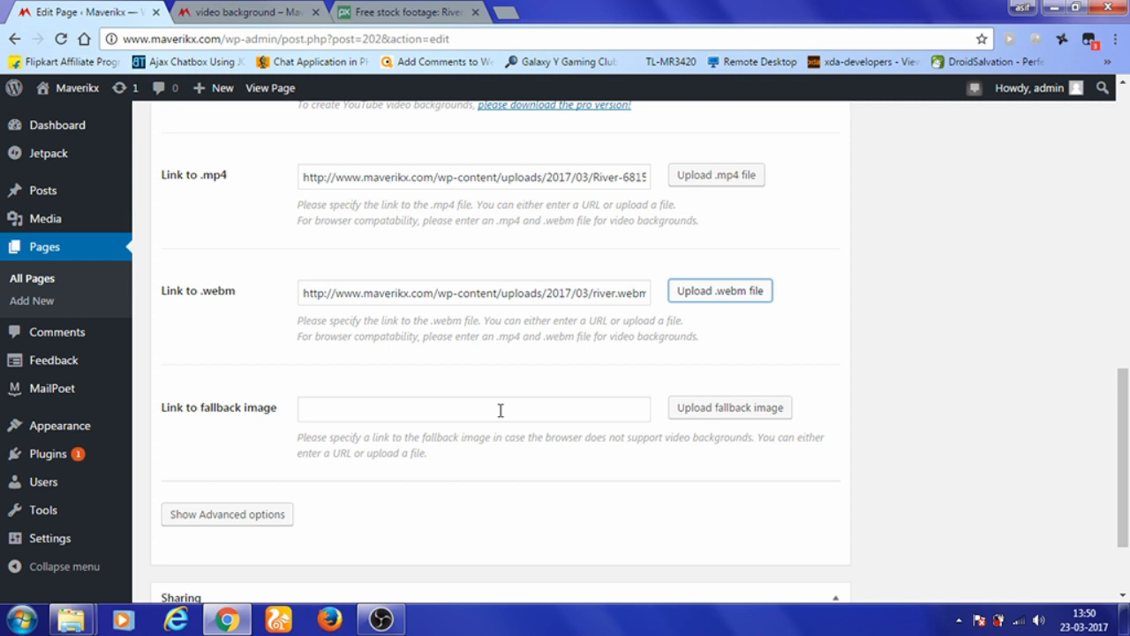
Step: Upload the river.jpg sunset picture and set it as the fallback image
{"action": "scroll", "scroll_direction": "down", "scroll_amount": 3}
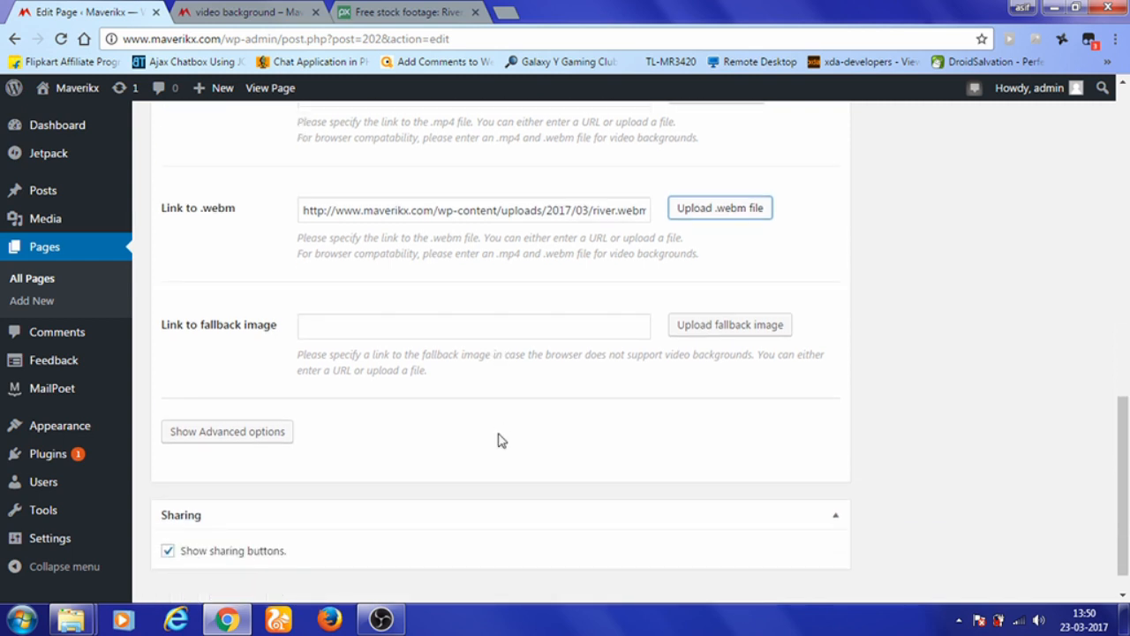
{"action": "mouse_move", "coordinate": [550, 407]}
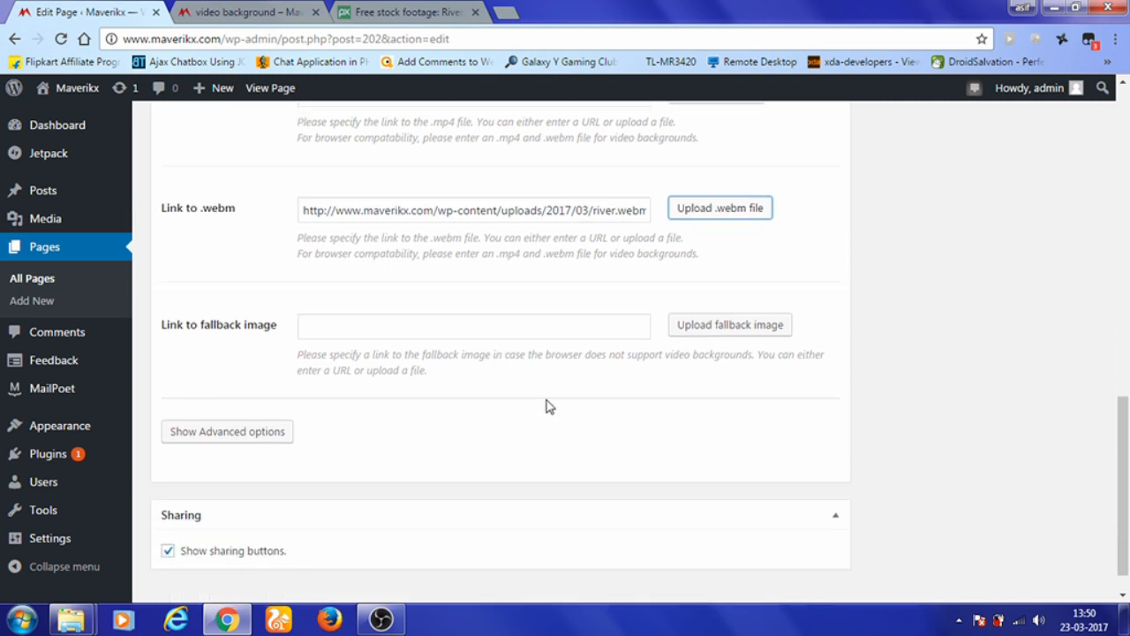
{"action": "mouse_move", "coordinate": [601, 378]}
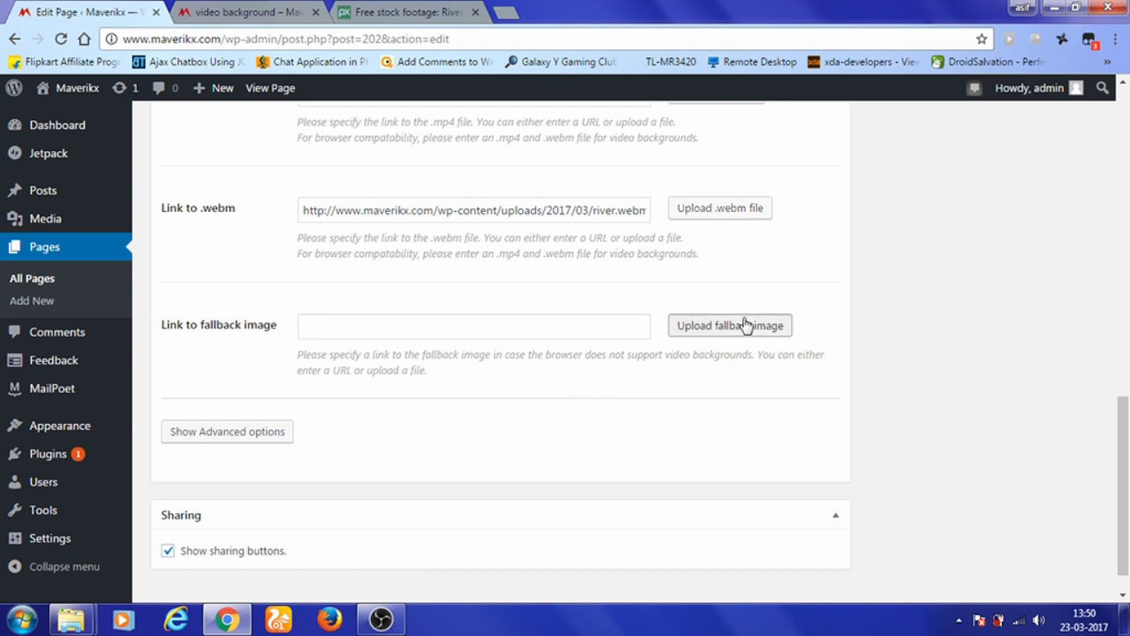
{"action": "left_click", "coordinate": [729, 325]}
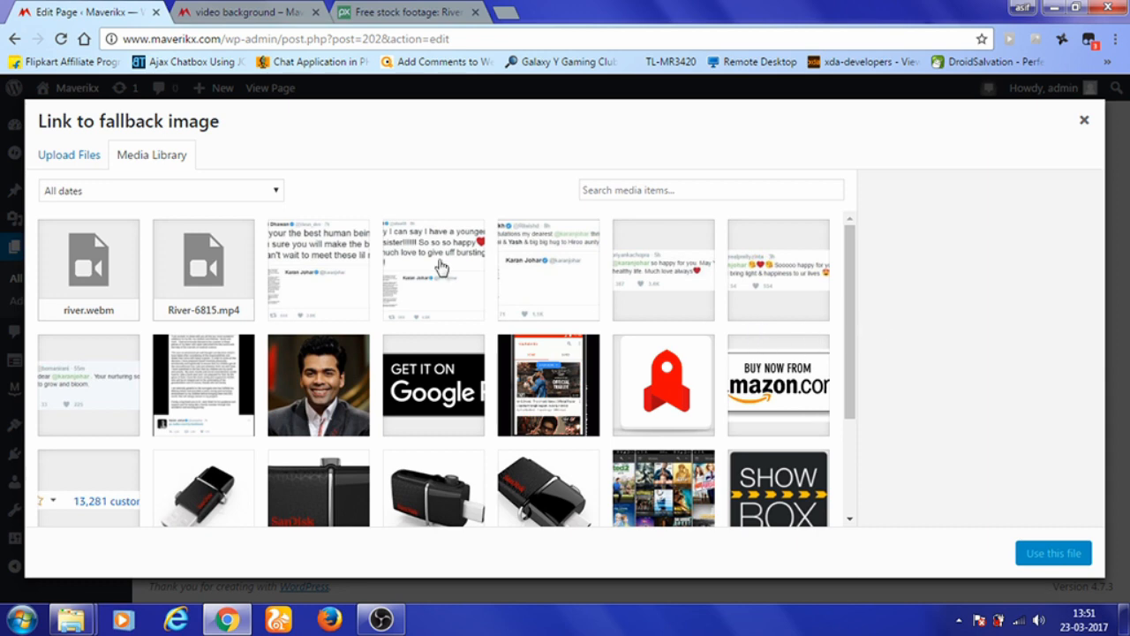
{"action": "left_click", "coordinate": [69, 155]}
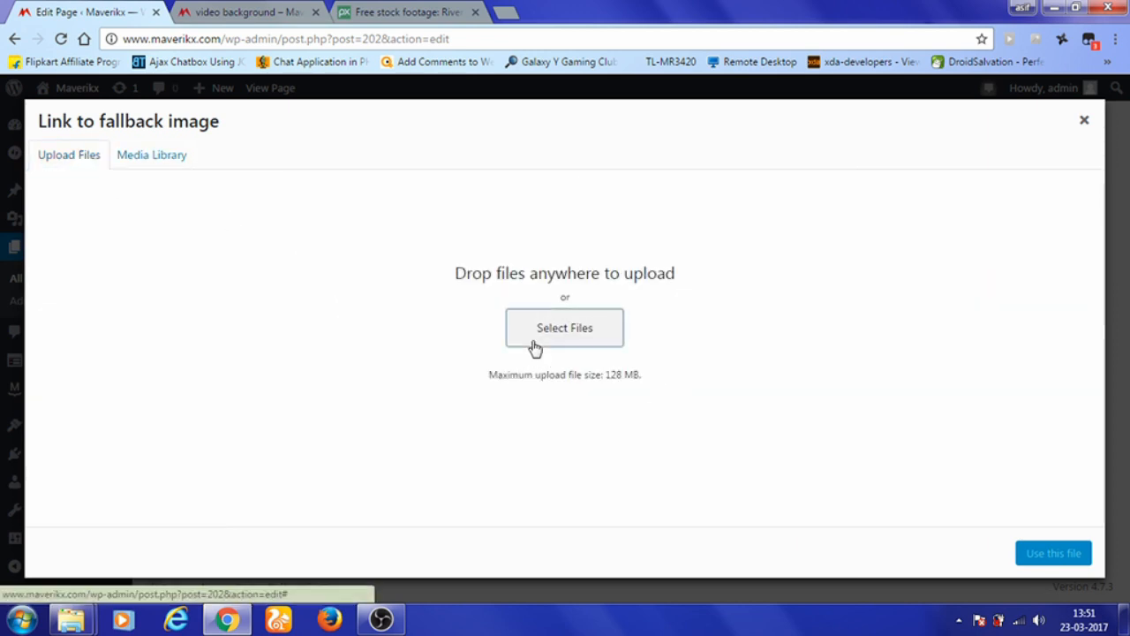
{"action": "left_click", "coordinate": [564, 328]}
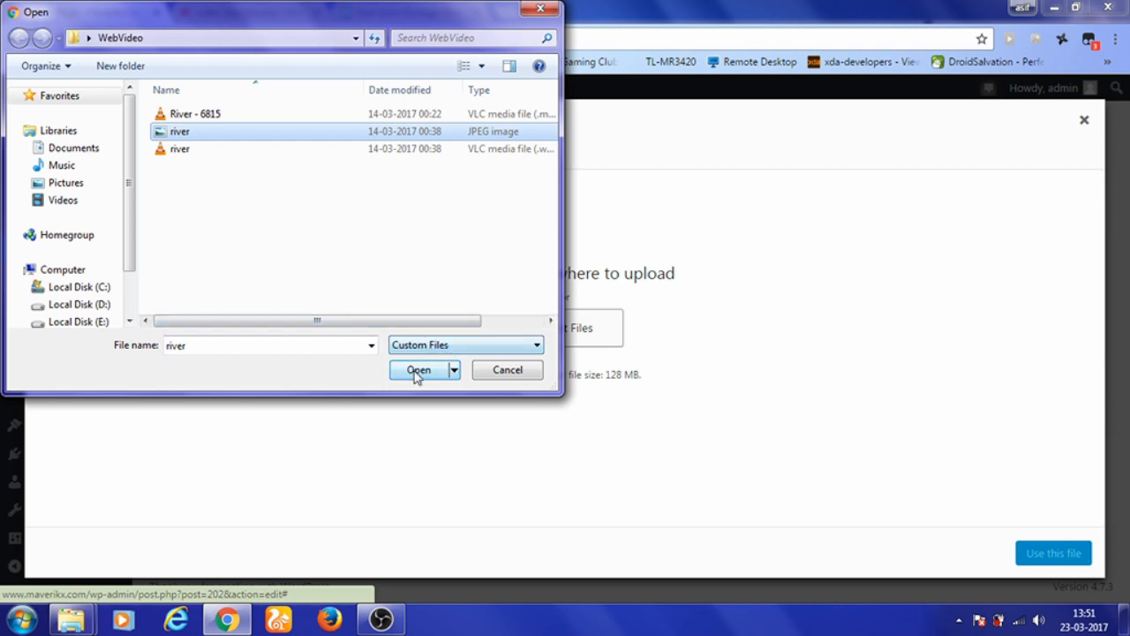
{"action": "left_click", "coordinate": [418, 369]}
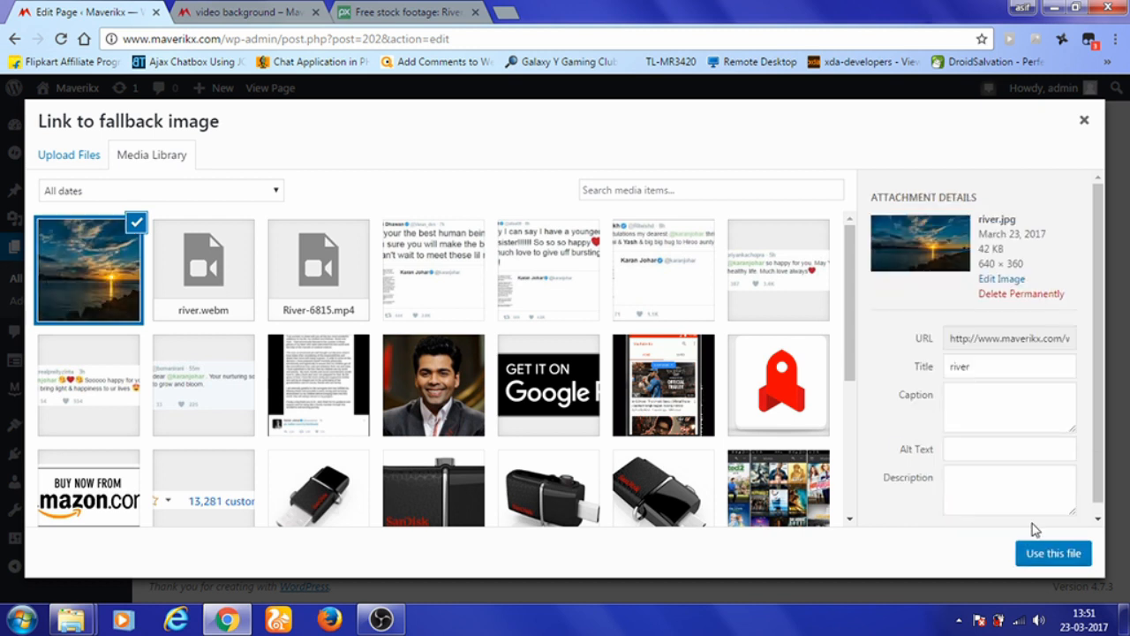
{"action": "left_click", "coordinate": [1053, 552]}
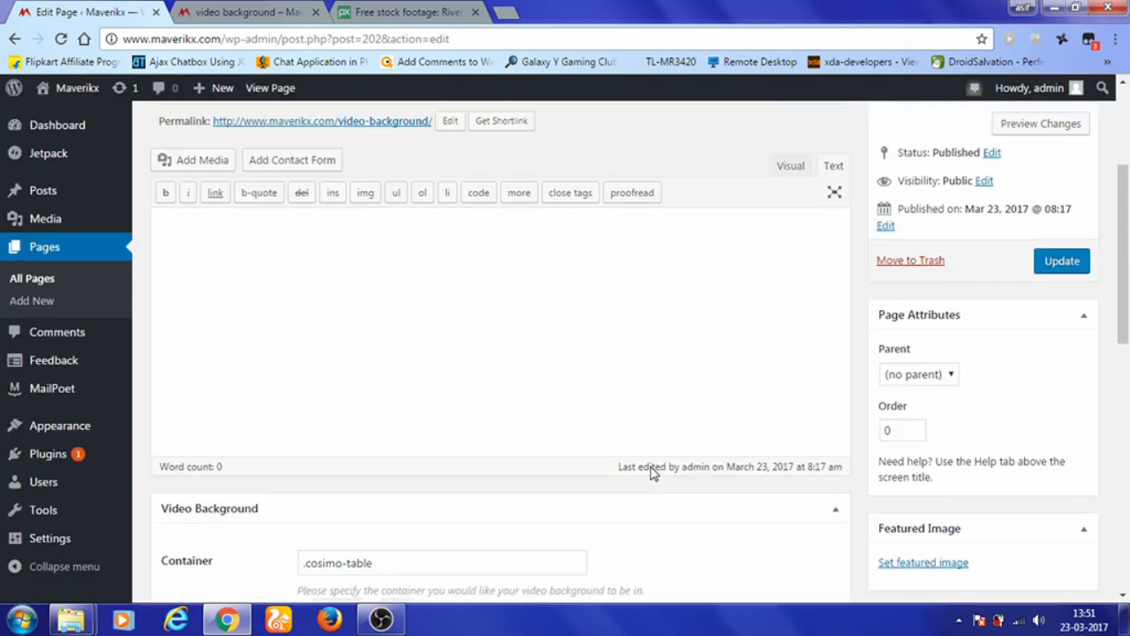
Step: Update the page, then view the live 'video background' tab without DevTools
{"action": "left_click", "coordinate": [1061, 261]}
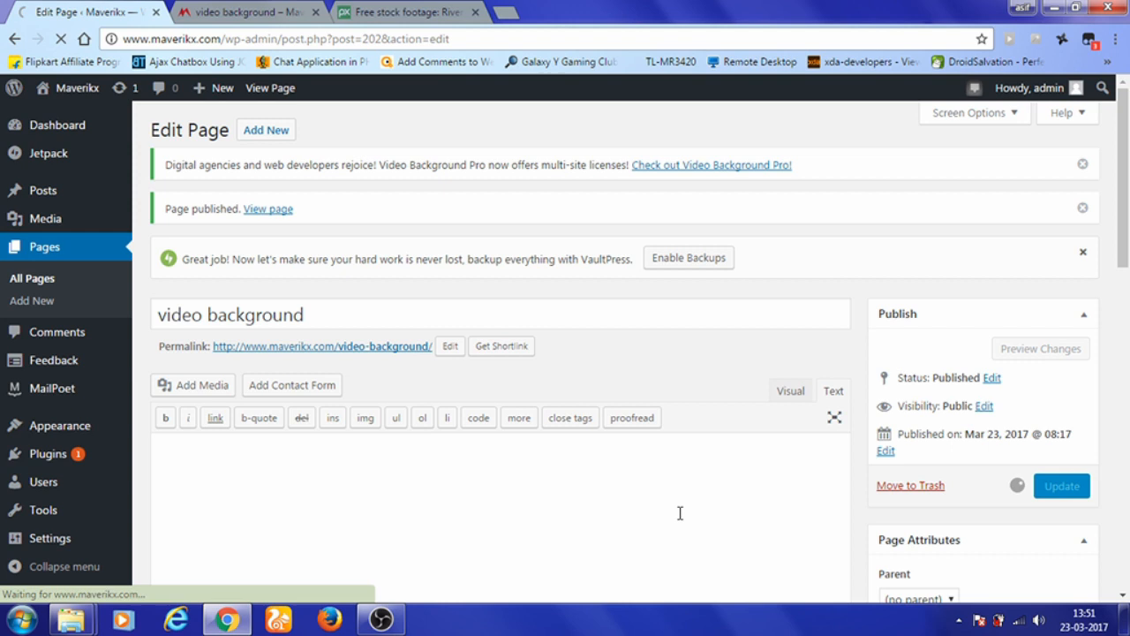
{"action": "mouse_move", "coordinate": [519, 447]}
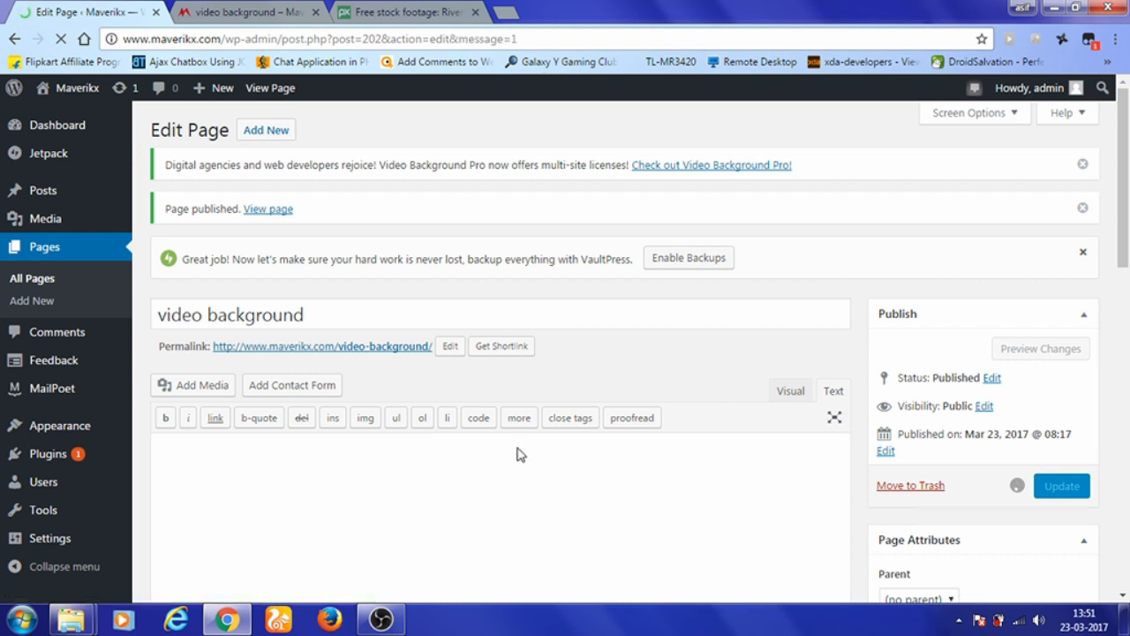
{"action": "left_click", "coordinate": [1062, 486]}
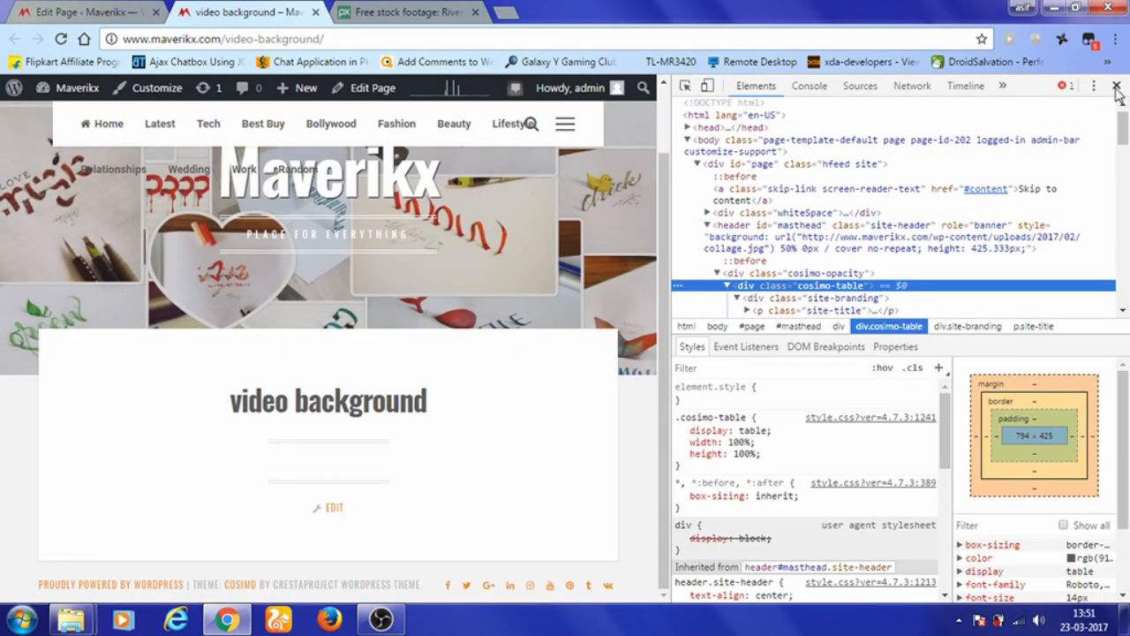
{"action": "left_click", "coordinate": [1116, 86]}
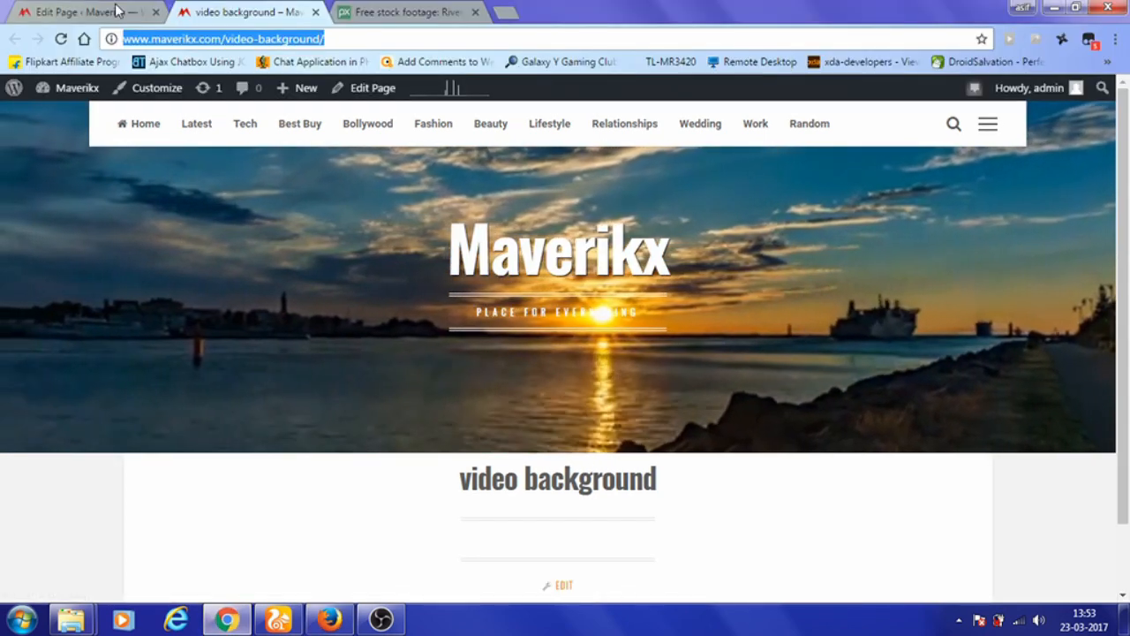
Step: After watching the river sunset video play, return to the 'Edit Page' tab
{"action": "left_click", "coordinate": [79, 11]}
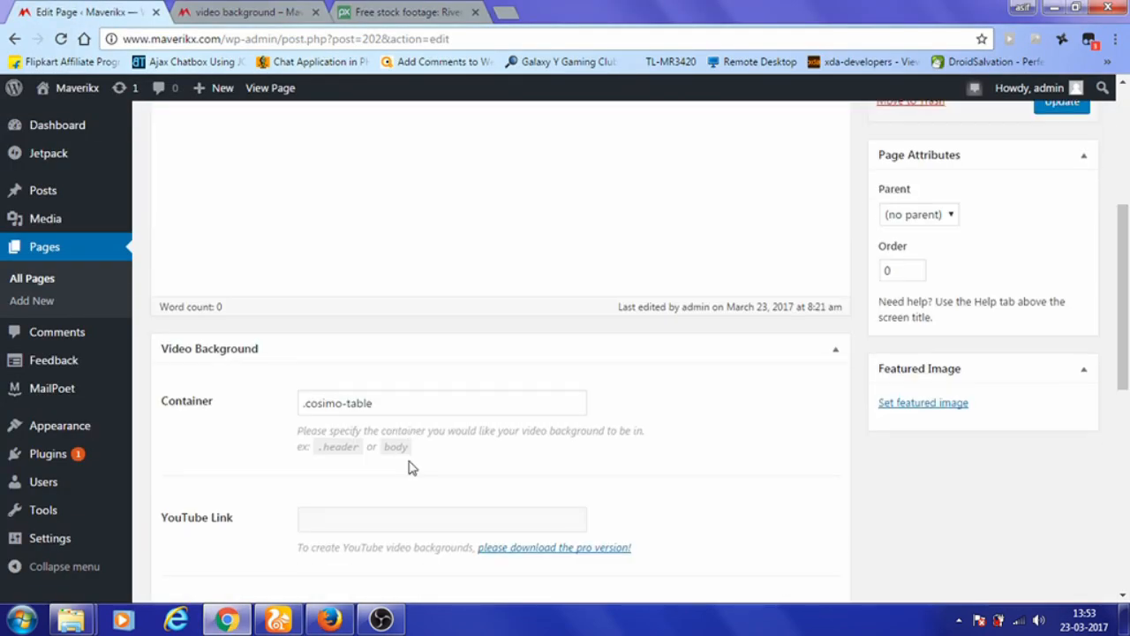